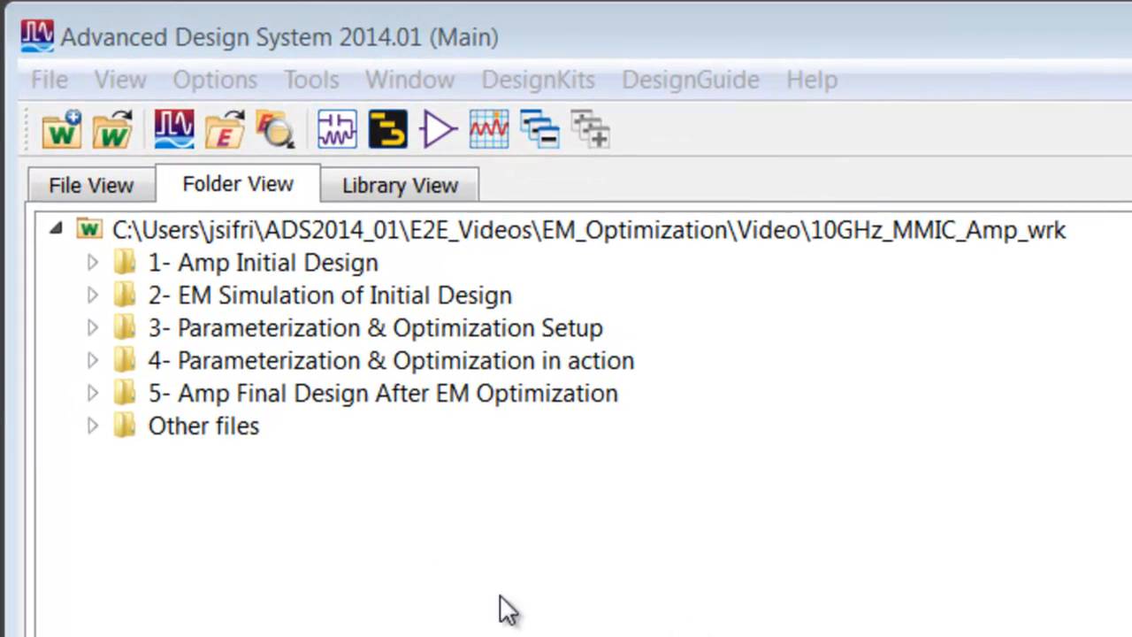
pyautogui.moveTo(331, 279)
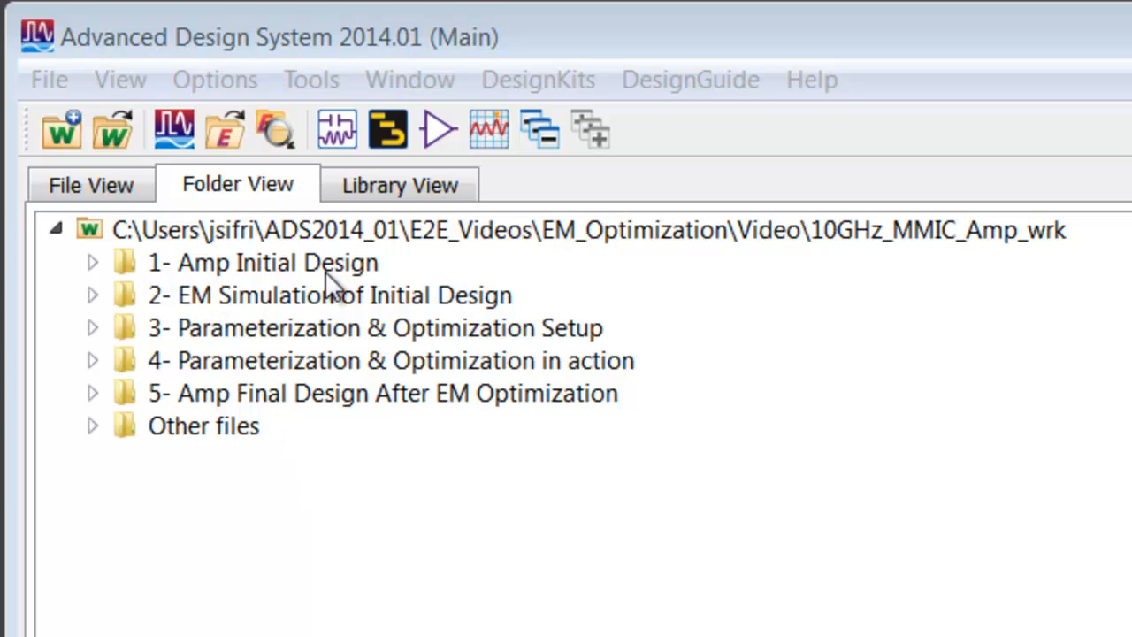
pyautogui.moveTo(285, 314)
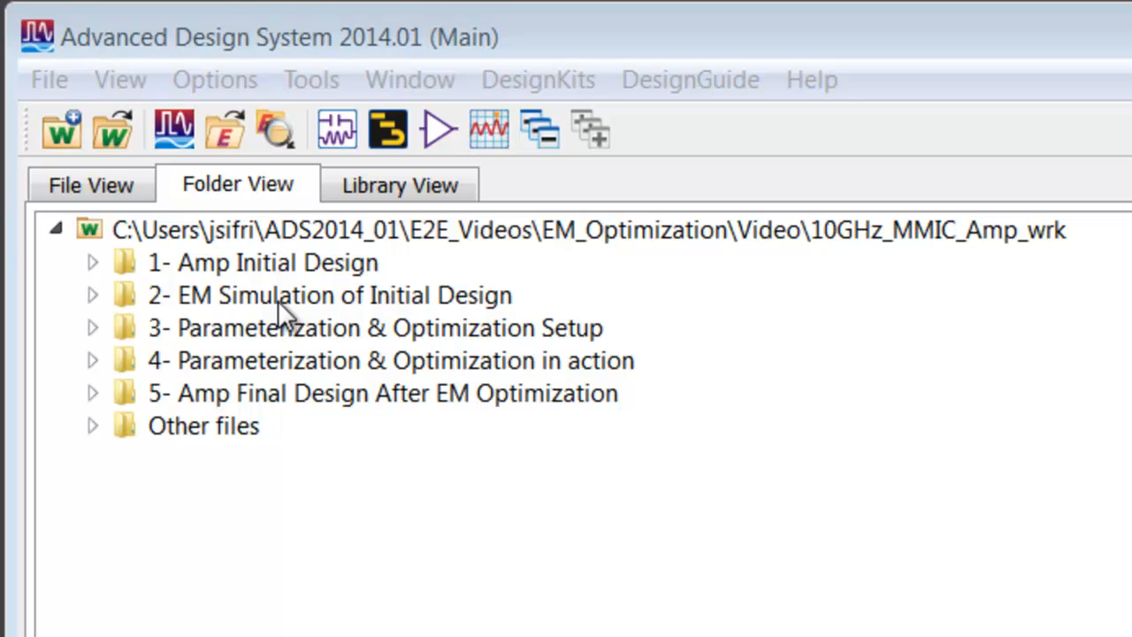
# Step: Open 10GHz_Amp_TopLevel from '1- Amp Initial Design' and push into the amplifier instance
pyautogui.click(93, 261)
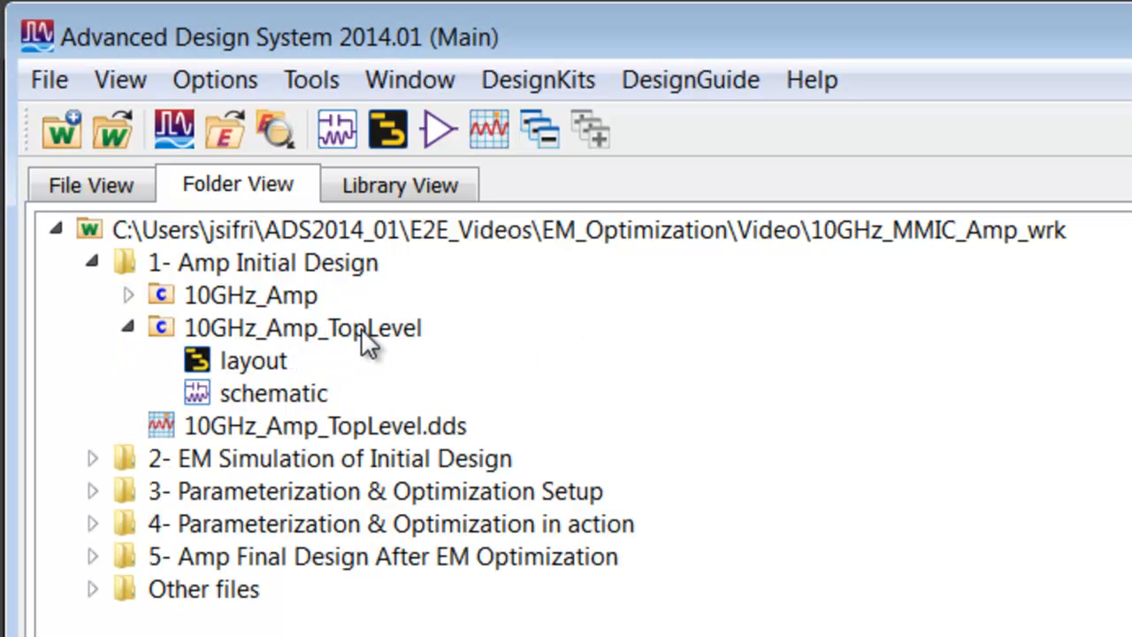
pyautogui.doubleClick(273, 393)
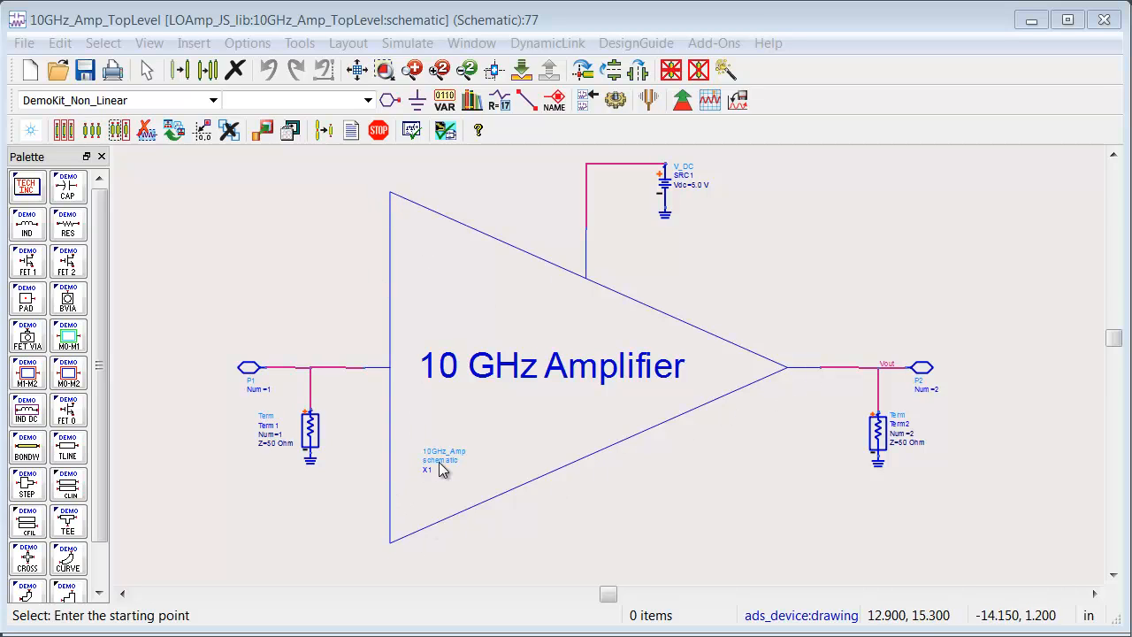
pyautogui.moveTo(496, 345)
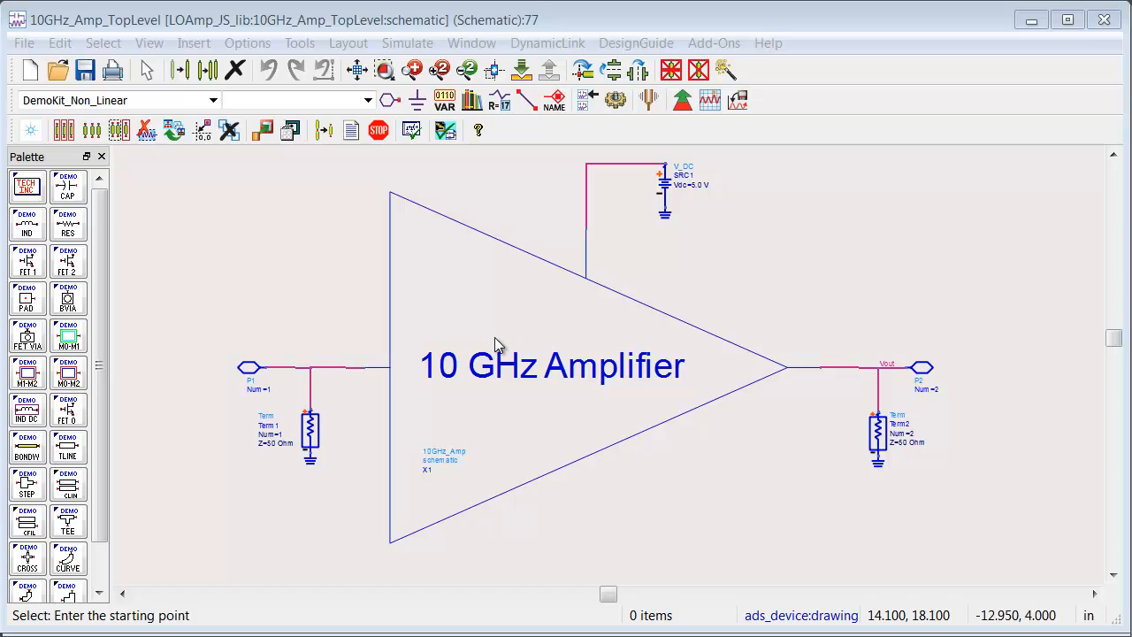
pyautogui.click(521, 70)
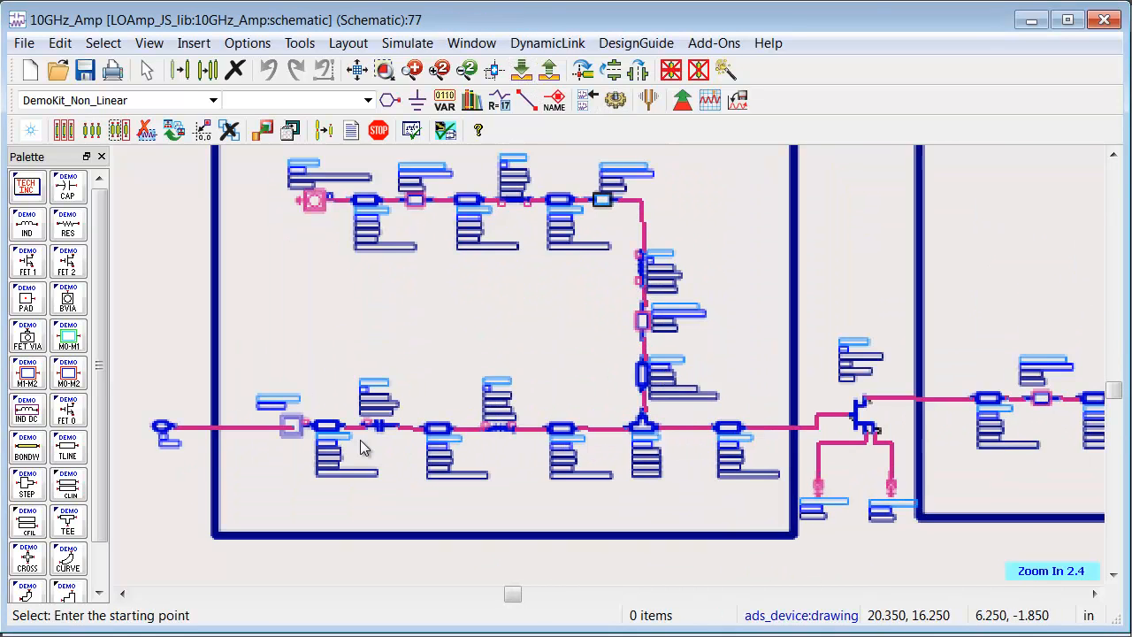
pyautogui.click(550, 70)
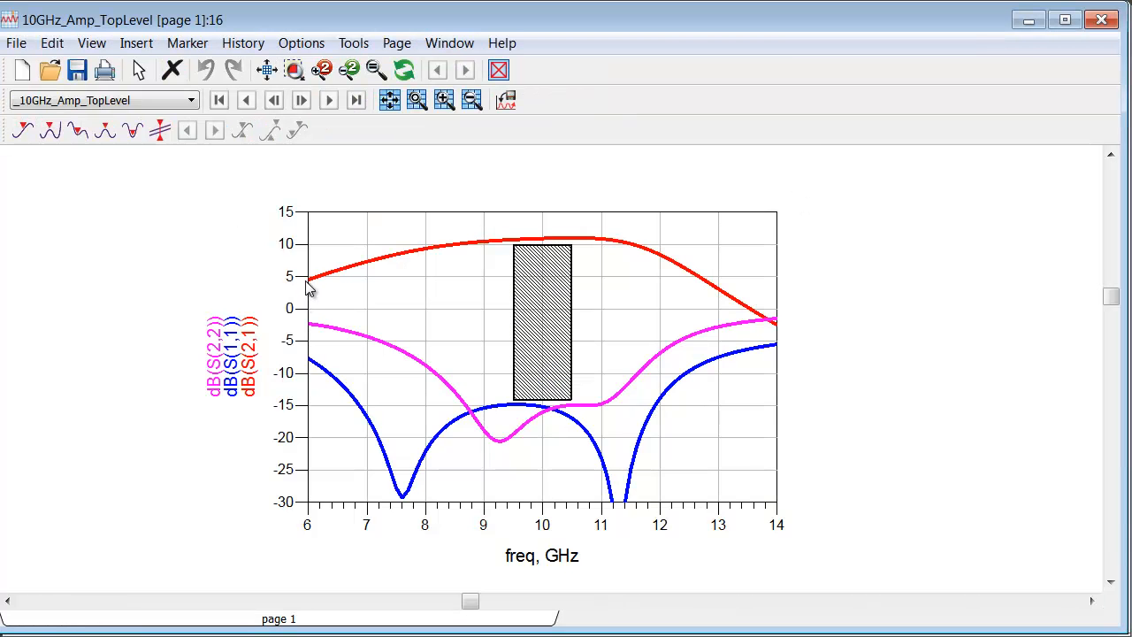
pyautogui.moveTo(550, 444)
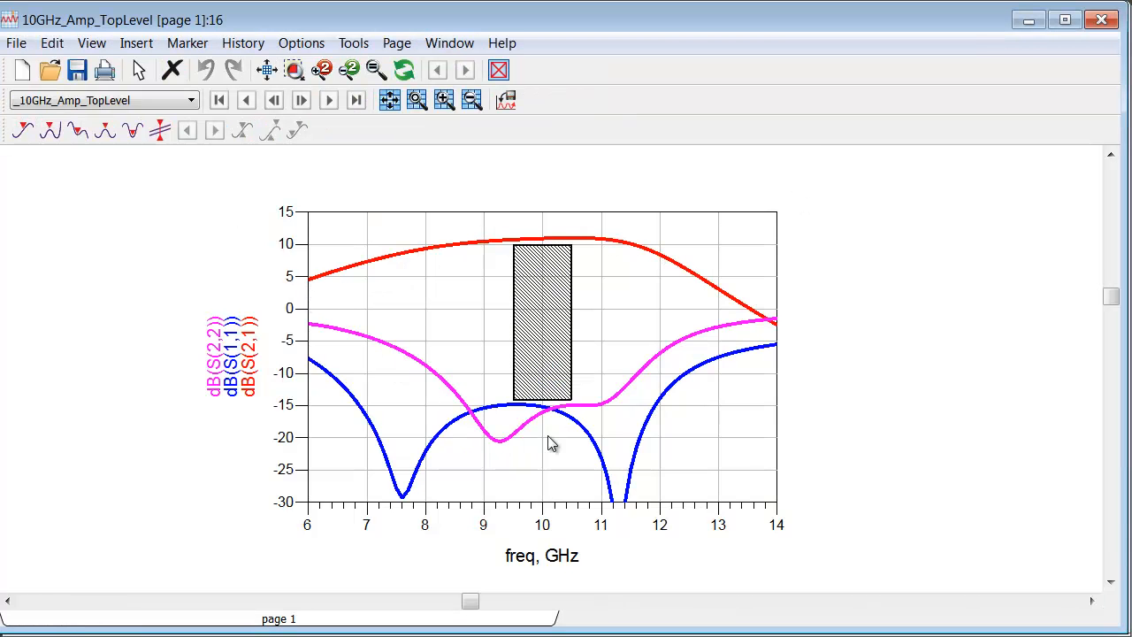
pyautogui.moveTo(597, 450)
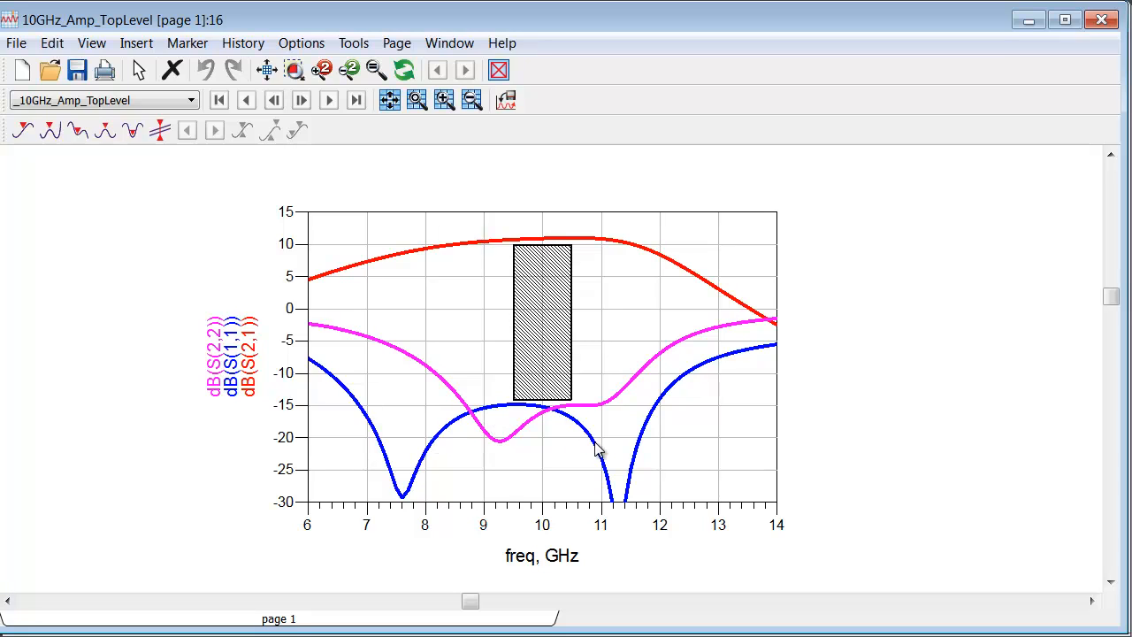
pyautogui.moveTo(547, 260)
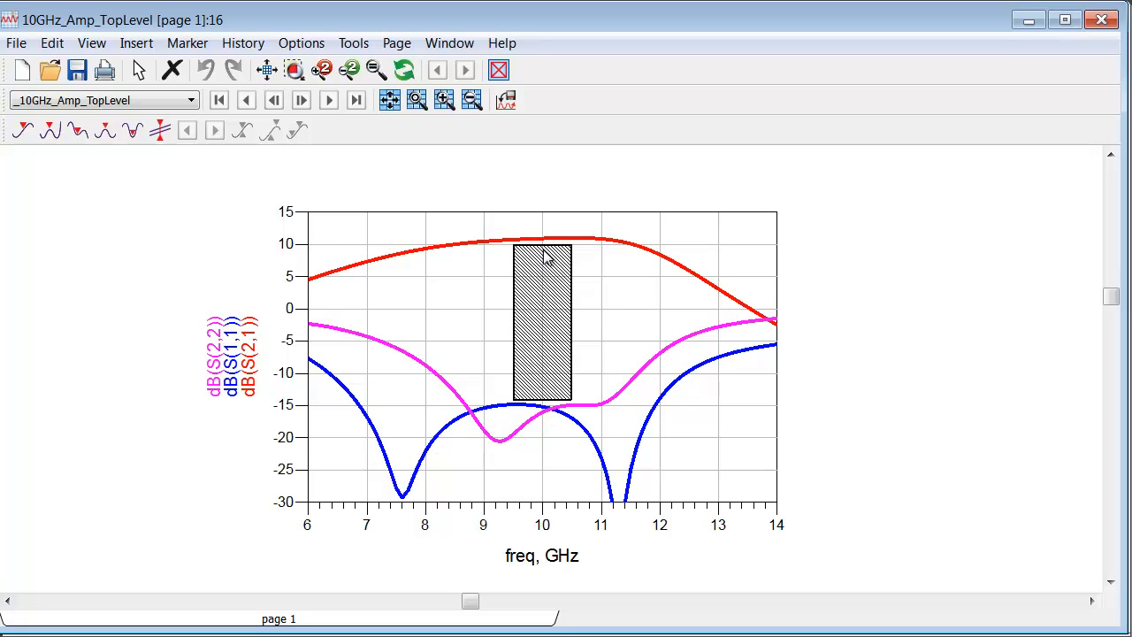
pyautogui.moveTo(544, 414)
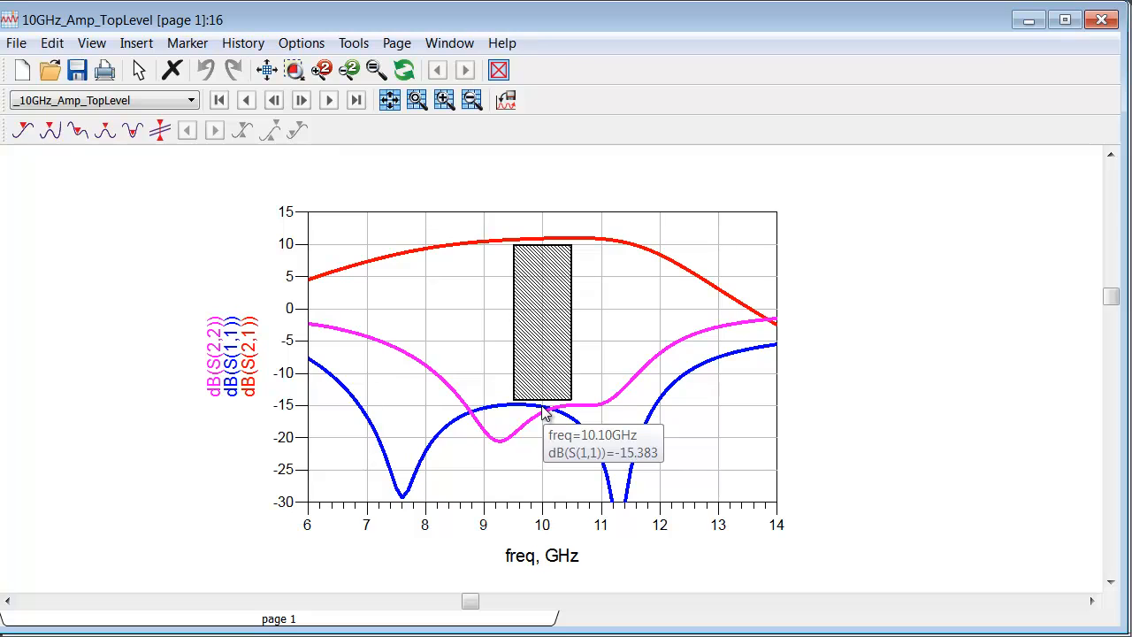
pyautogui.moveTo(914, 338)
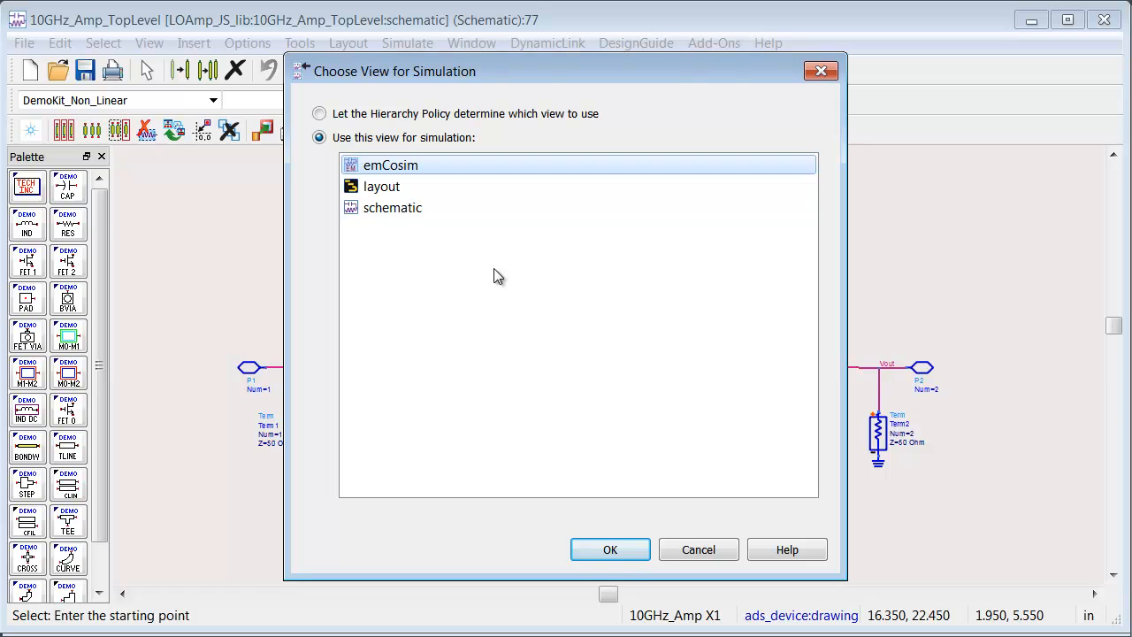
# Step: Choose the emCosim view for the amplifier and run the EM co-simulation
pyautogui.click(609, 550)
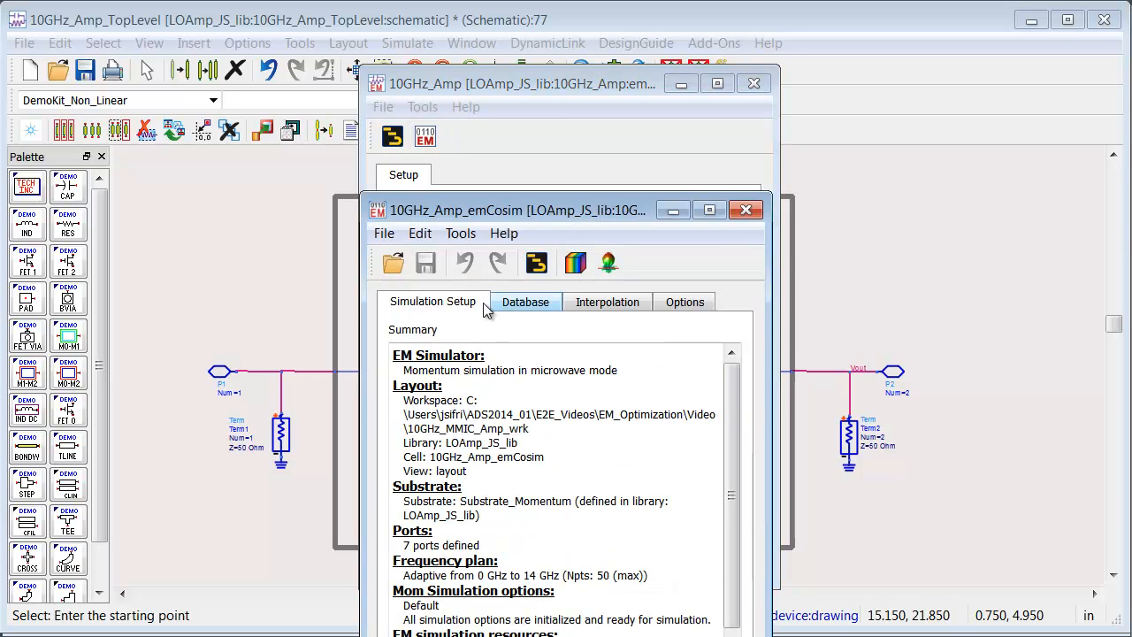
pyautogui.click(525, 302)
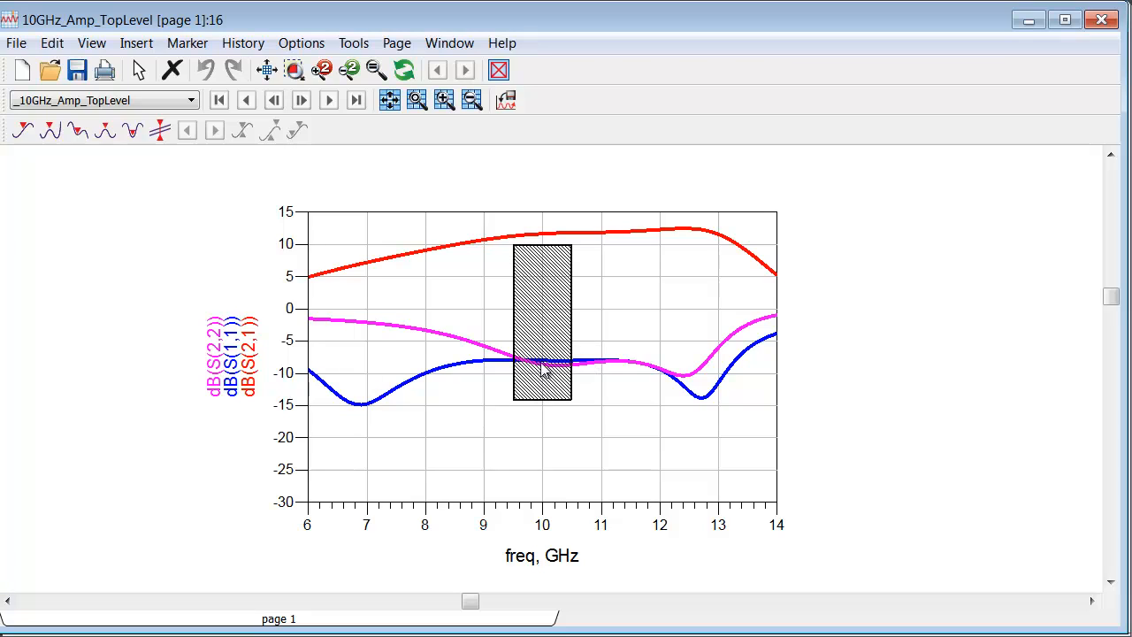
pyautogui.moveTo(557, 430)
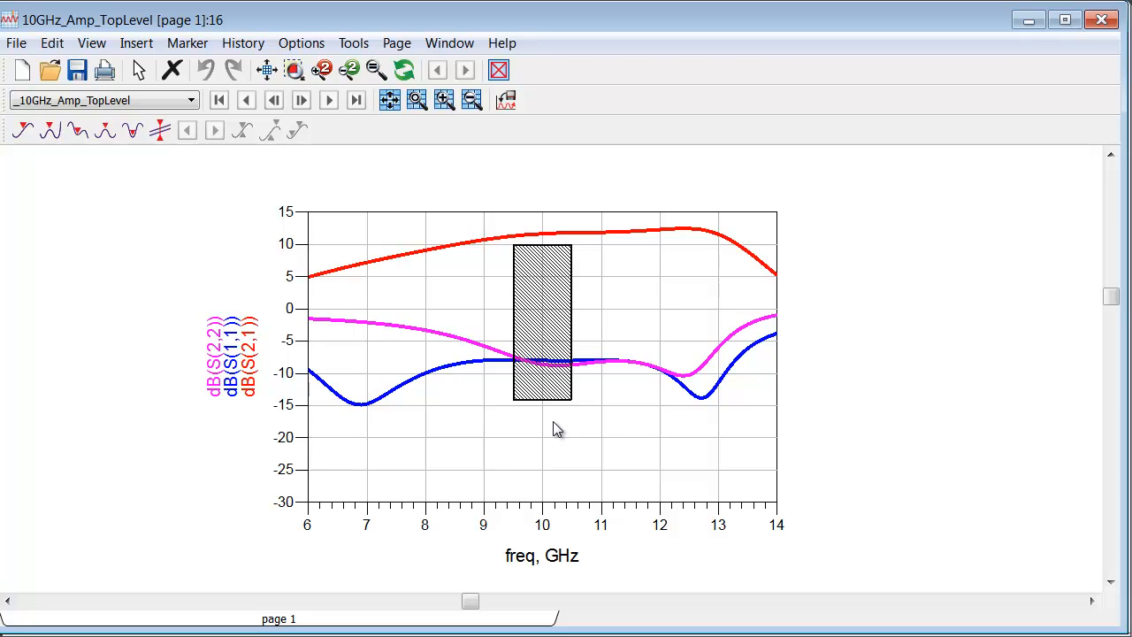
pyautogui.moveTo(553, 369)
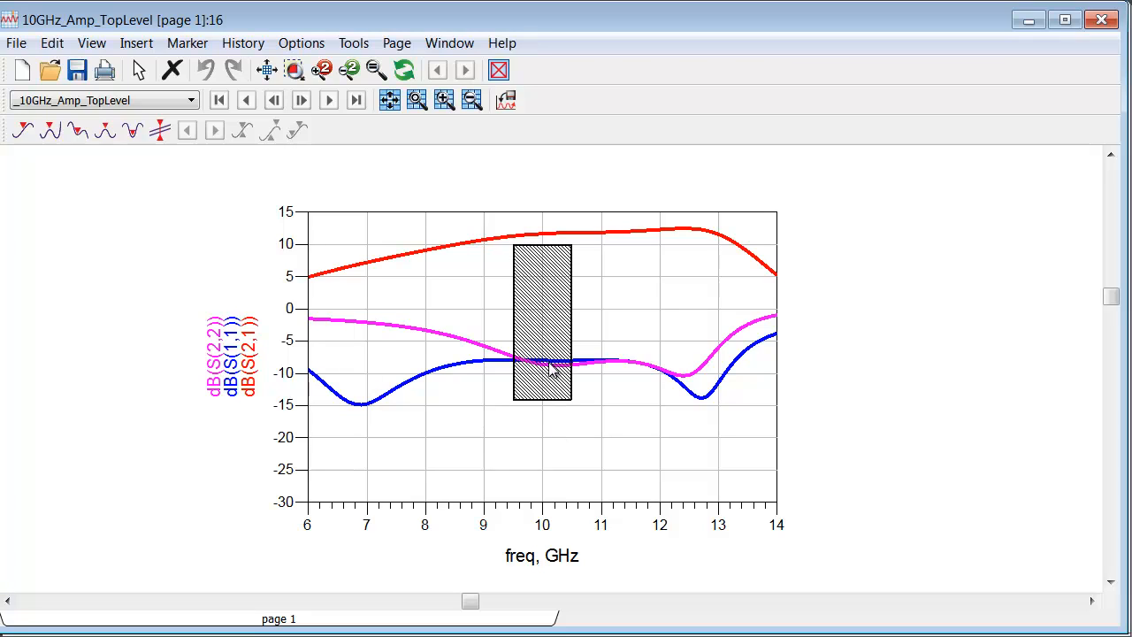
pyautogui.moveTo(496, 416)
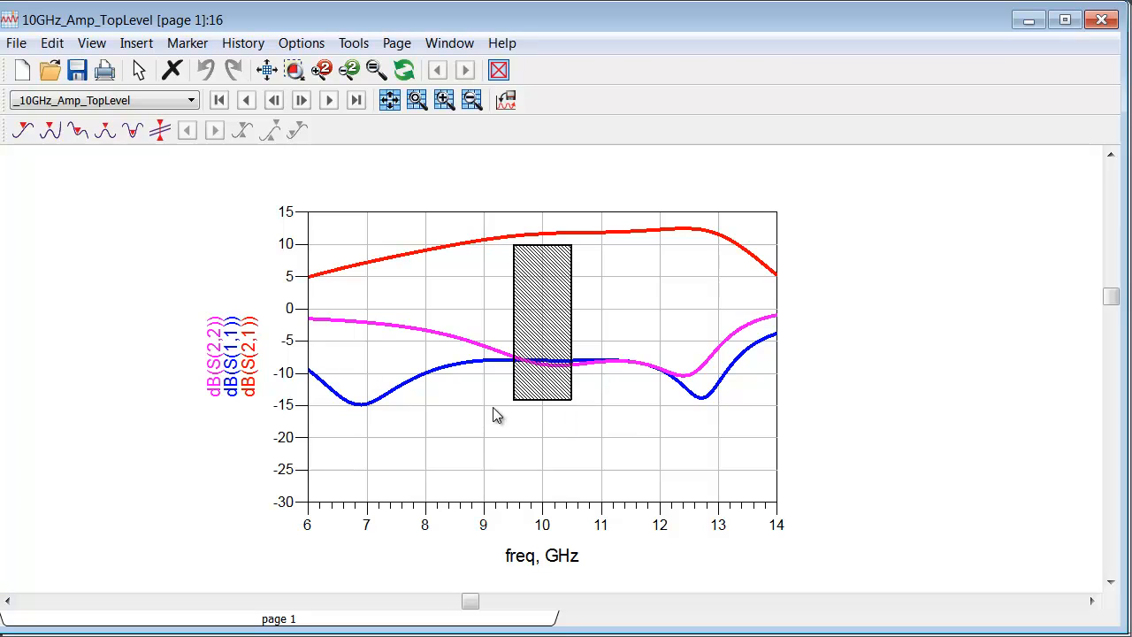
pyautogui.moveTo(606, 447)
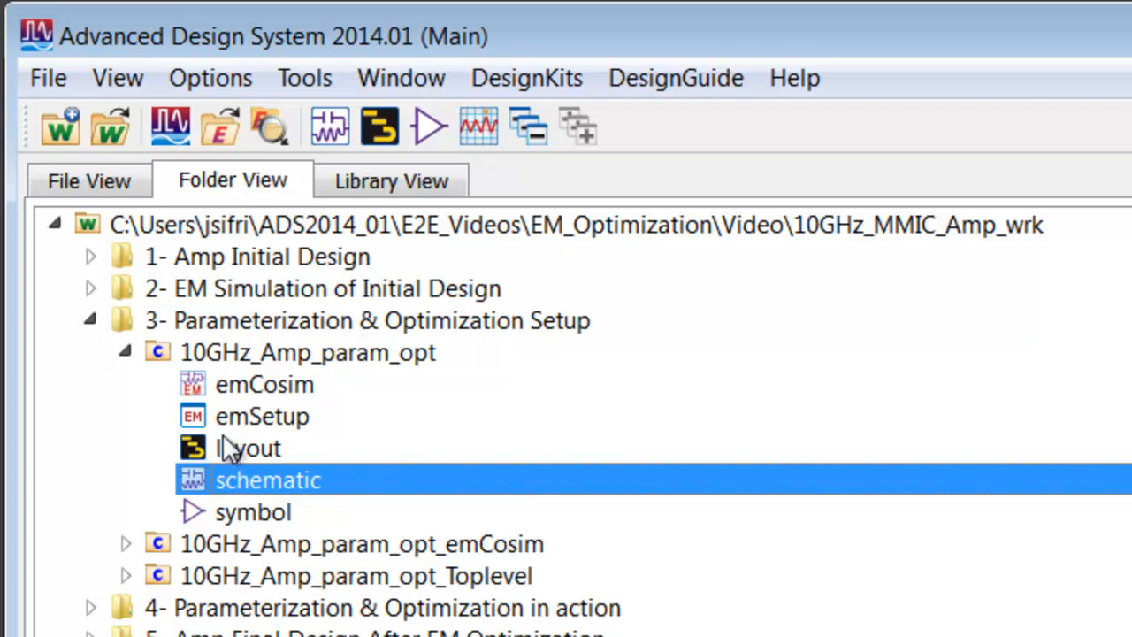
pyautogui.moveTo(283, 486)
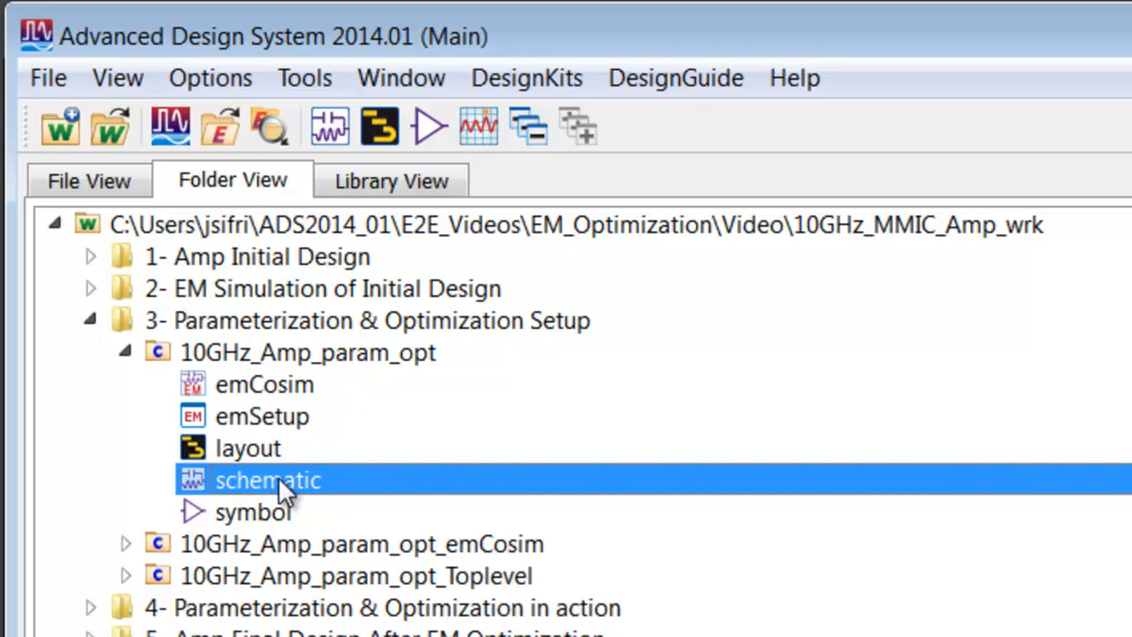
# Step: Open the 10GHz_Amp_param_opt schematic from '3- Parameterization & Optimization Setup'
pyautogui.doubleClick(267, 480)
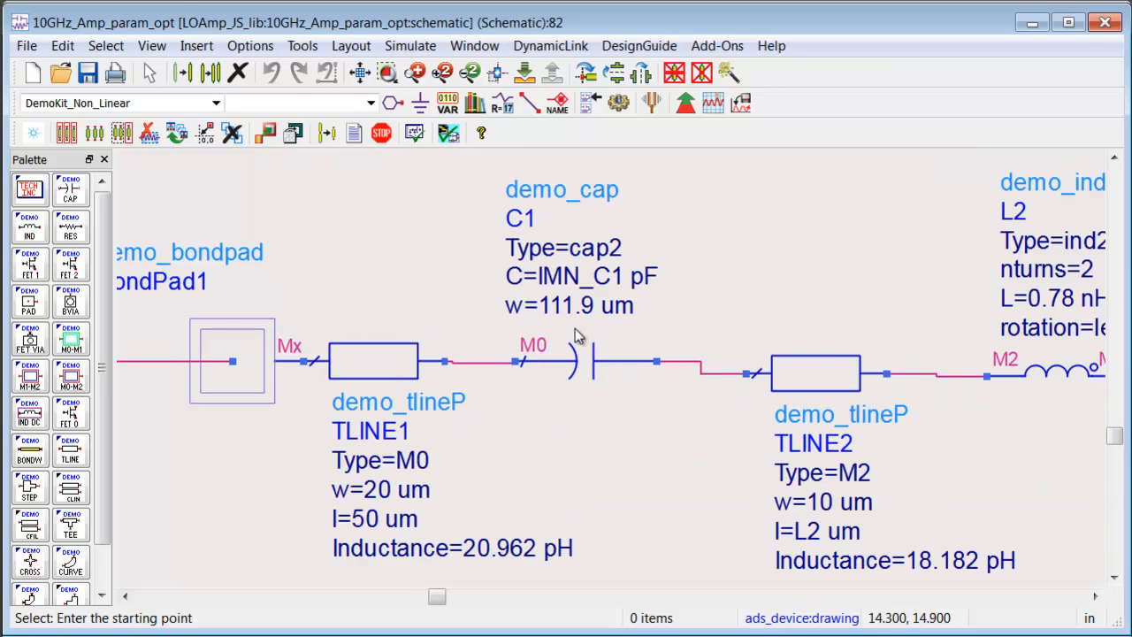
pyautogui.moveTo(591, 331)
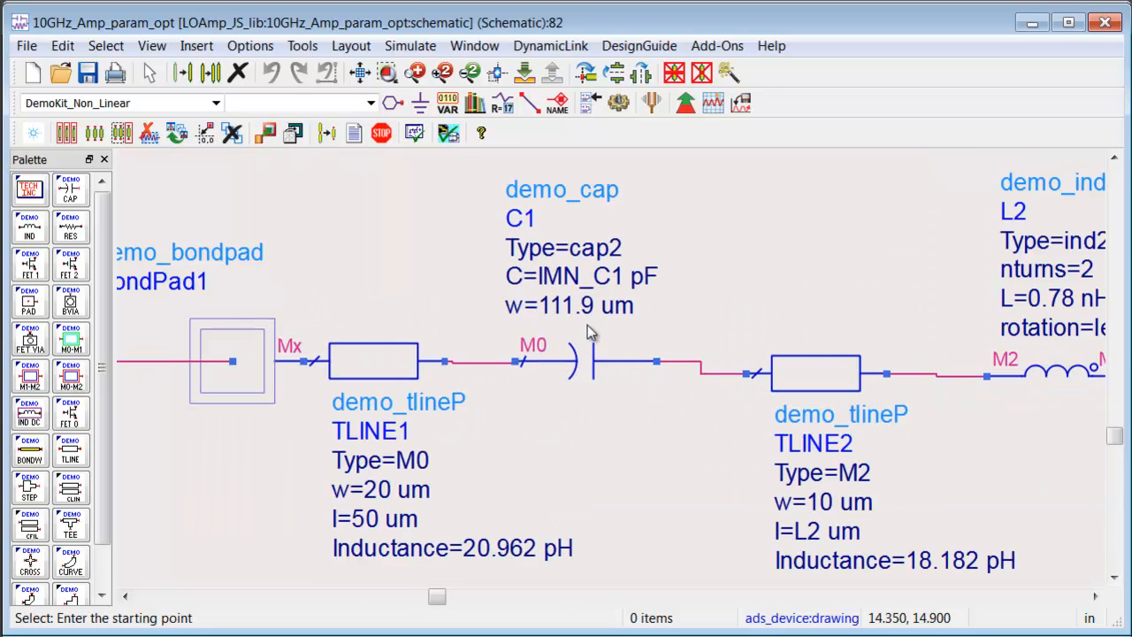
pyautogui.moveTo(518, 286)
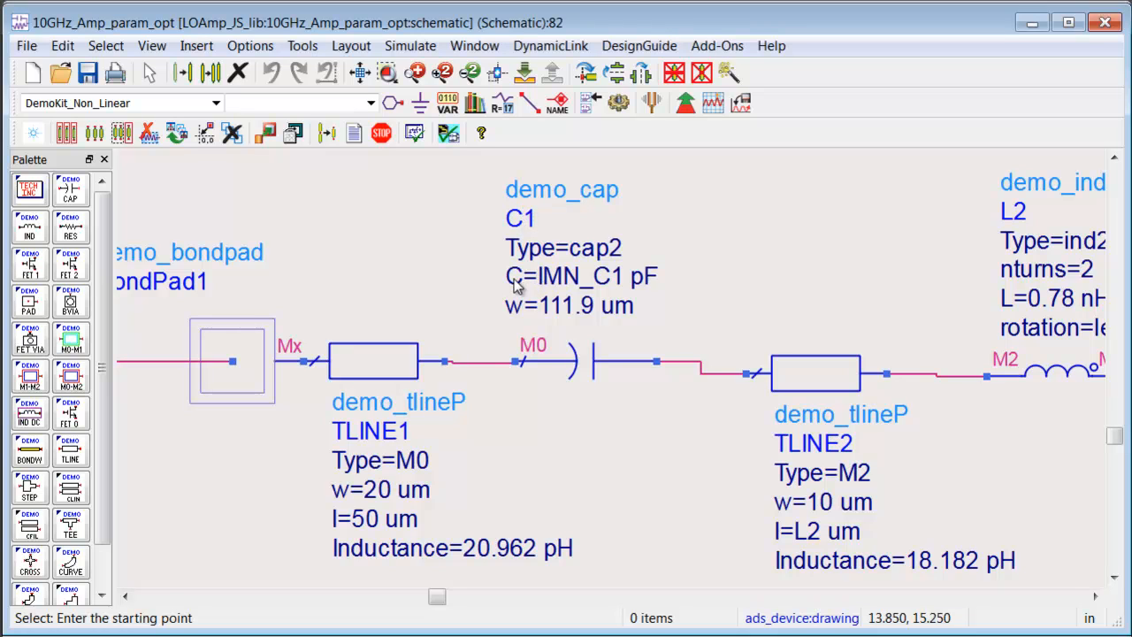
pyautogui.moveTo(615, 286)
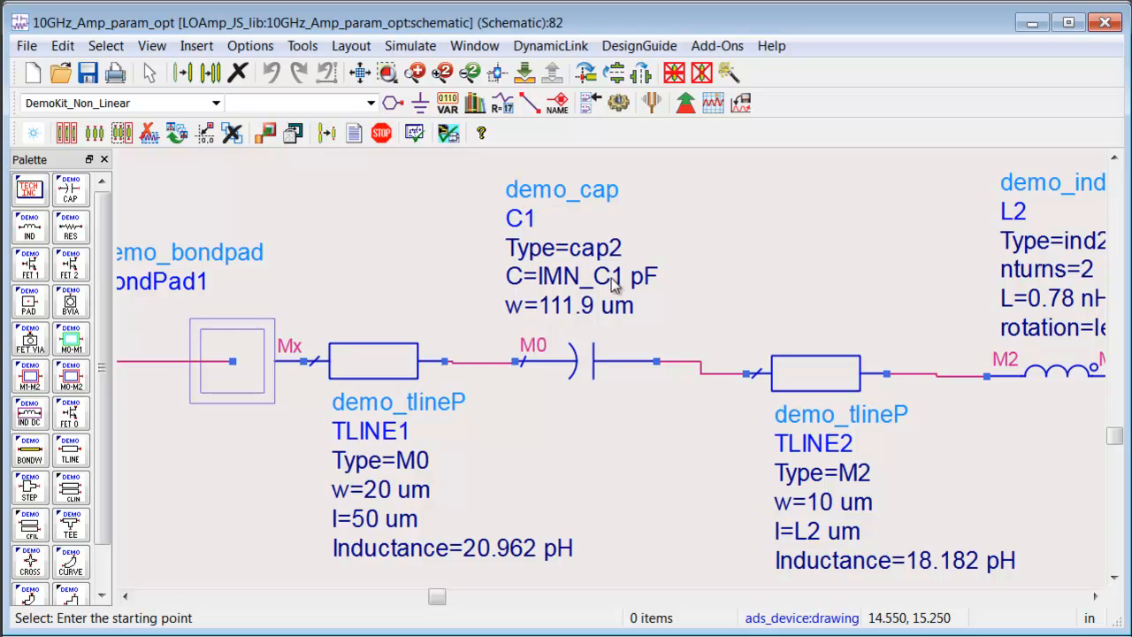
pyautogui.moveTo(920, 473)
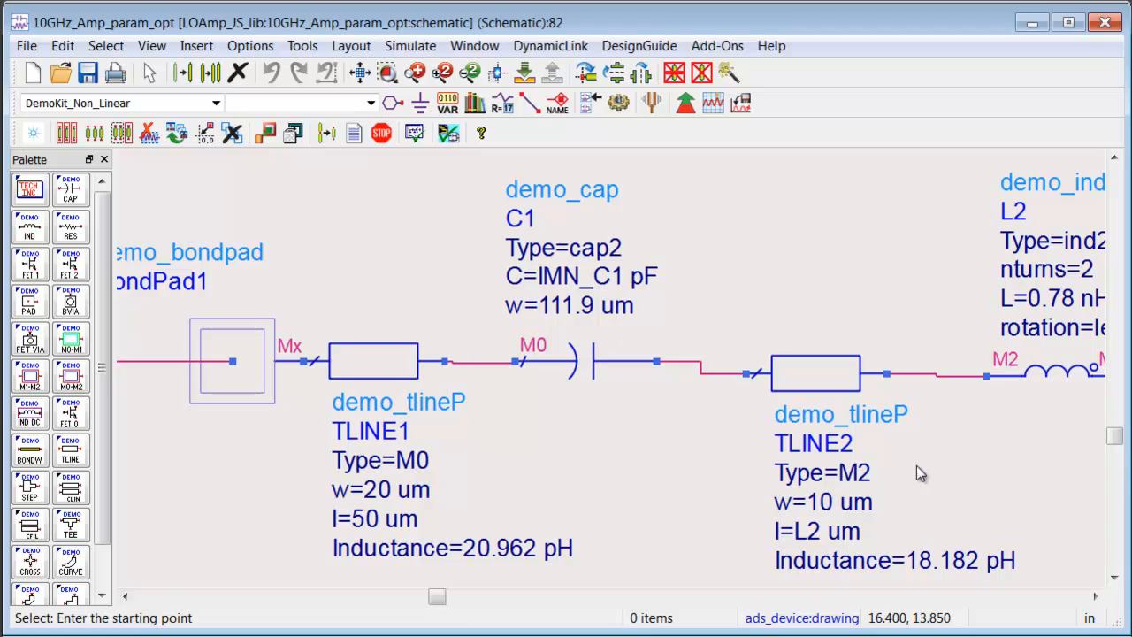
pyautogui.moveTo(815, 471)
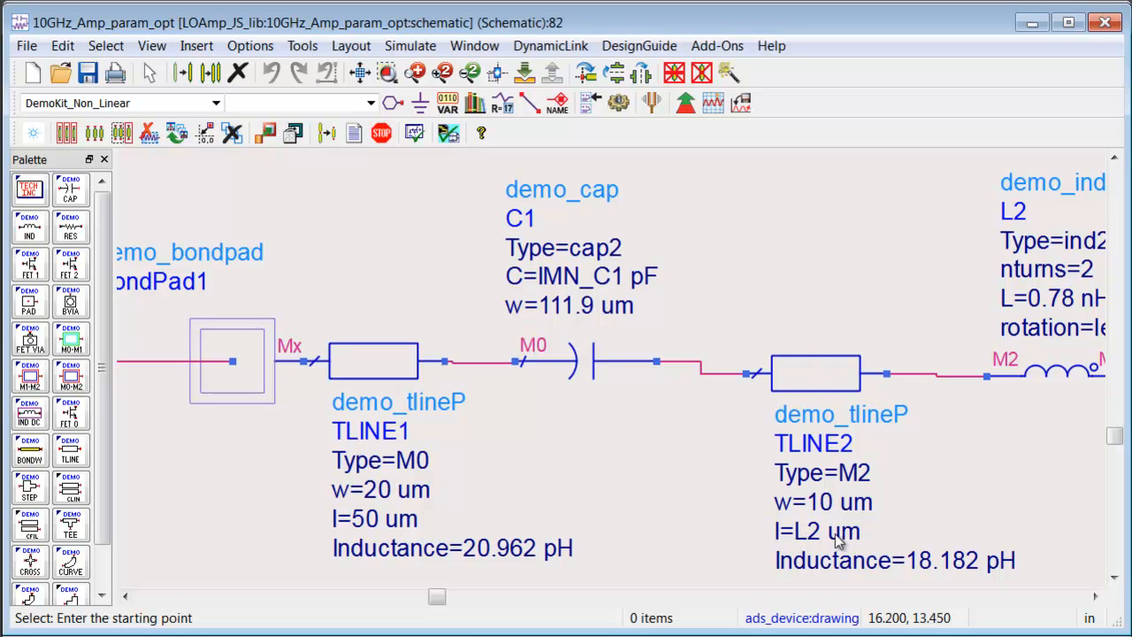
pyautogui.moveTo(814, 537)
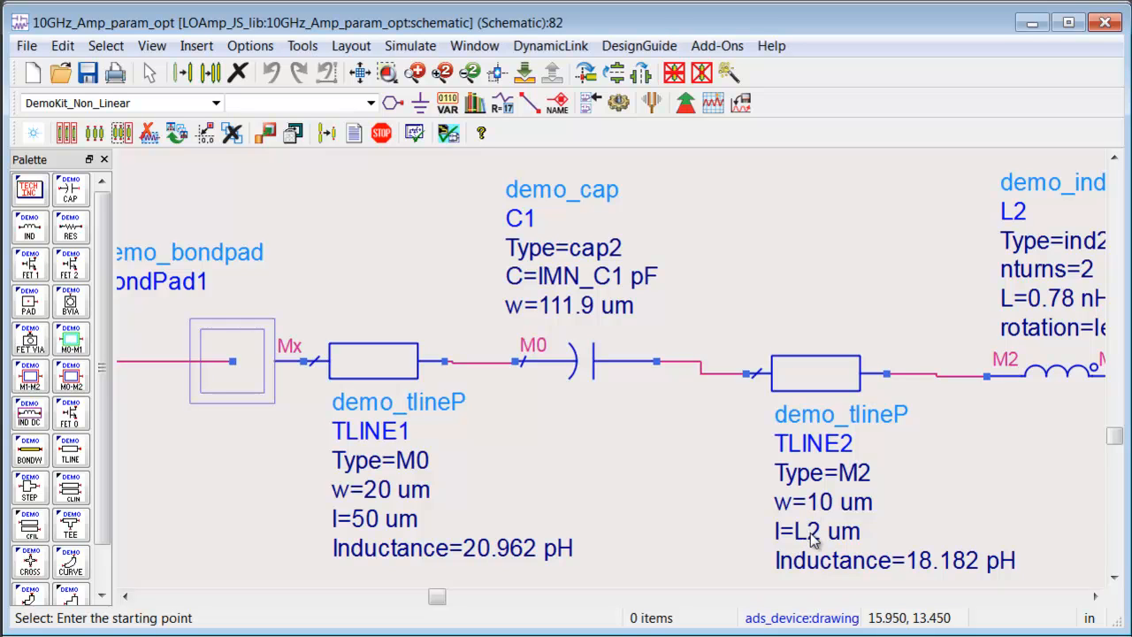
pyautogui.moveTo(838, 423)
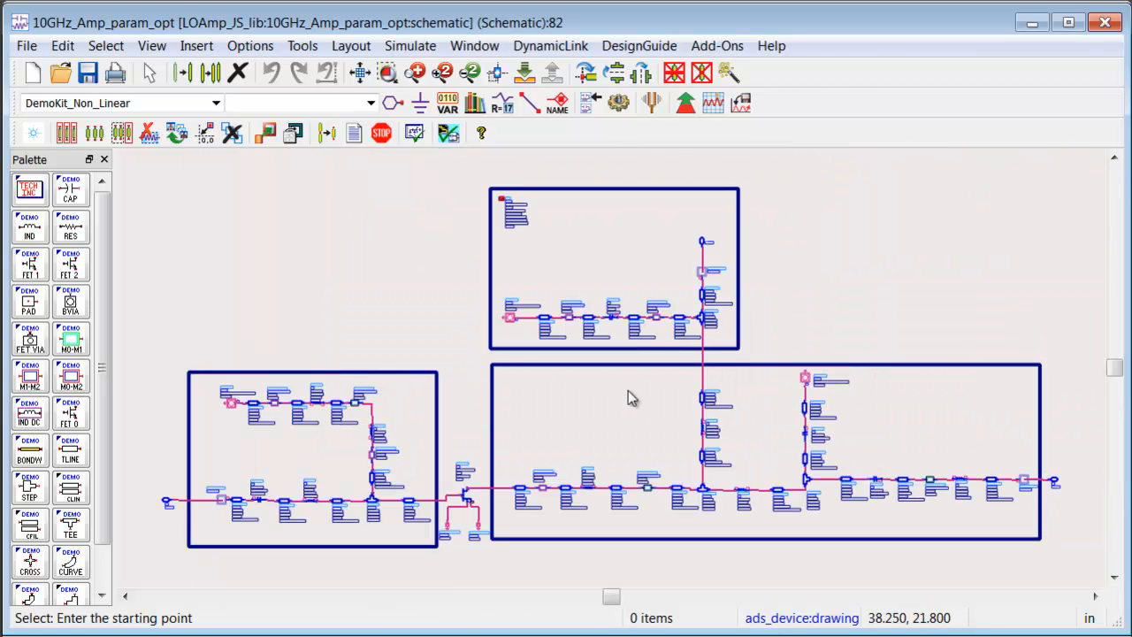
# Step: Review Design Parameters cell parameters IMN_C1 through L13, IMN_C1 default .248843, and close
pyautogui.click(25, 46)
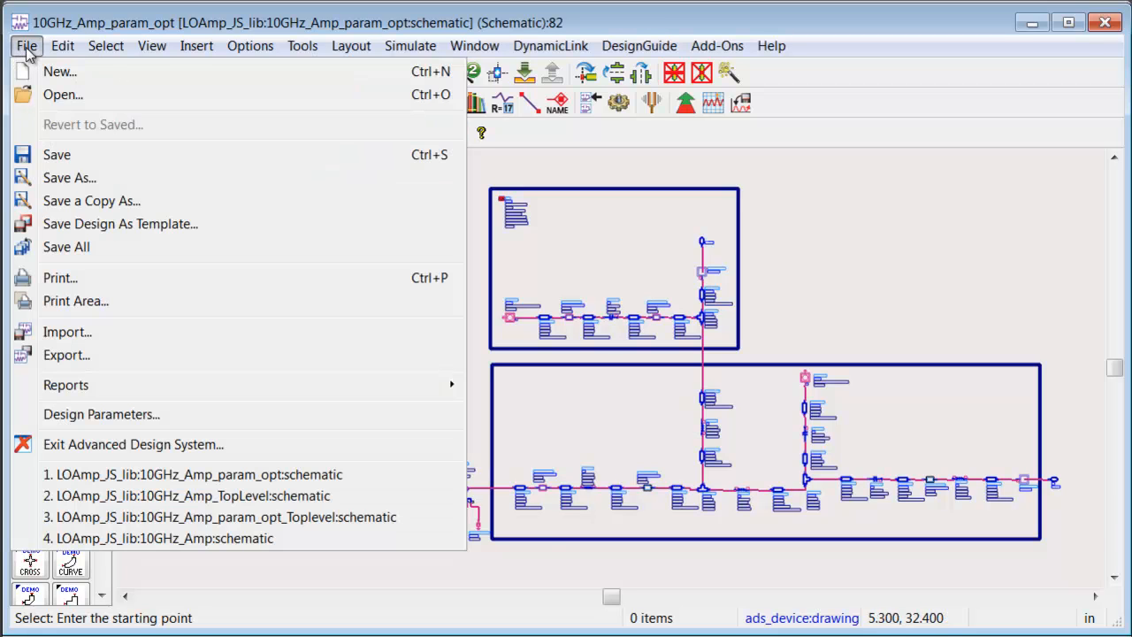
pyautogui.click(101, 414)
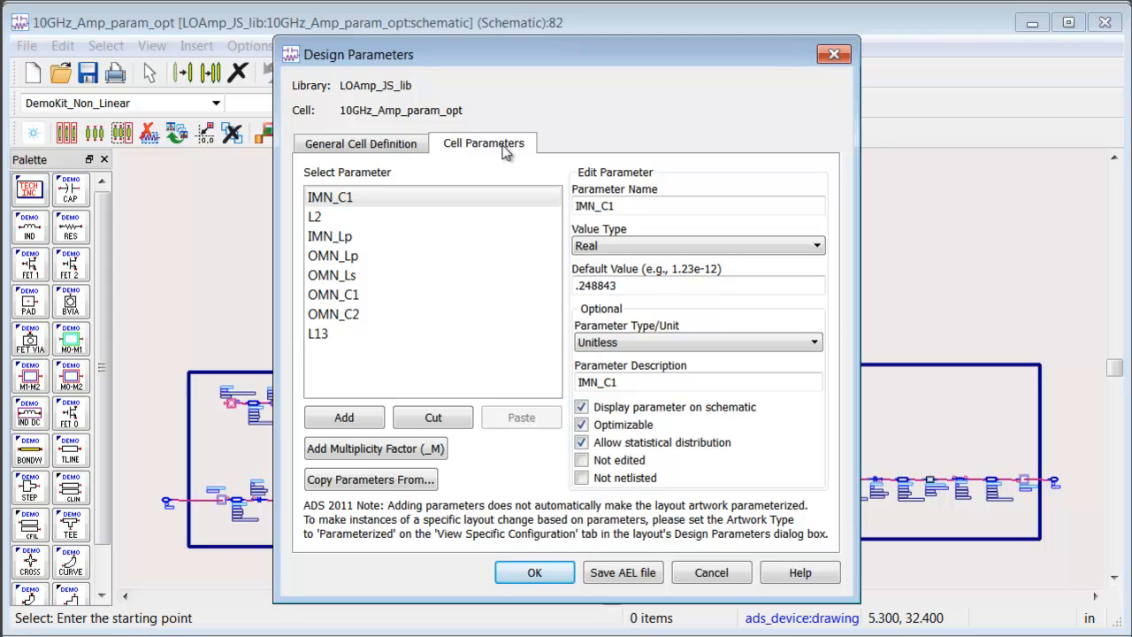
pyautogui.click(330, 197)
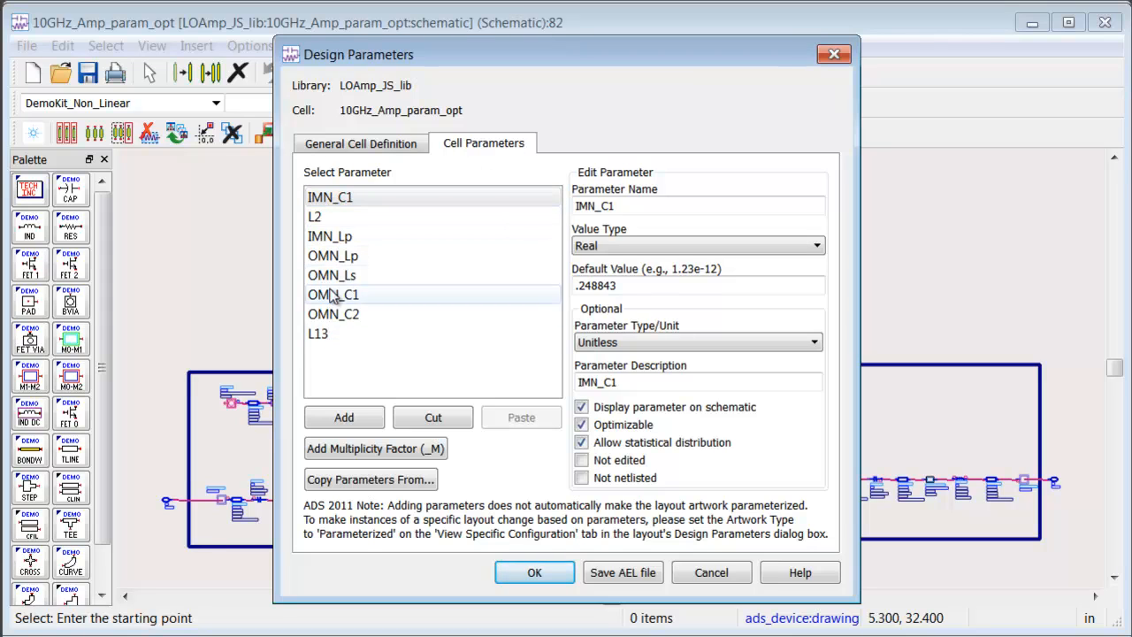
pyautogui.click(330, 197)
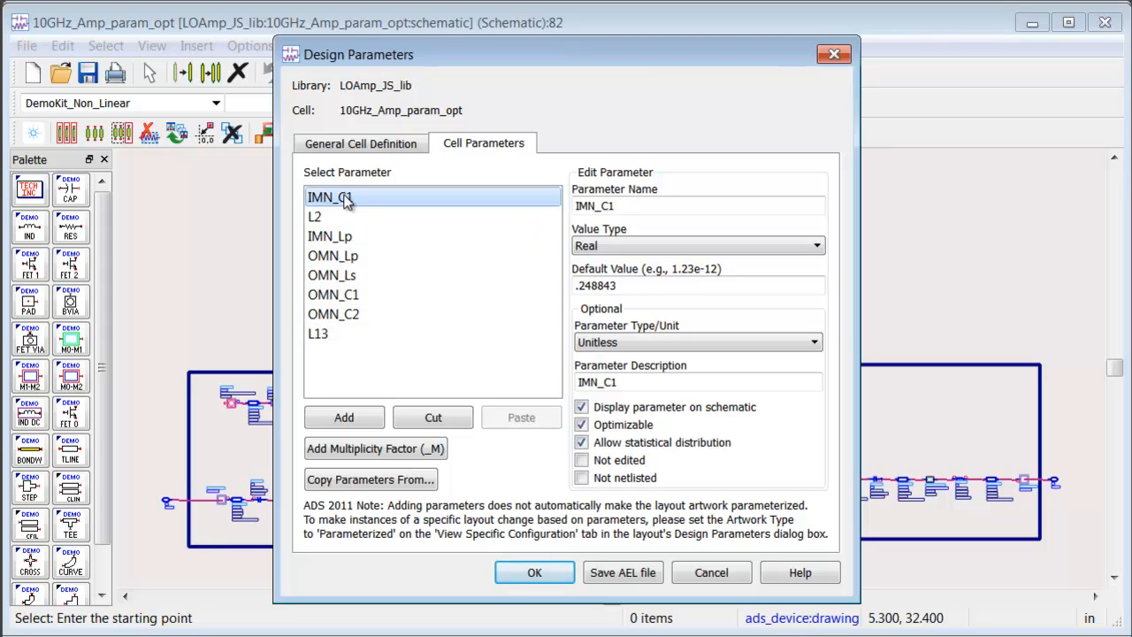
pyautogui.tripleClick(698, 285)
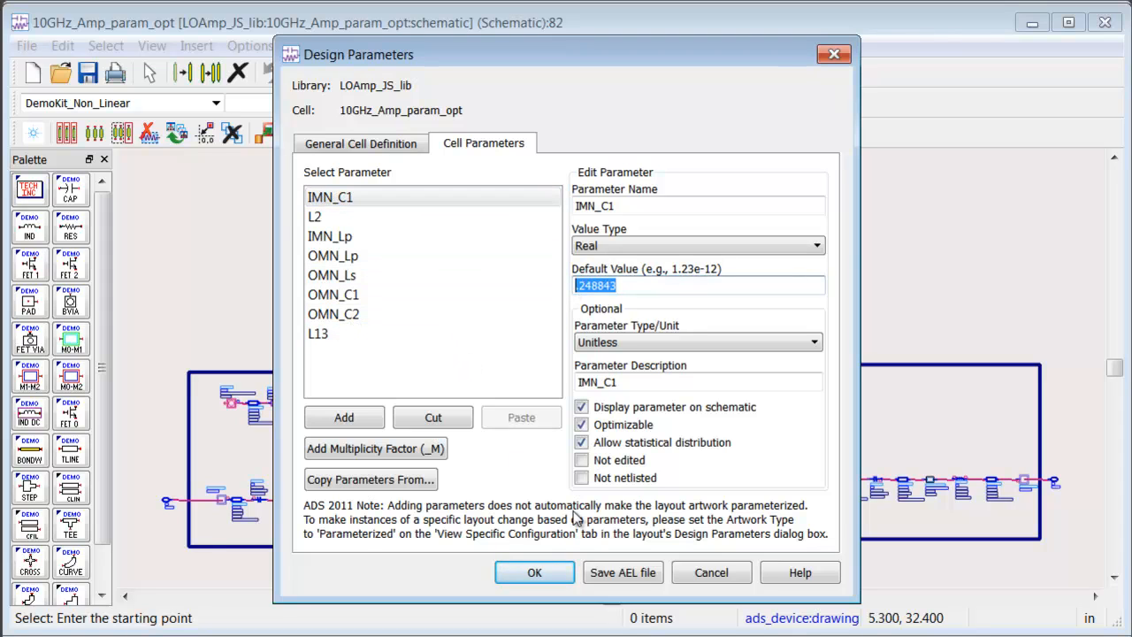
pyautogui.click(534, 572)
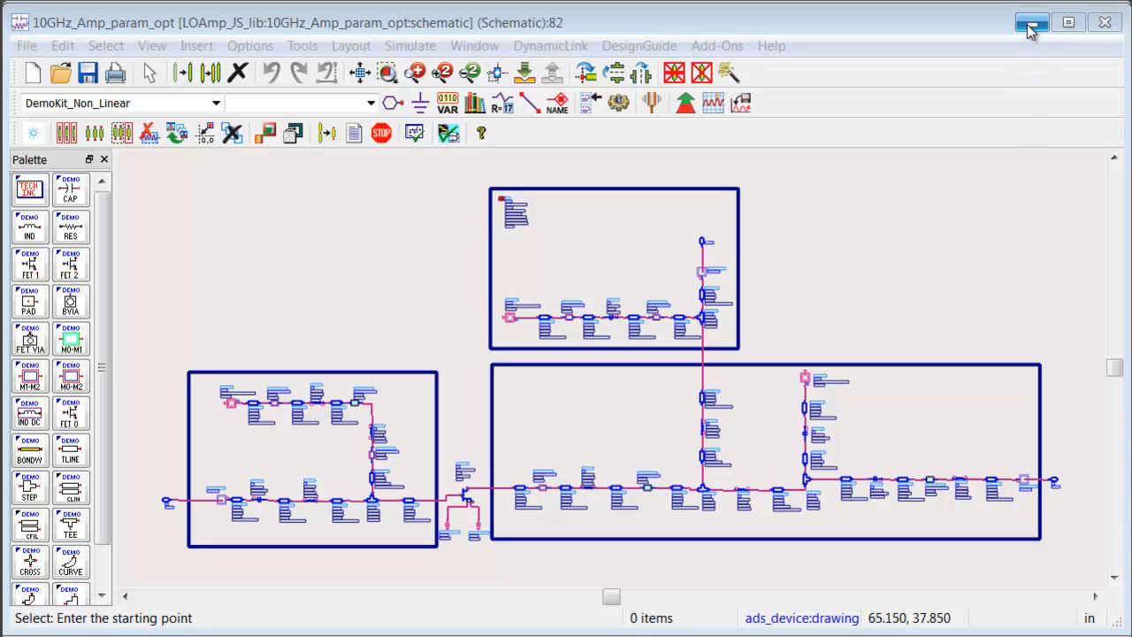
# Step: Open the amplifier cell's layout and bring up its Design Parameters
pyautogui.click(1033, 22)
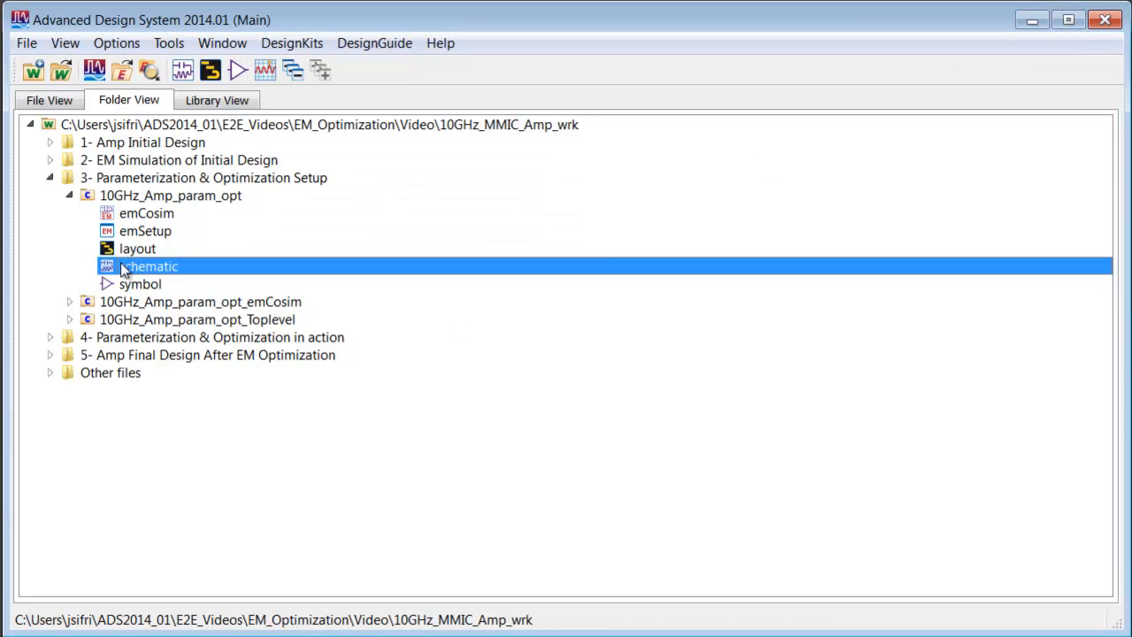
pyautogui.doubleClick(137, 248)
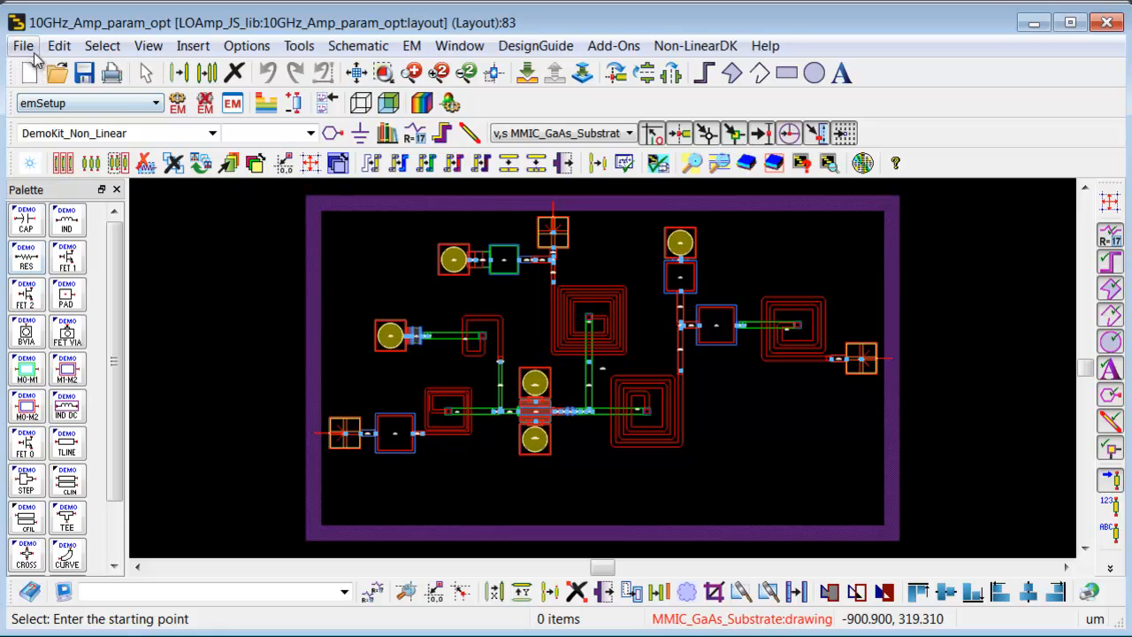
pyautogui.click(23, 45)
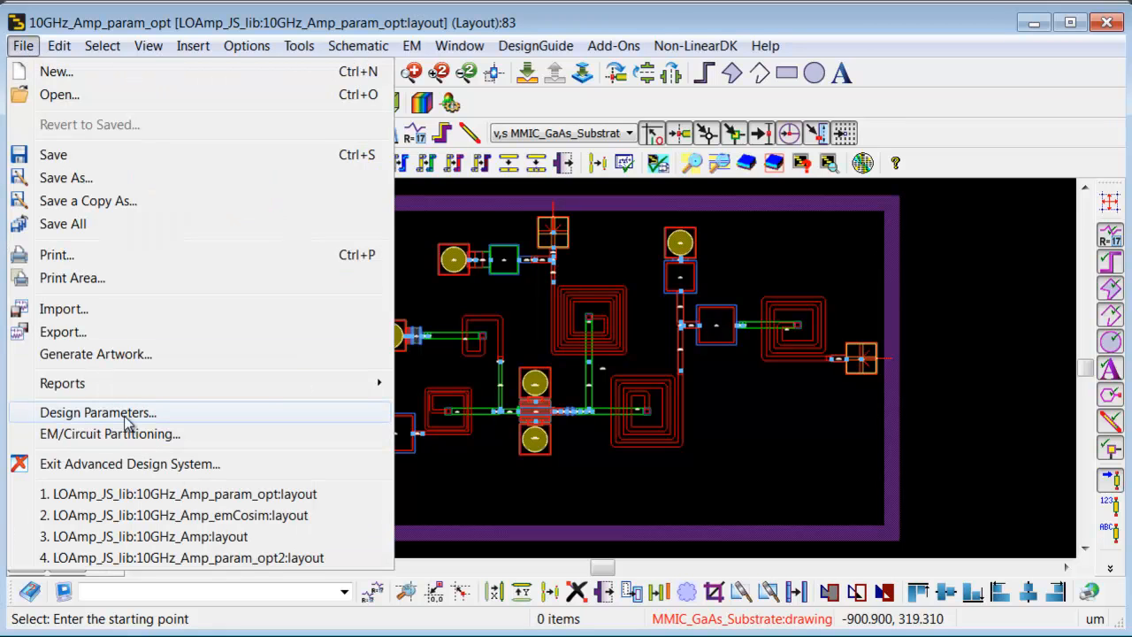
pyautogui.click(97, 412)
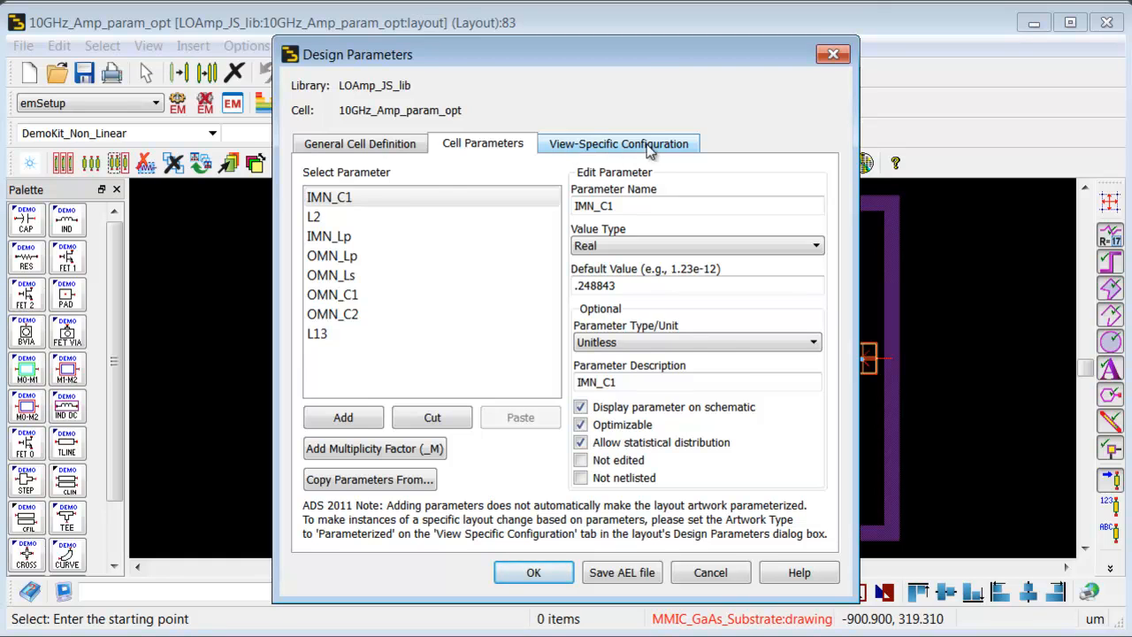
# Step: Confirm Artwork Type stays Parameterized in View-Specific Configuration, then close the layout
pyautogui.click(619, 143)
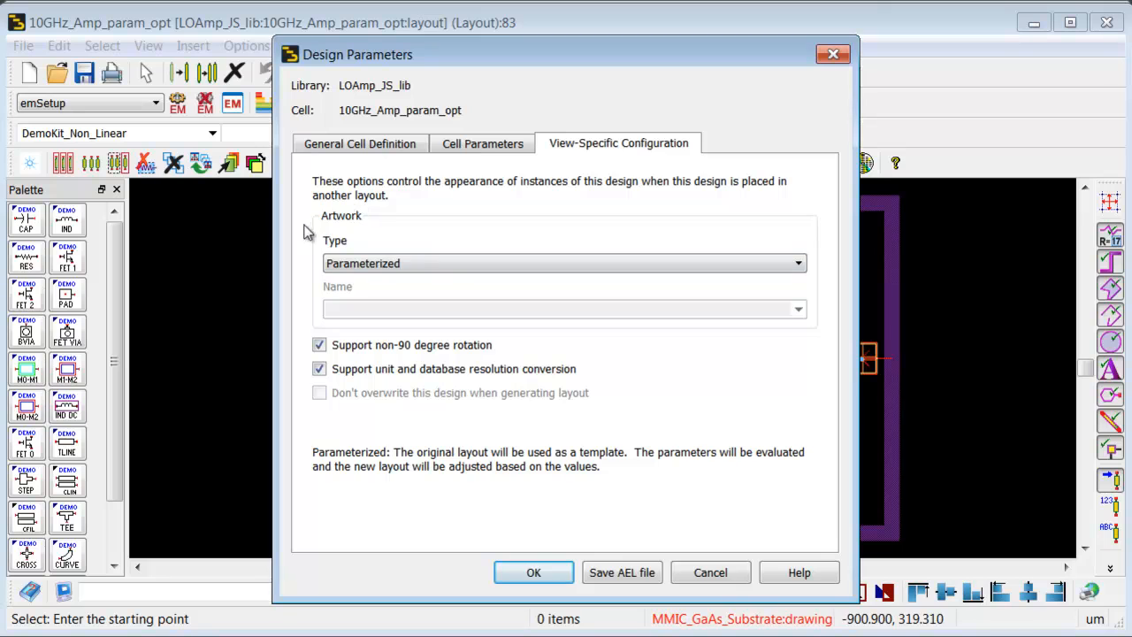
pyautogui.click(797, 263)
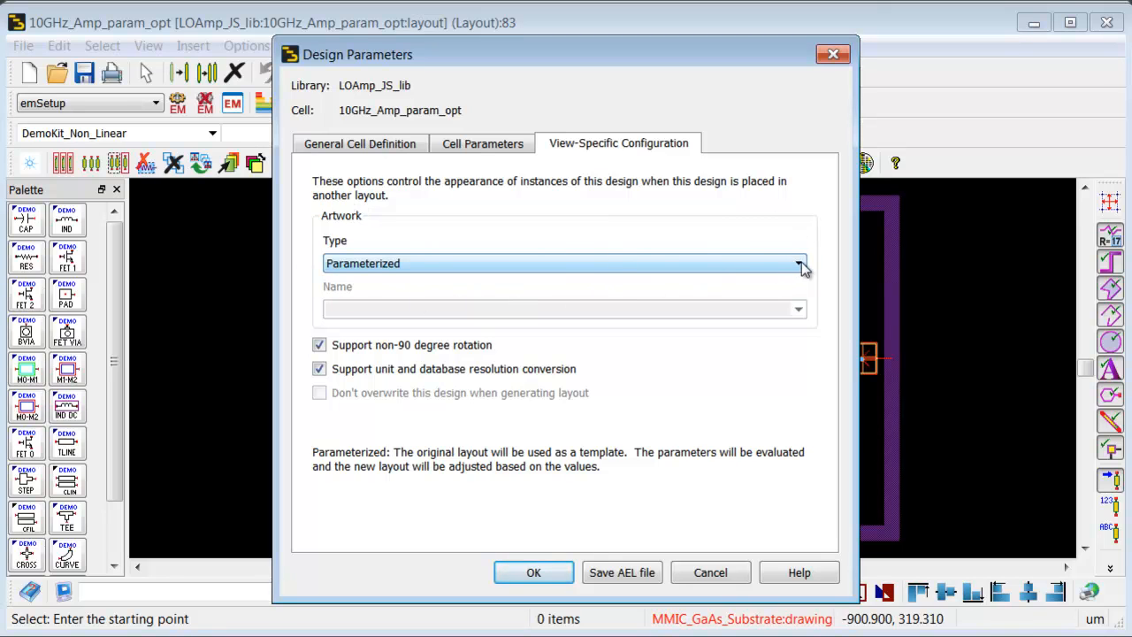
pyautogui.click(798, 263)
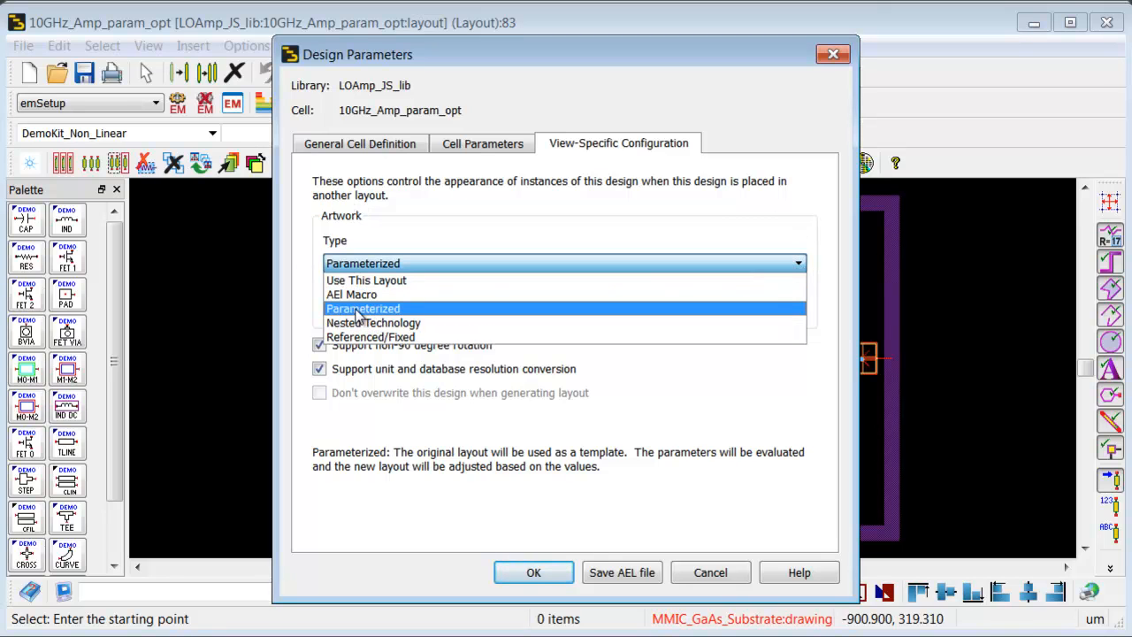
pyautogui.click(363, 308)
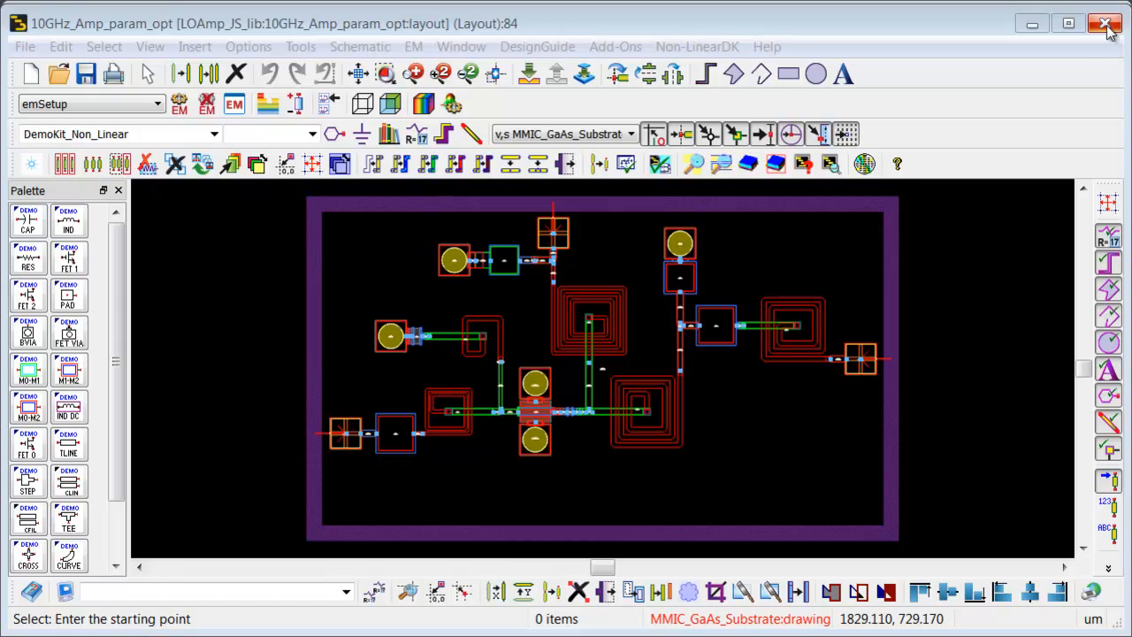
pyautogui.click(1105, 23)
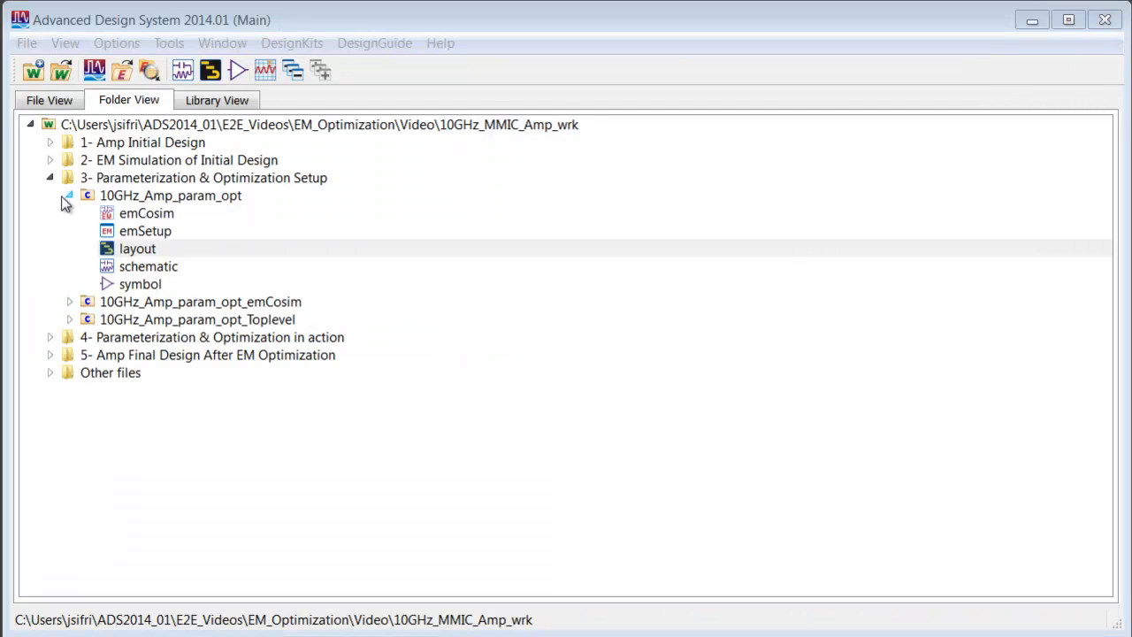
# Step: Open 10GHz_Amp_param_opt_Toplevel schematic and bring up Simulation Variables Setup
pyautogui.click(68, 196)
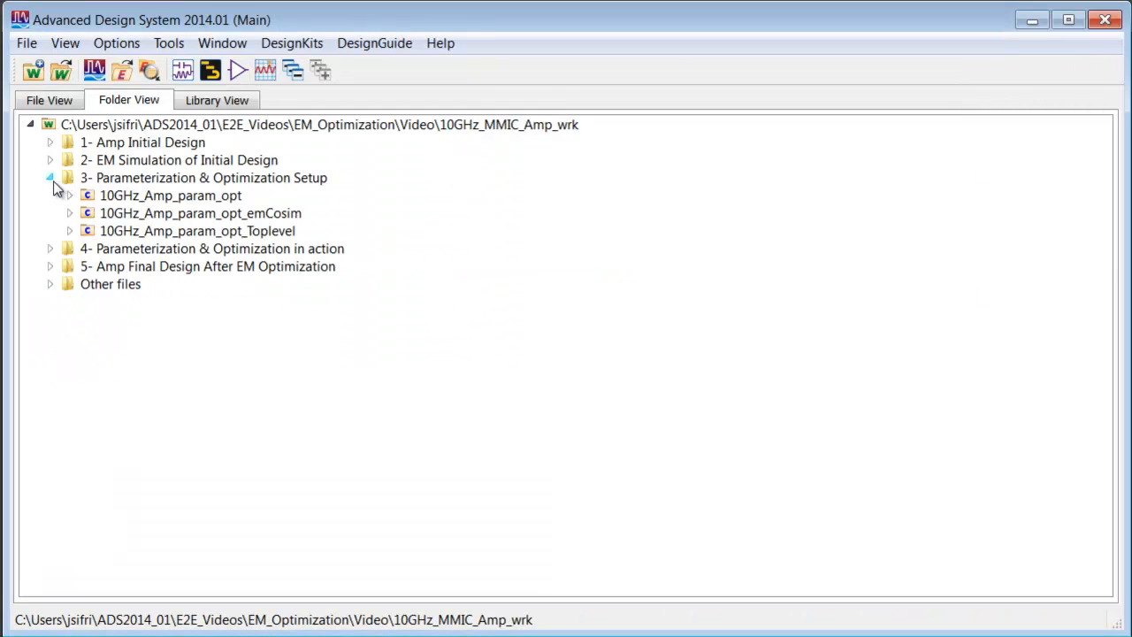
pyautogui.moveTo(196, 231)
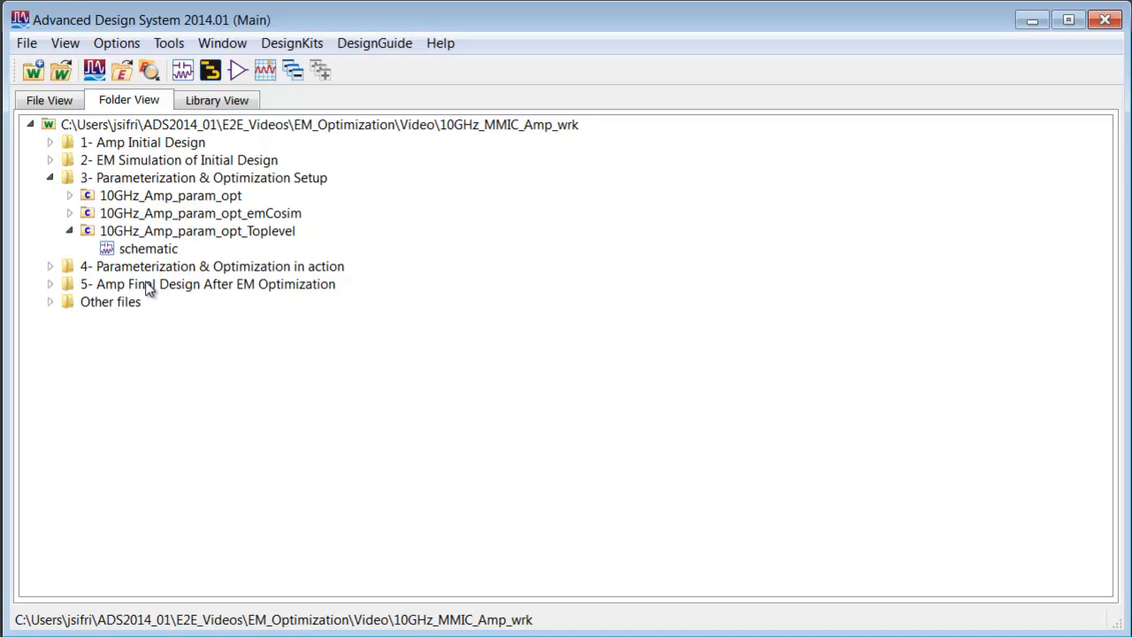
pyautogui.doubleClick(147, 249)
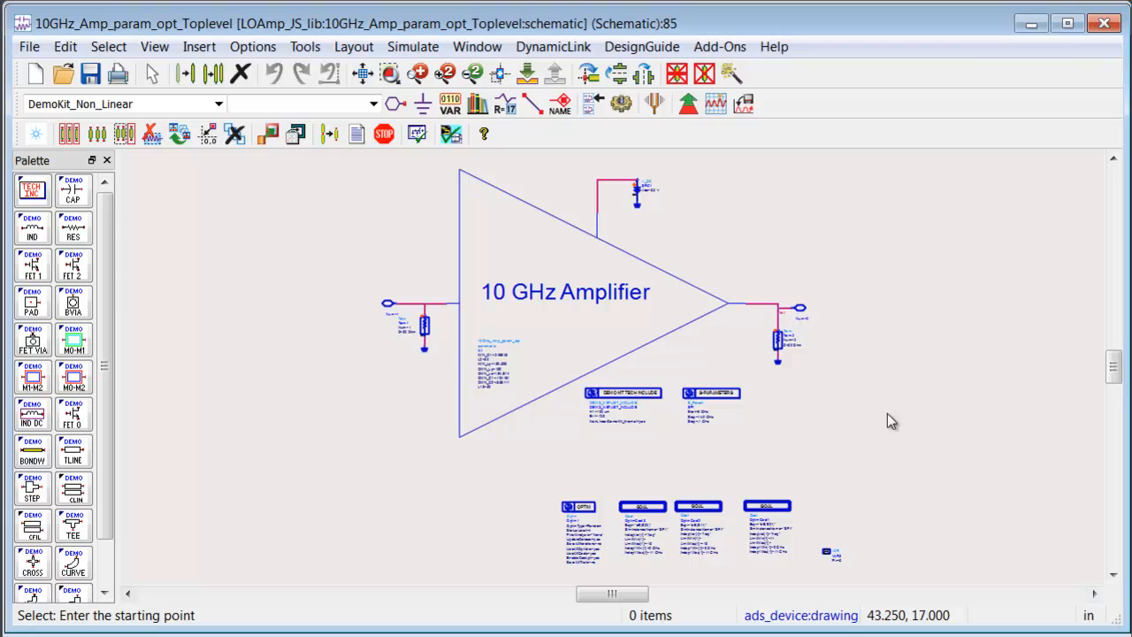
pyautogui.moveTo(773, 307)
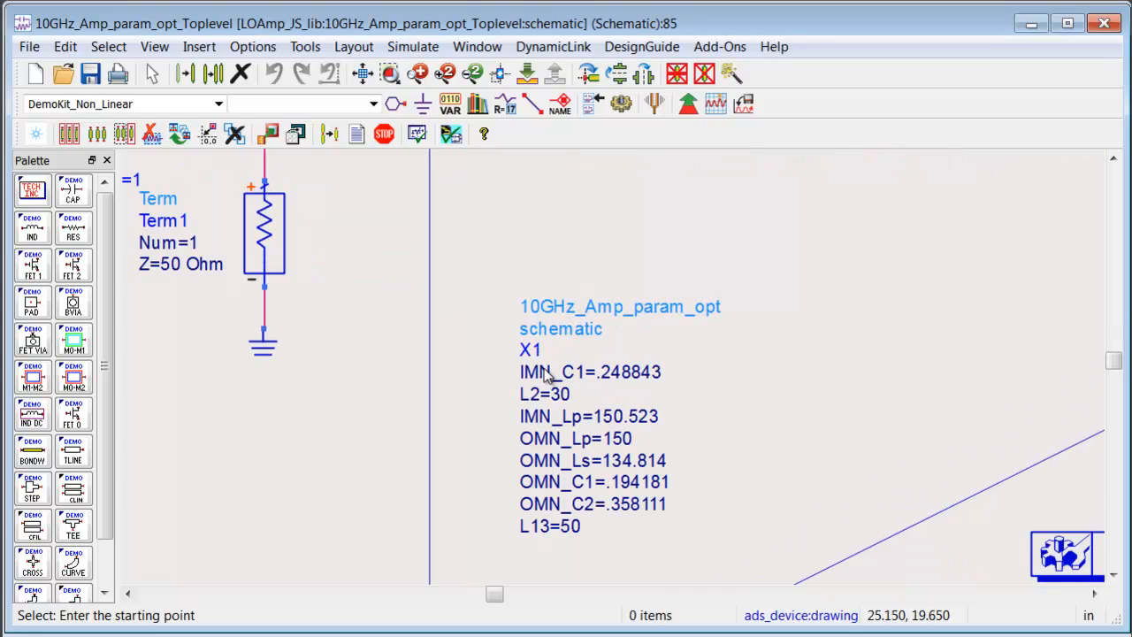
pyautogui.moveTo(557, 481)
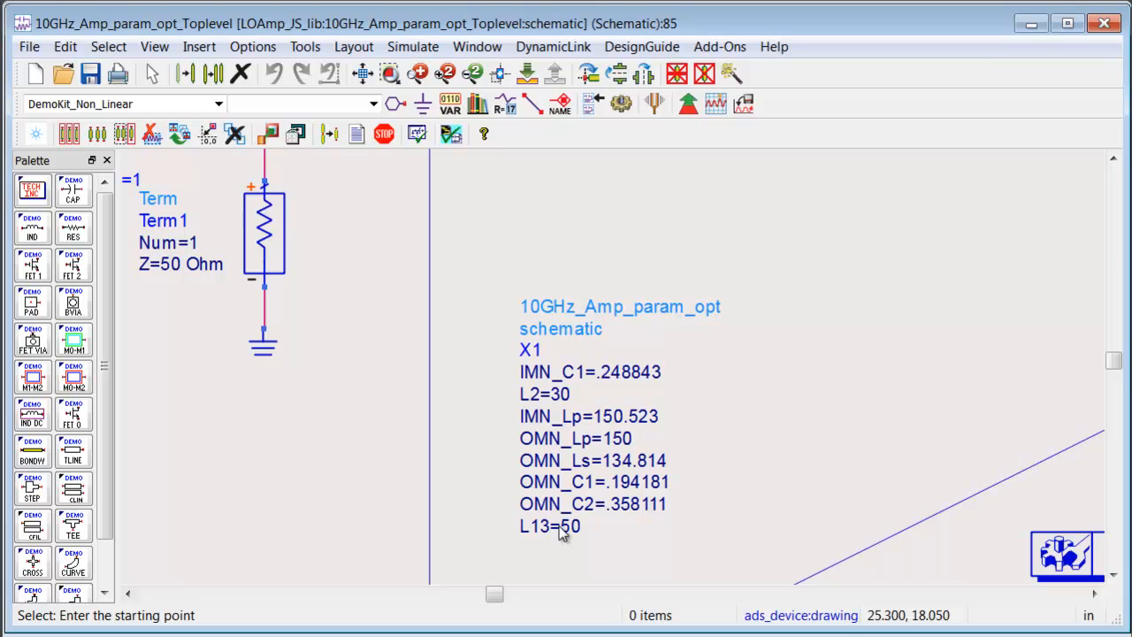
pyautogui.moveTo(557, 438)
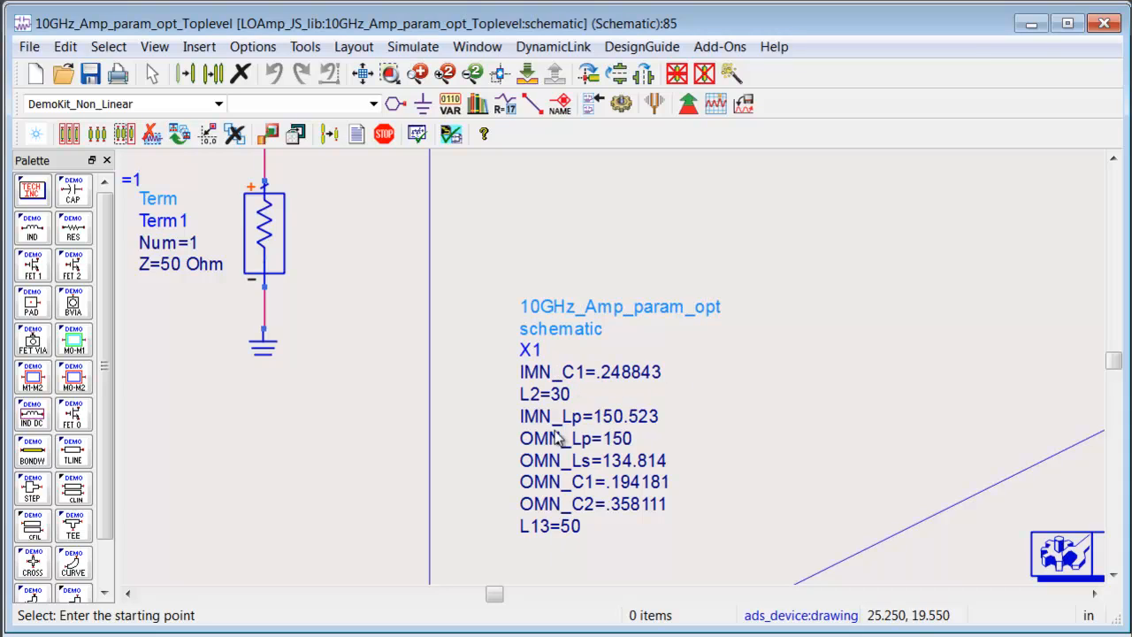
pyautogui.moveTo(570, 408)
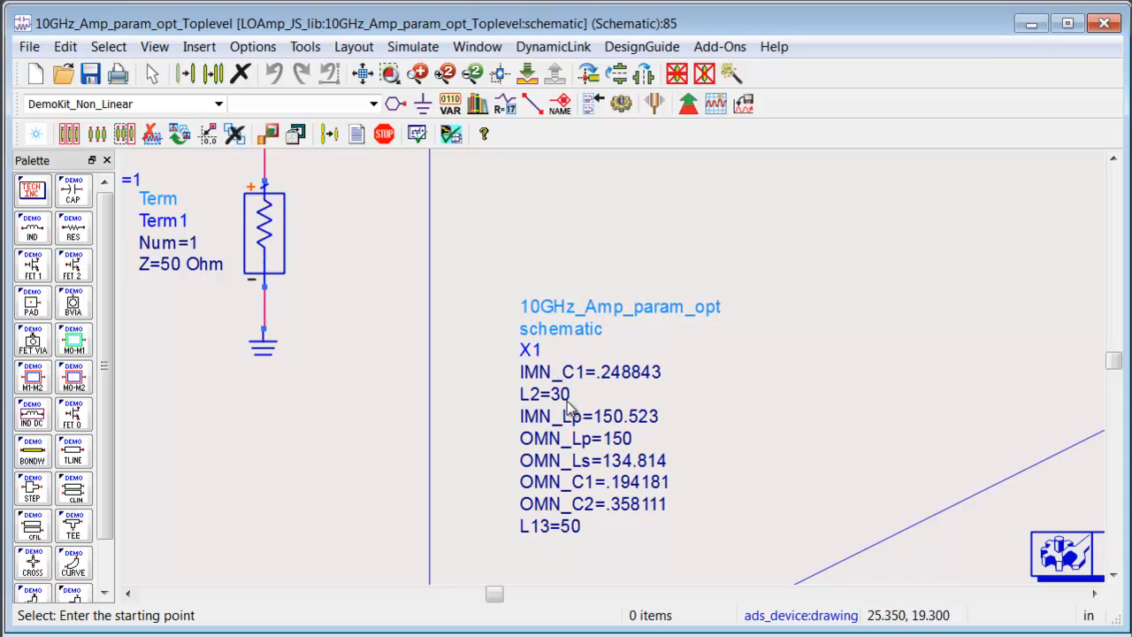
pyautogui.moveTo(545, 358)
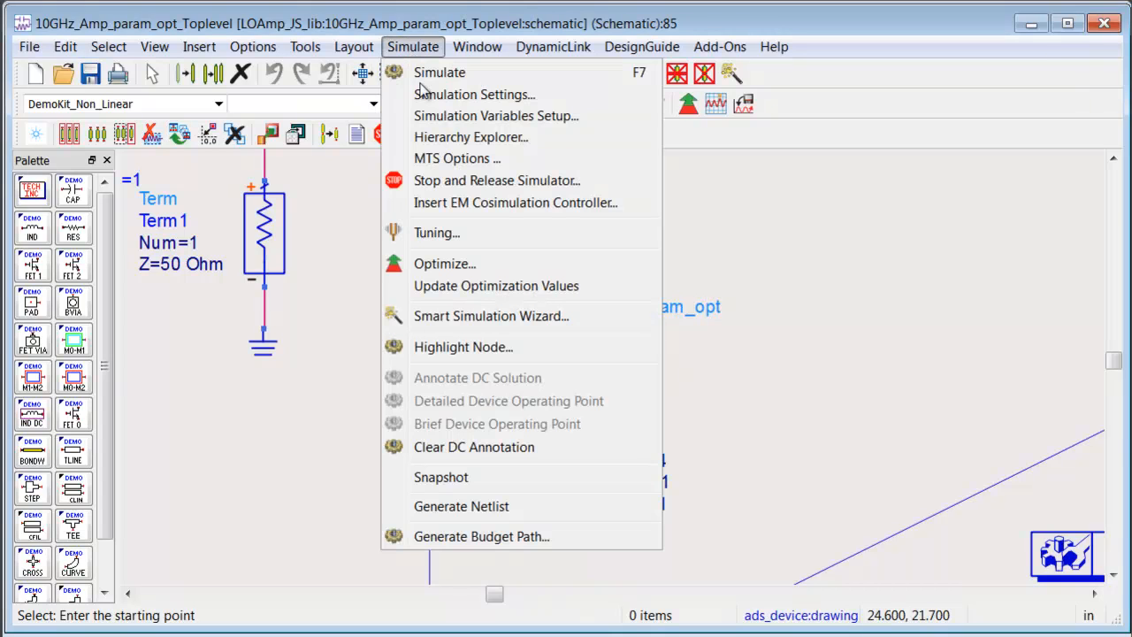
pyautogui.moveTo(496, 115)
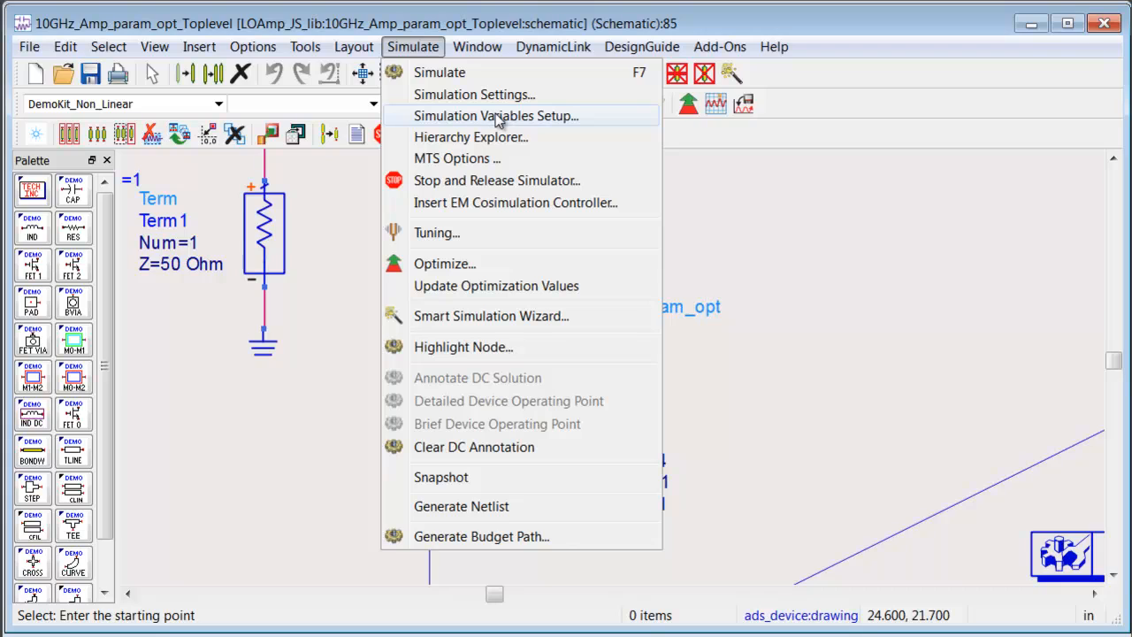
pyautogui.click(495, 116)
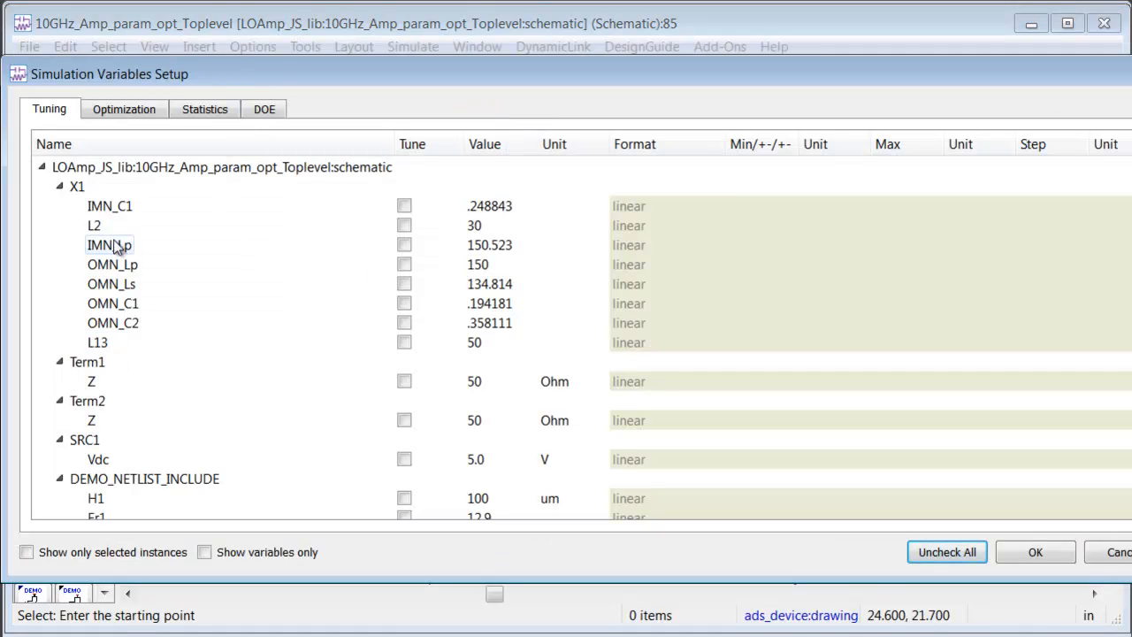
# Step: Show the Optimization tab listing X1 parameters IMN_C1 through L13, none enabled
pyautogui.click(124, 108)
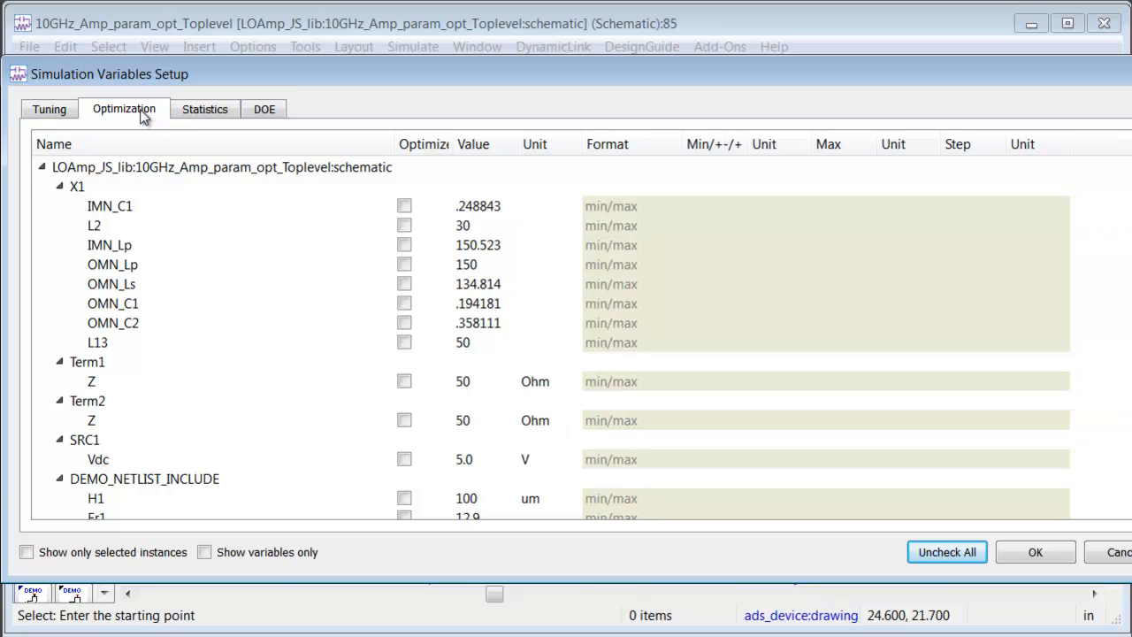
pyautogui.moveTo(484, 285)
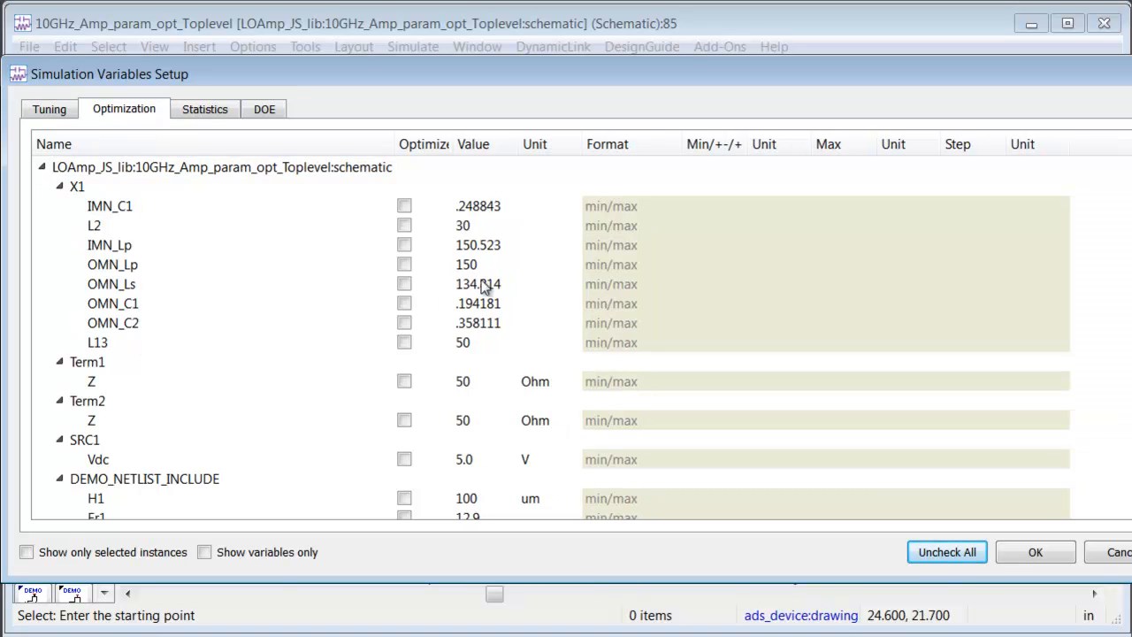
pyautogui.moveTo(1074, 358)
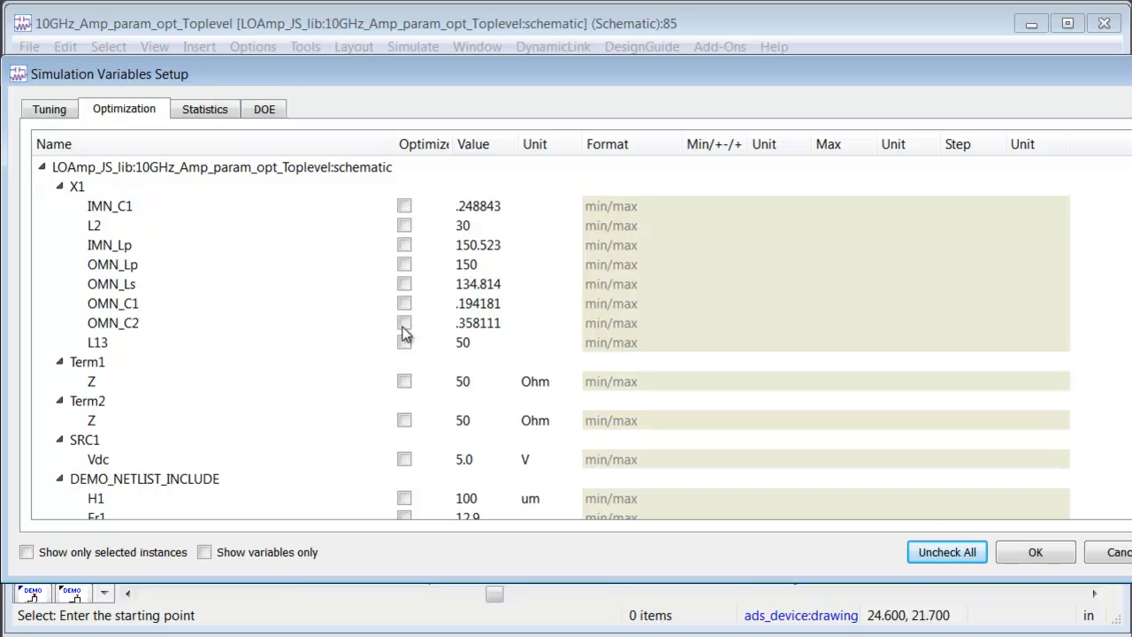
pyautogui.moveTo(1110, 559)
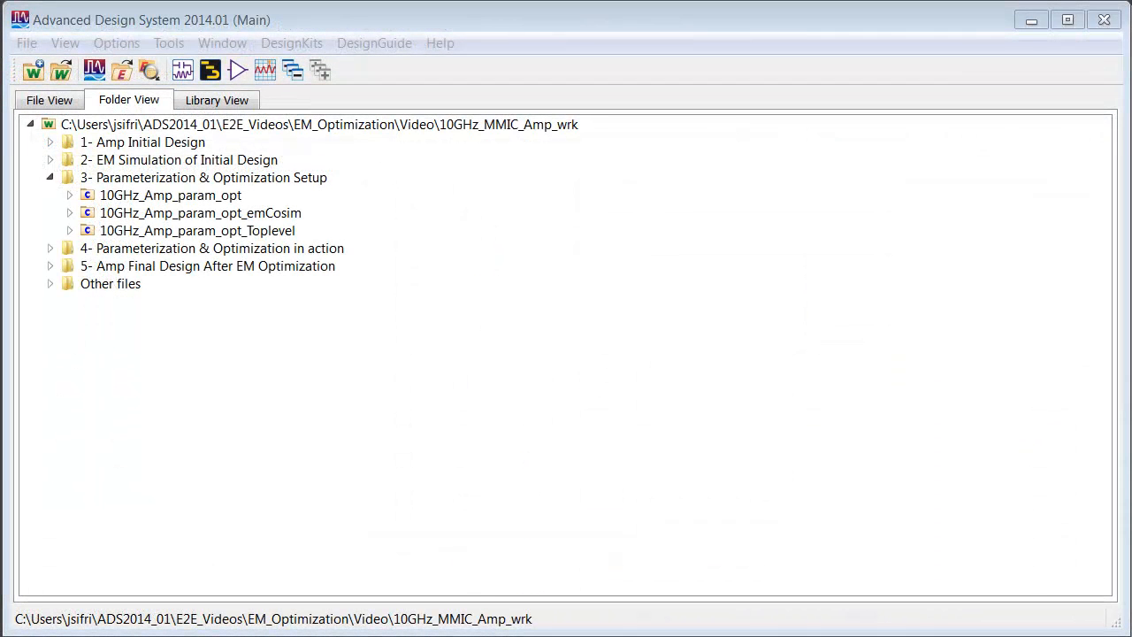
pyautogui.moveTo(481, 322)
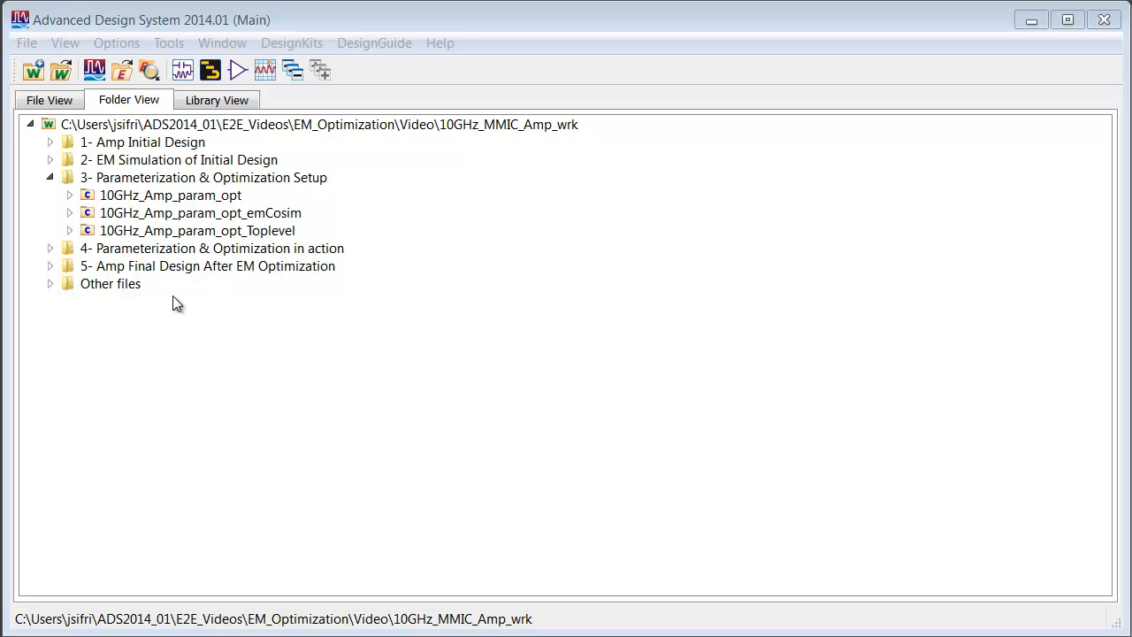
# Step: Reopen the amplifier layout and bring up its EM Simulation Setup
pyautogui.doubleClick(170, 195)
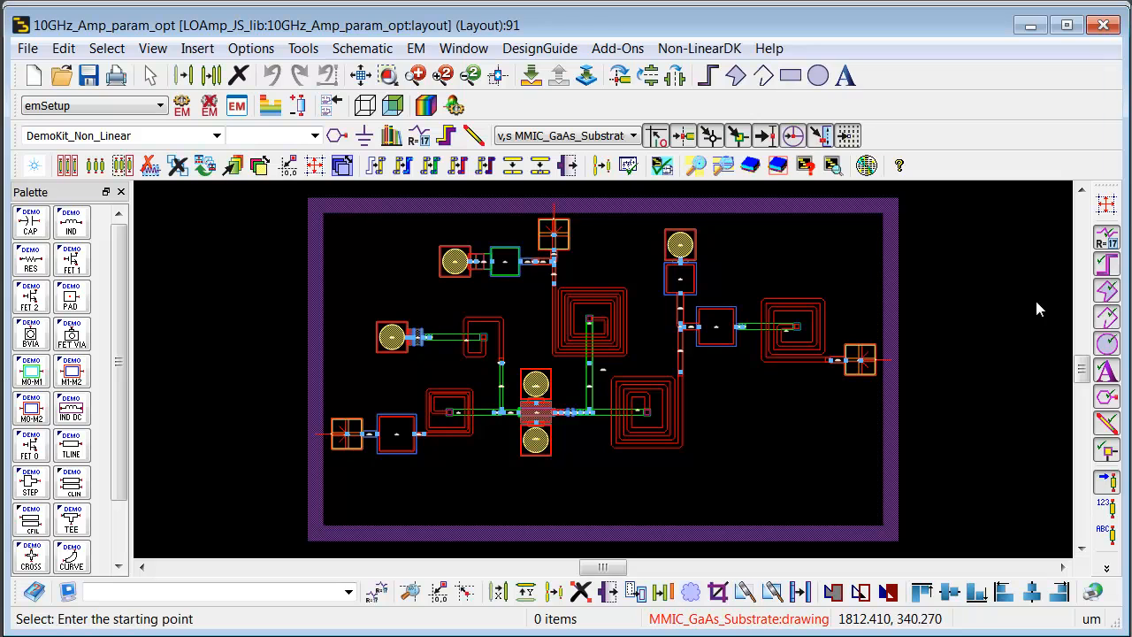
pyautogui.moveTo(236, 106)
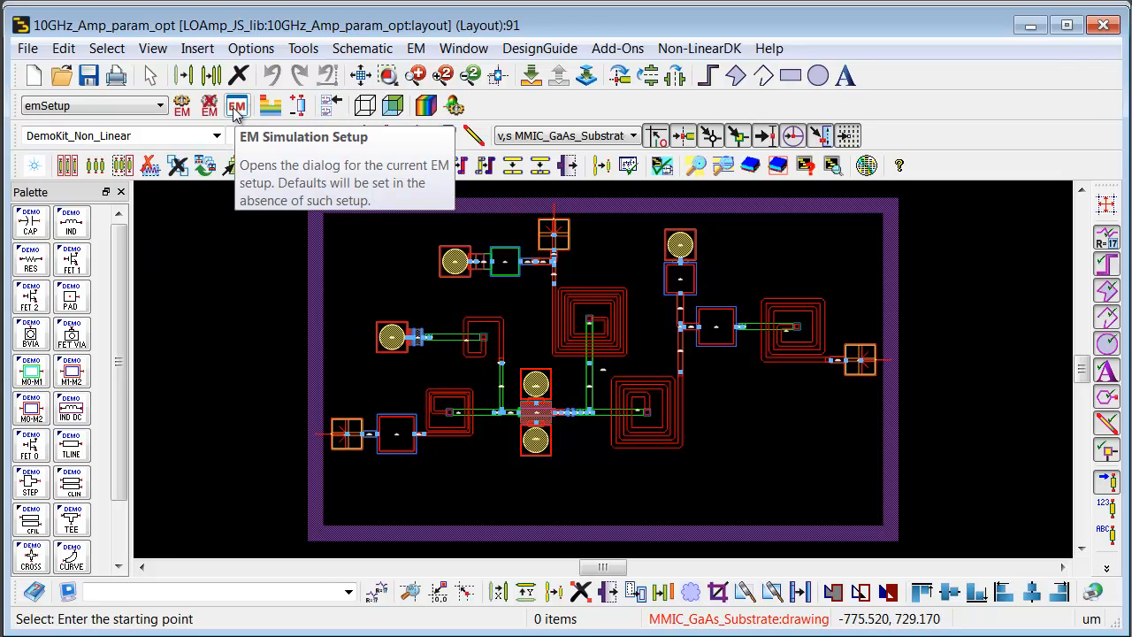
pyautogui.click(236, 105)
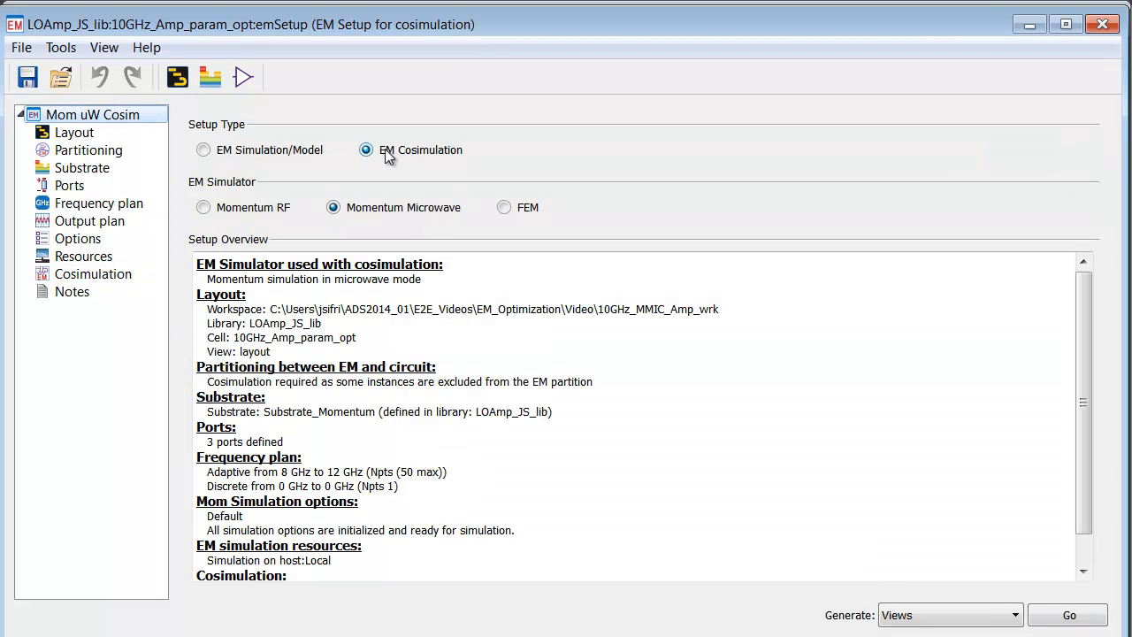
pyautogui.moveTo(227, 193)
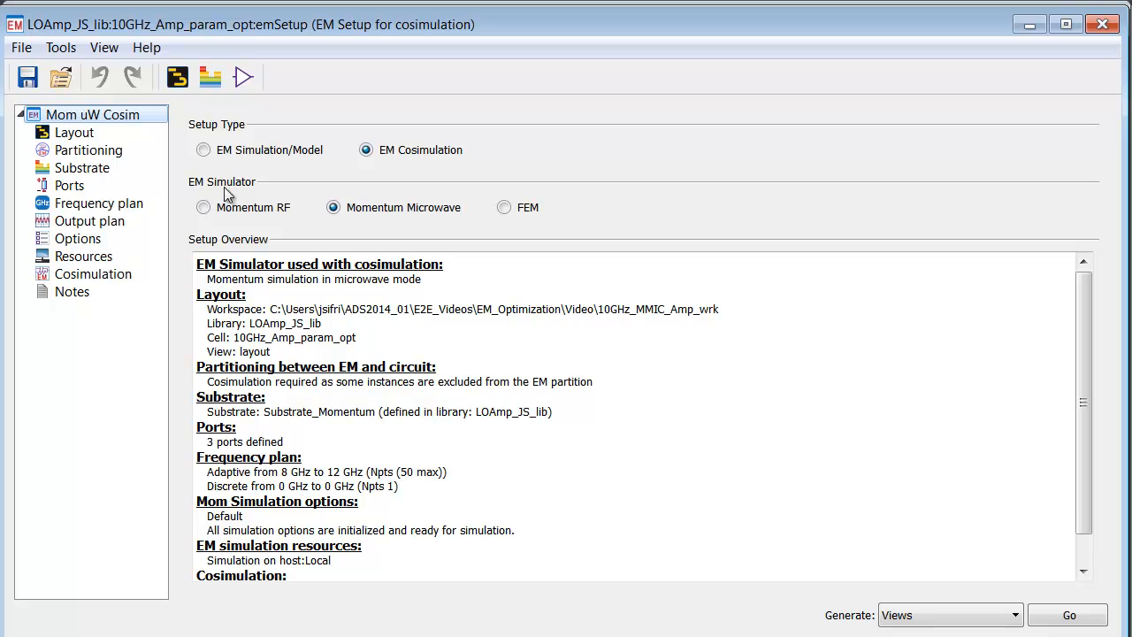
pyautogui.moveTo(246, 197)
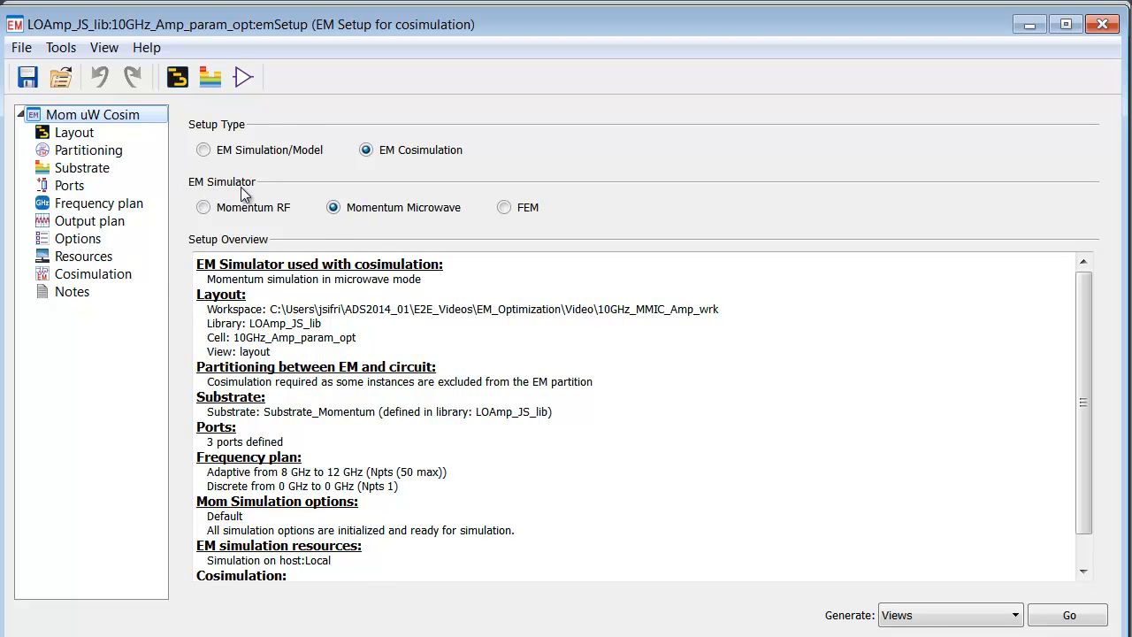
# Step: Show the Cosimulation page with view emCosim and parameters IMN_C1 through L13
pyautogui.click(93, 273)
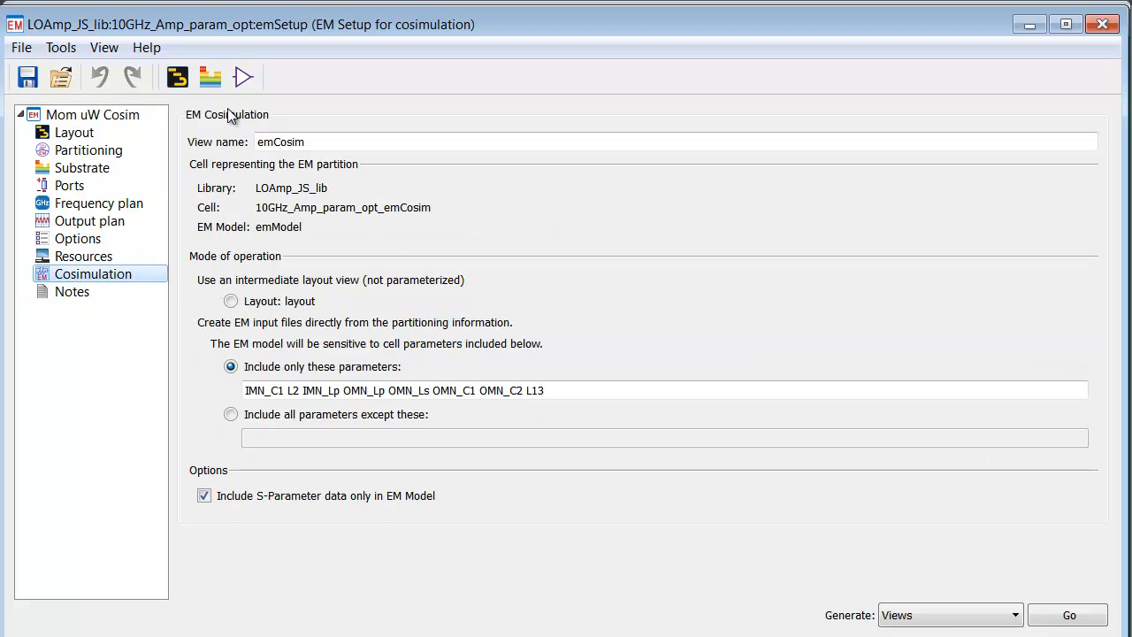
pyautogui.moveTo(278, 270)
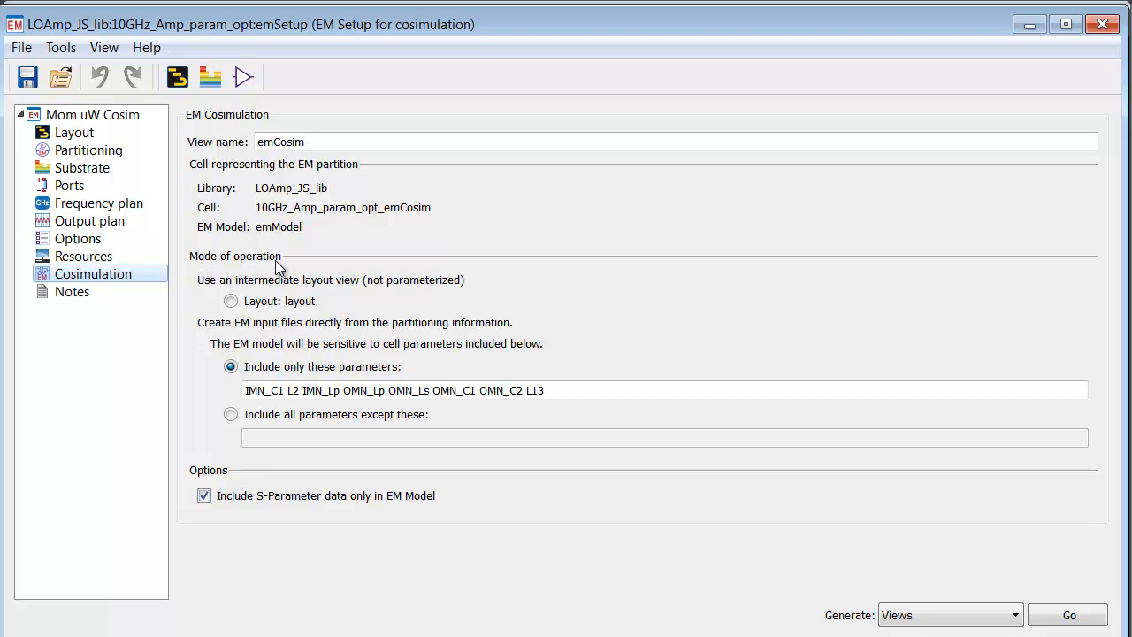
pyautogui.moveTo(220, 290)
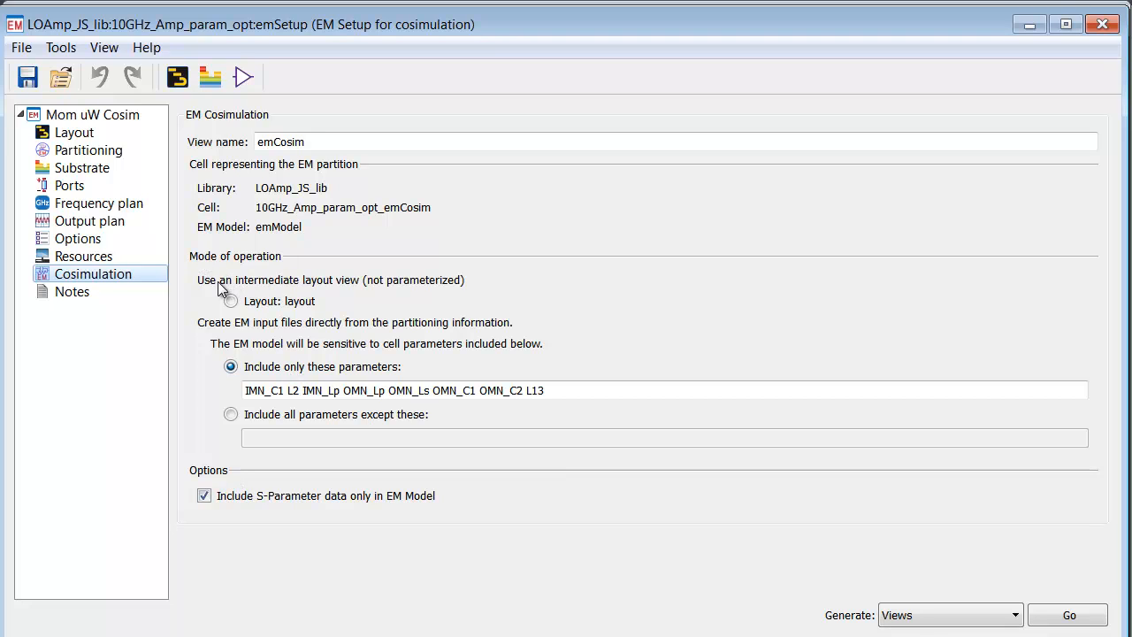
pyautogui.moveTo(405, 306)
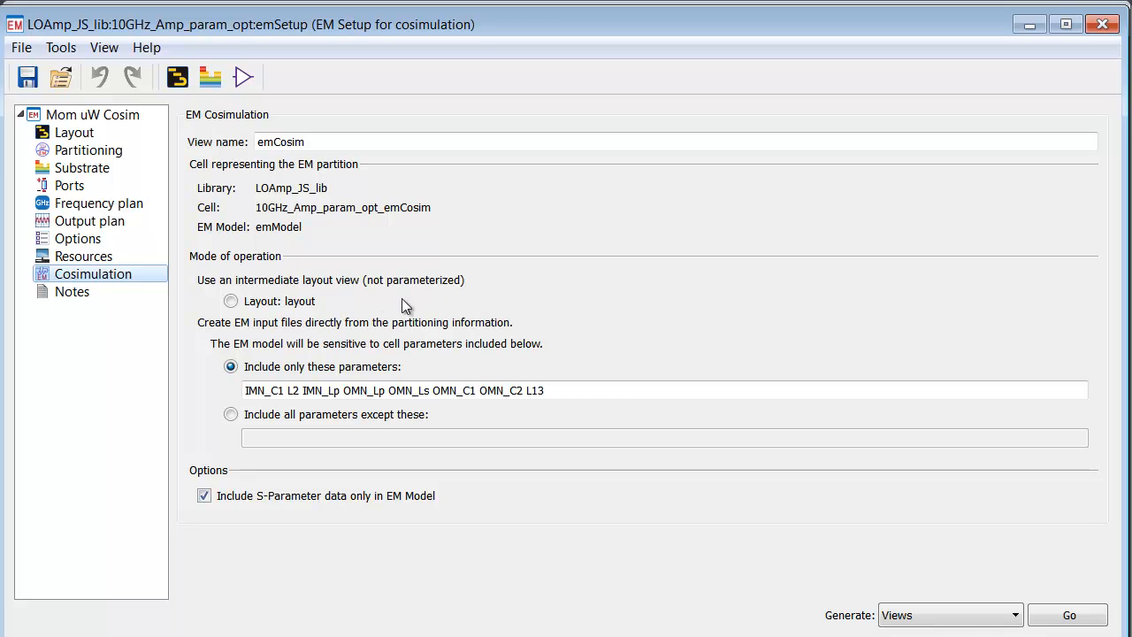
pyautogui.moveTo(455, 290)
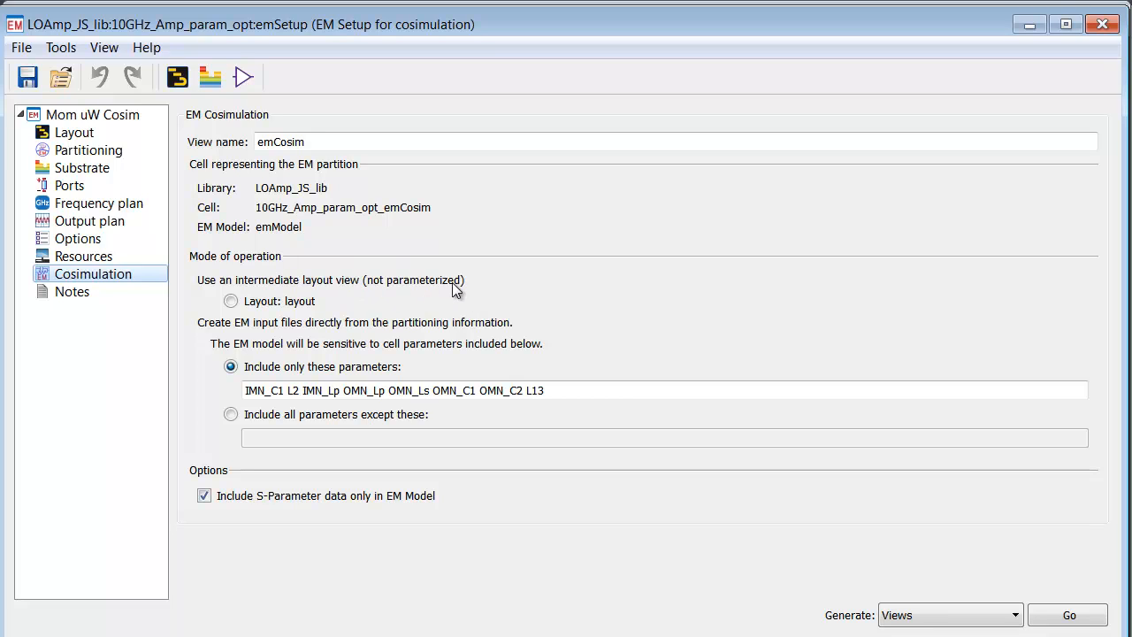
pyautogui.moveTo(435, 336)
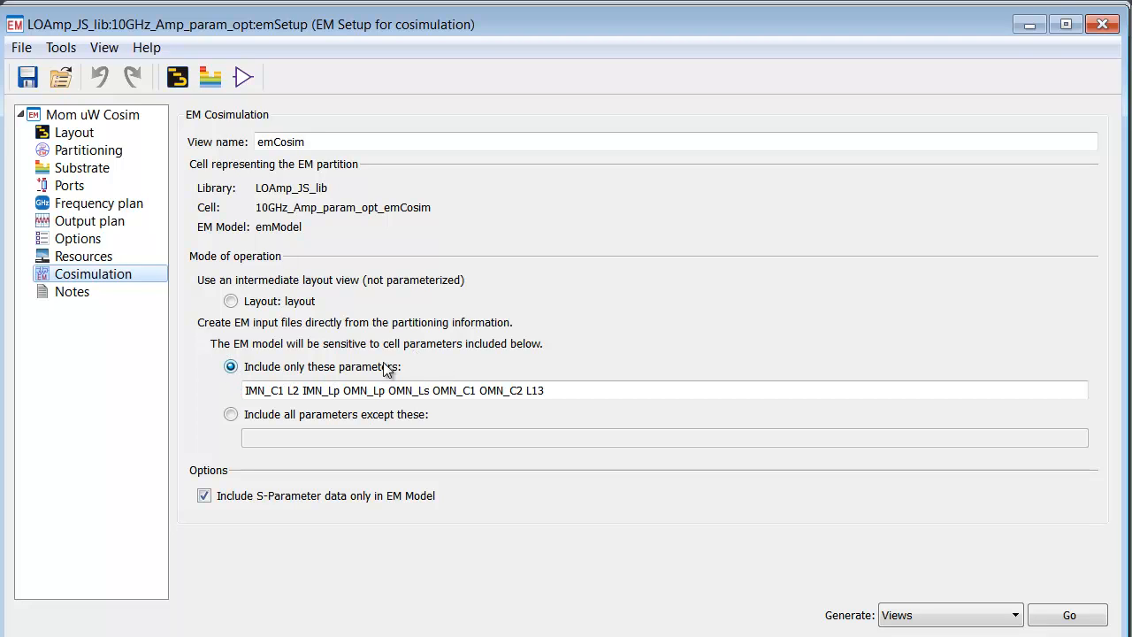
pyautogui.moveTo(529, 377)
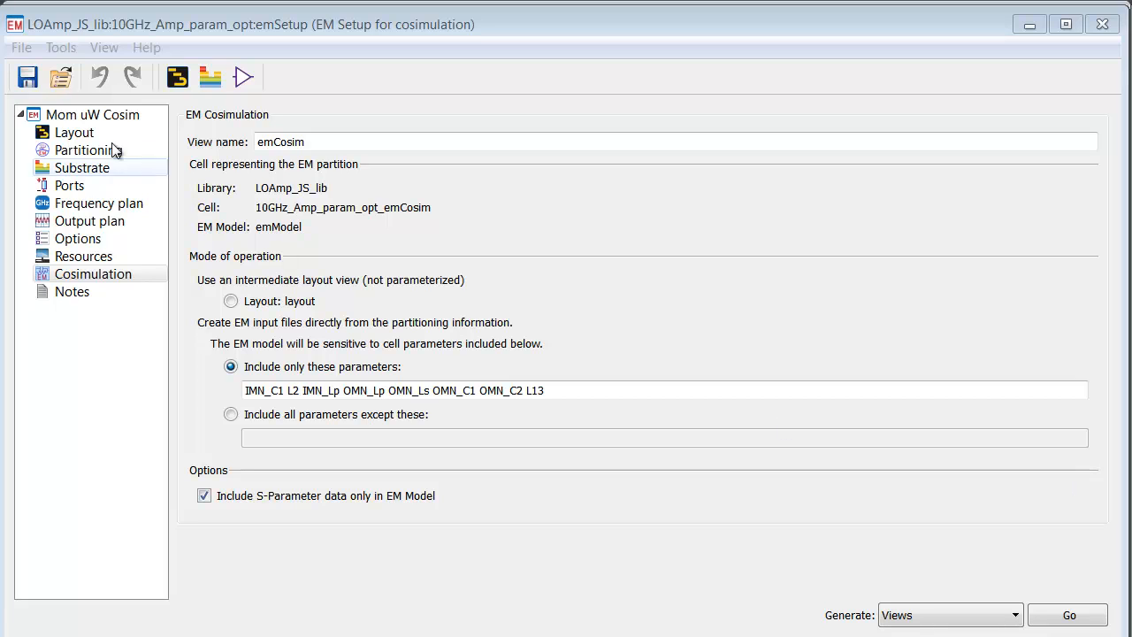
pyautogui.moveTo(71, 351)
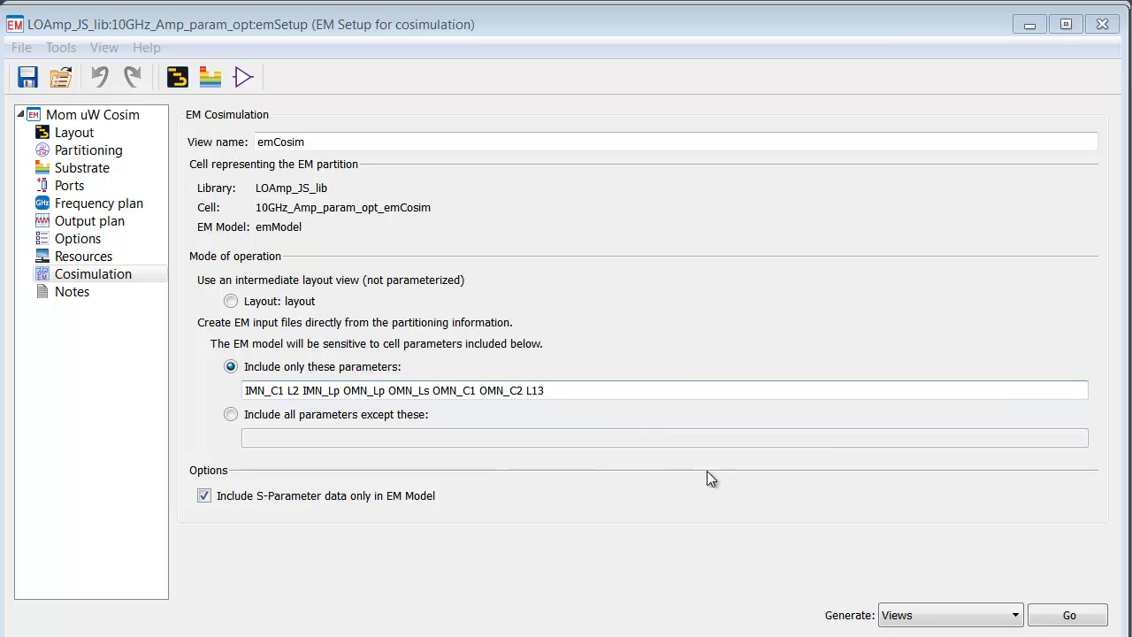
pyautogui.moveTo(858, 623)
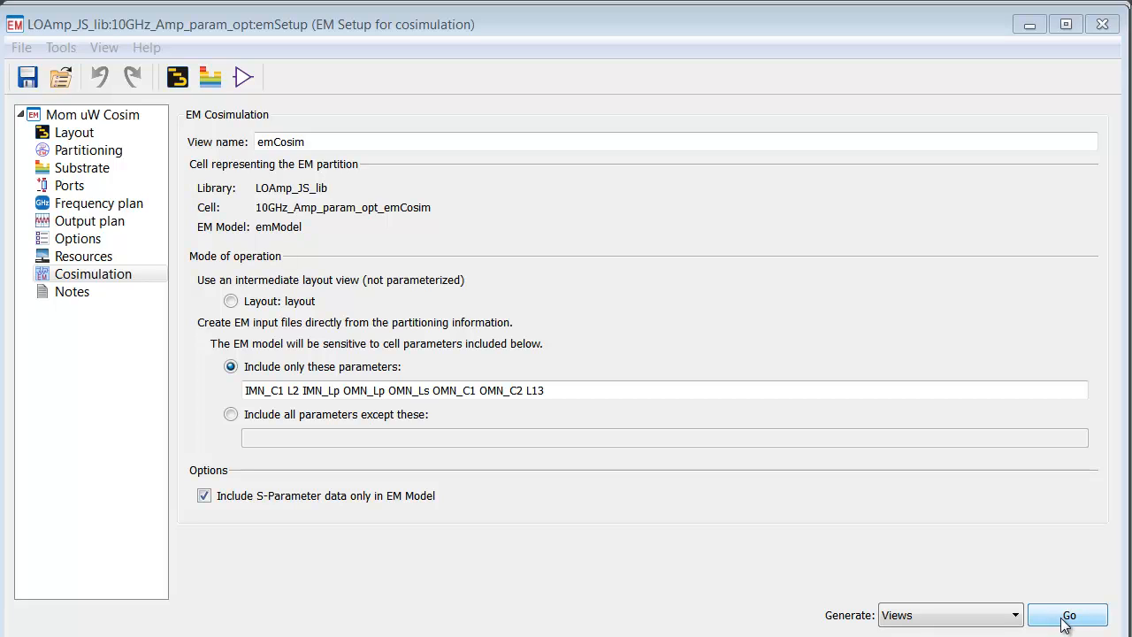
pyautogui.moveTo(500, 539)
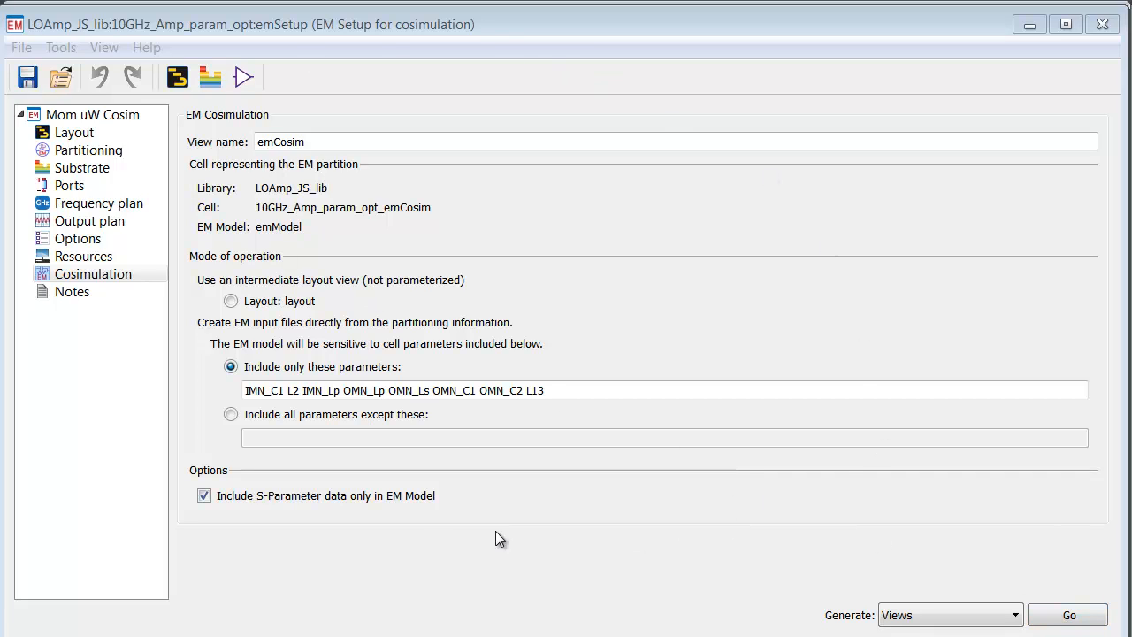
pyautogui.moveTo(759, 304)
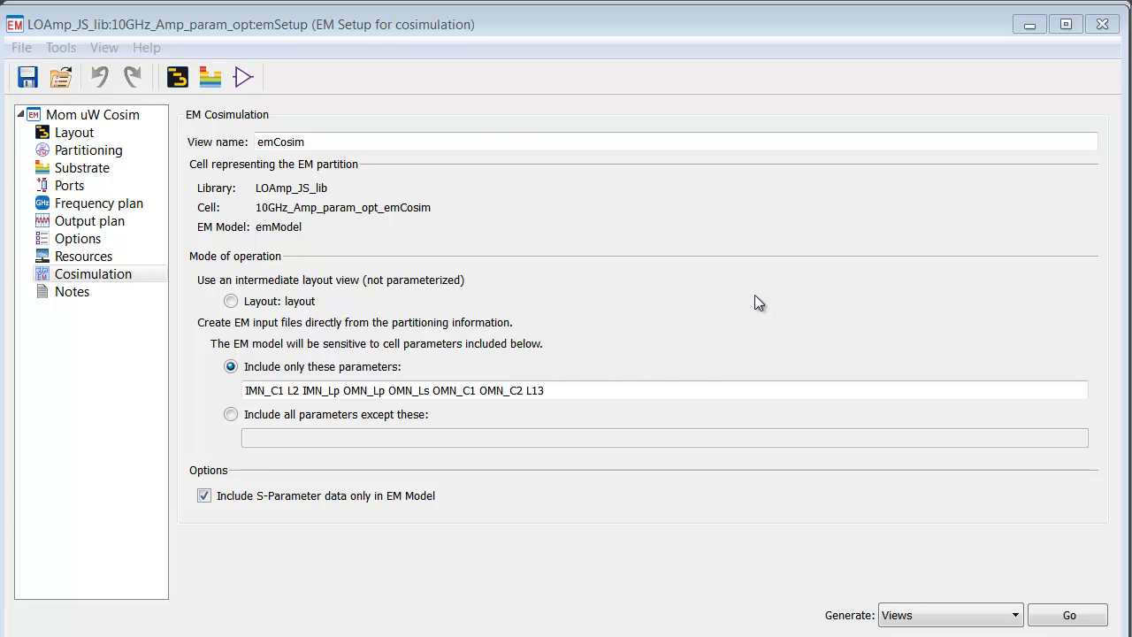
# Step: Review and close the emCosim view summary, then expand 10GHz_Amp_param_opt_Toplevel
pyautogui.click(1103, 23)
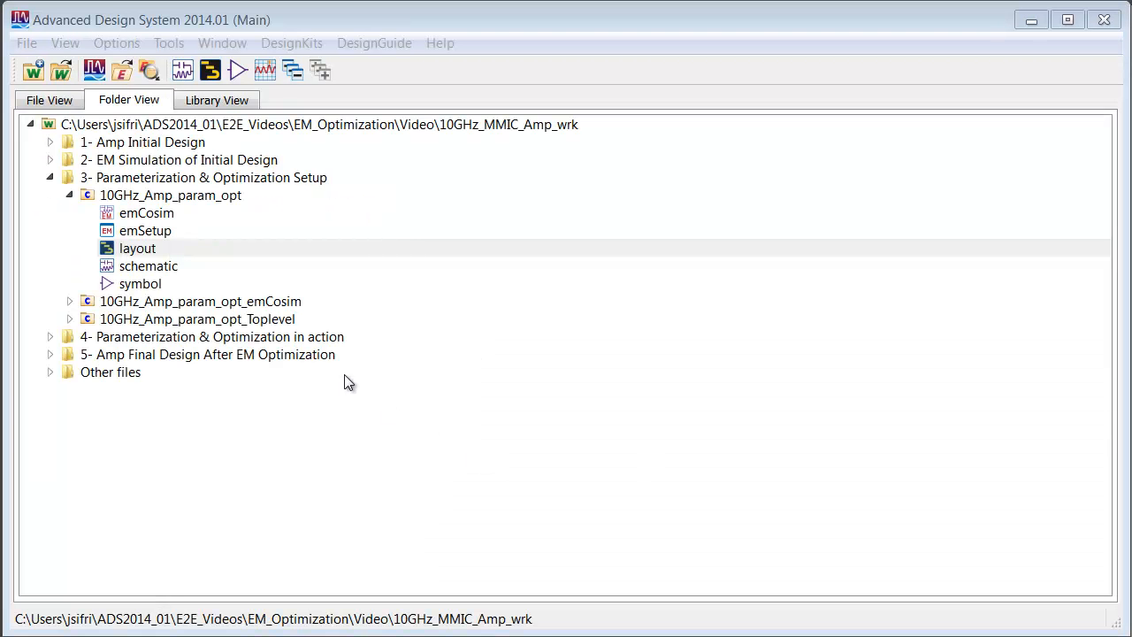
pyautogui.moveTo(161, 221)
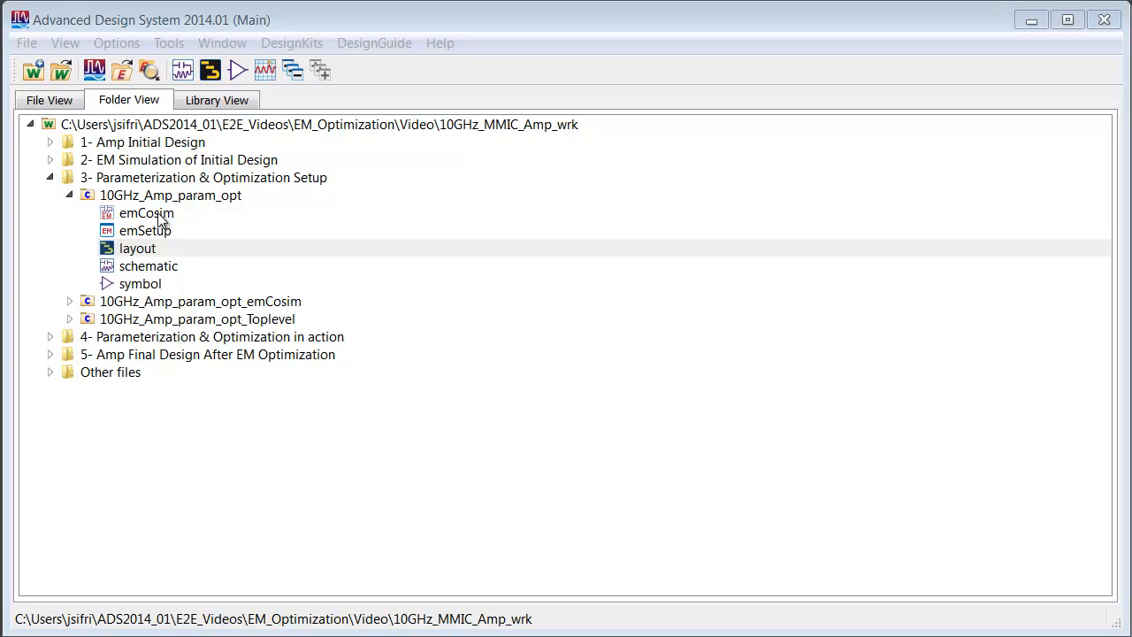
pyautogui.moveTo(146, 222)
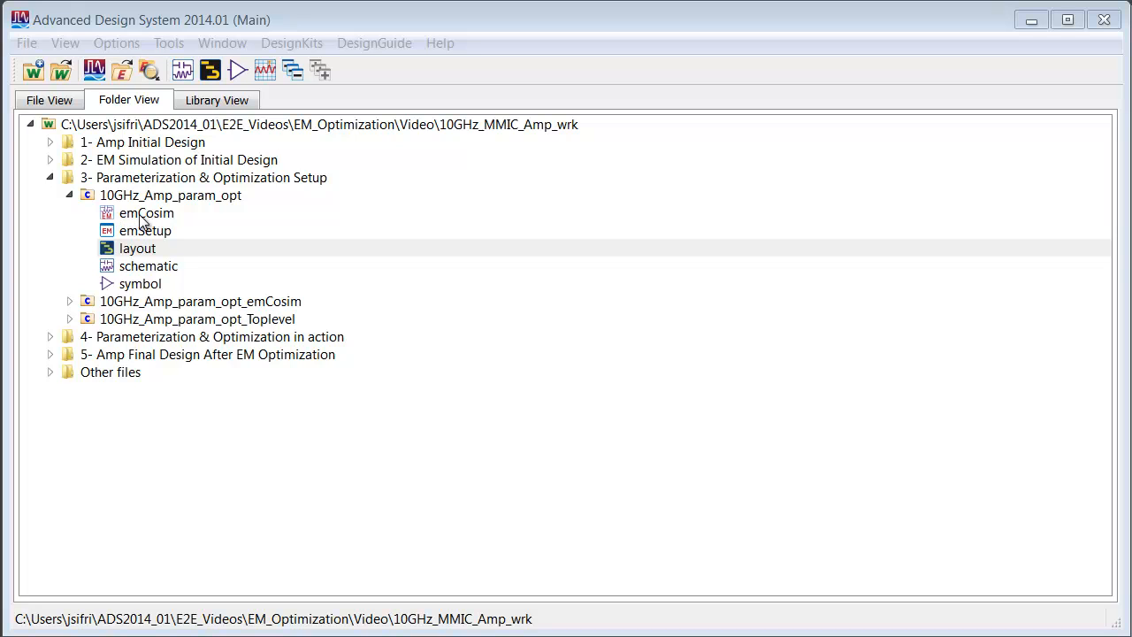
pyautogui.doubleClick(147, 230)
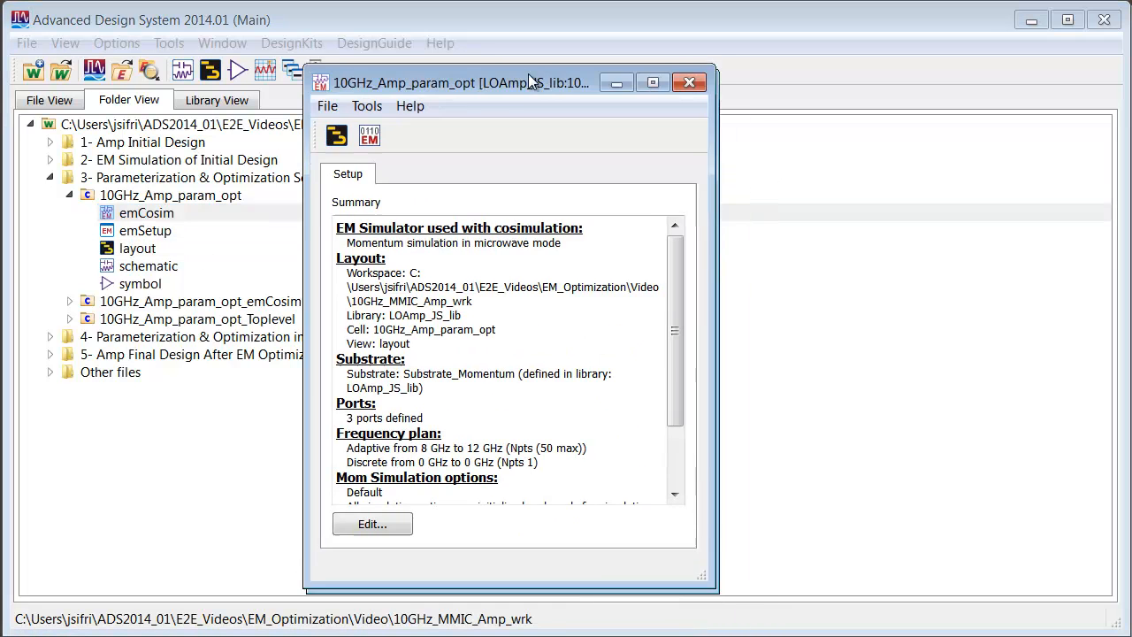
pyautogui.moveTo(531, 82); pyautogui.dragTo(505, 53)
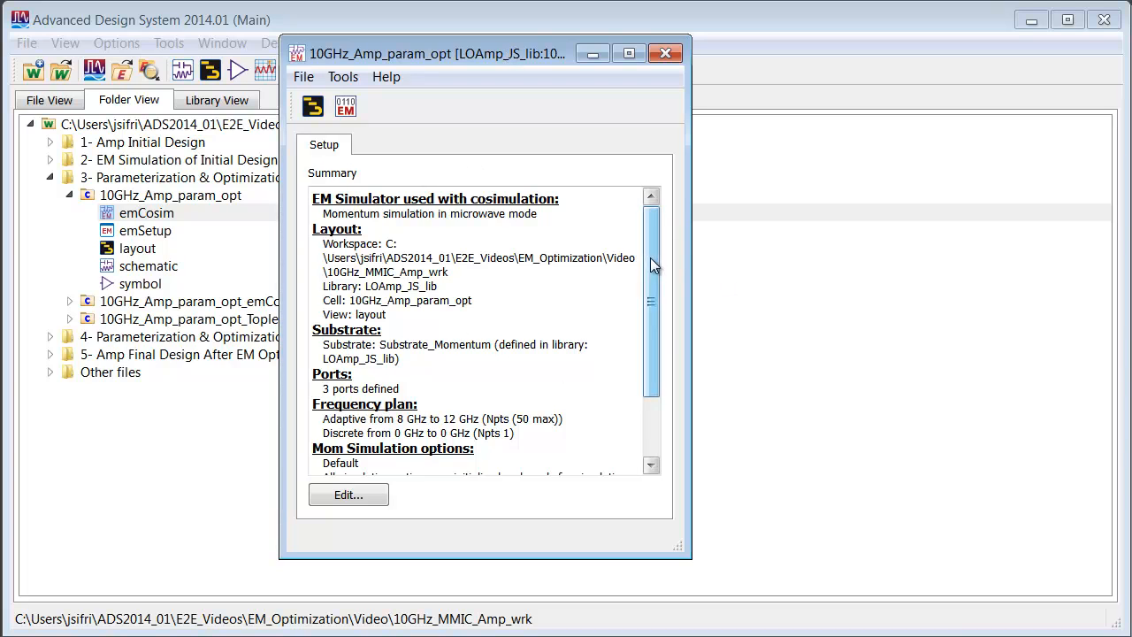
pyautogui.click(666, 53)
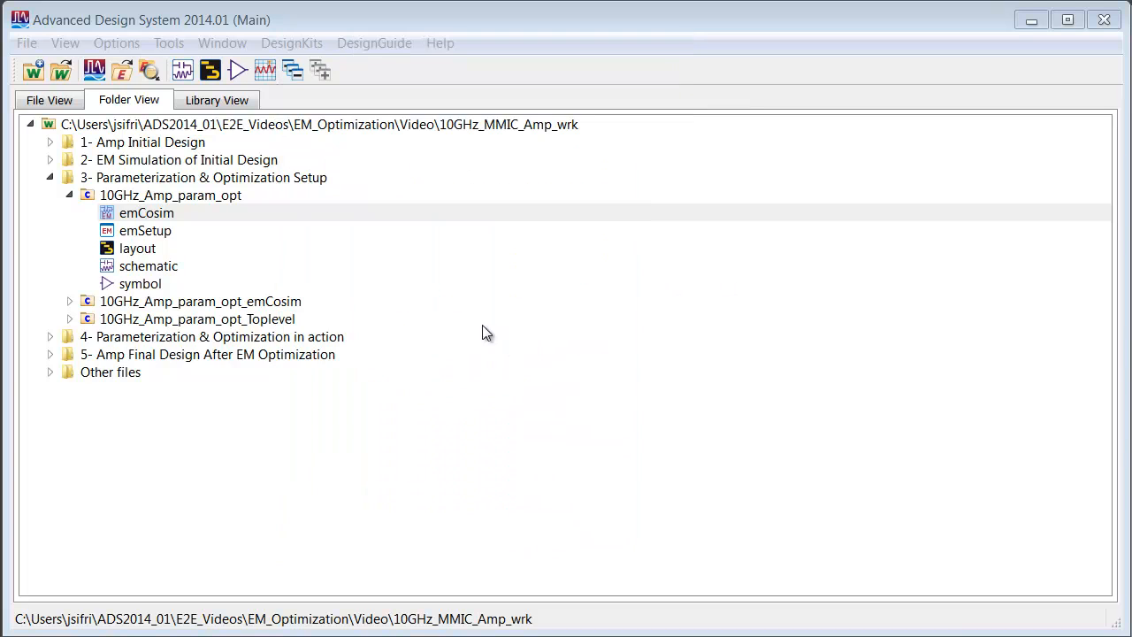
pyautogui.moveTo(142, 252)
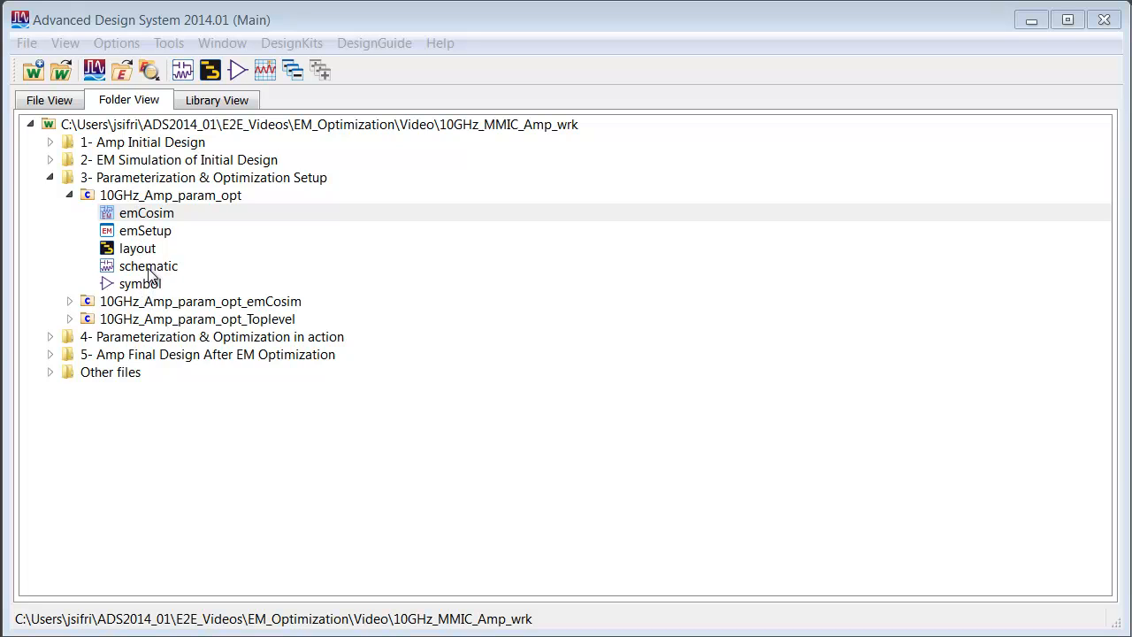
pyautogui.click(146, 212)
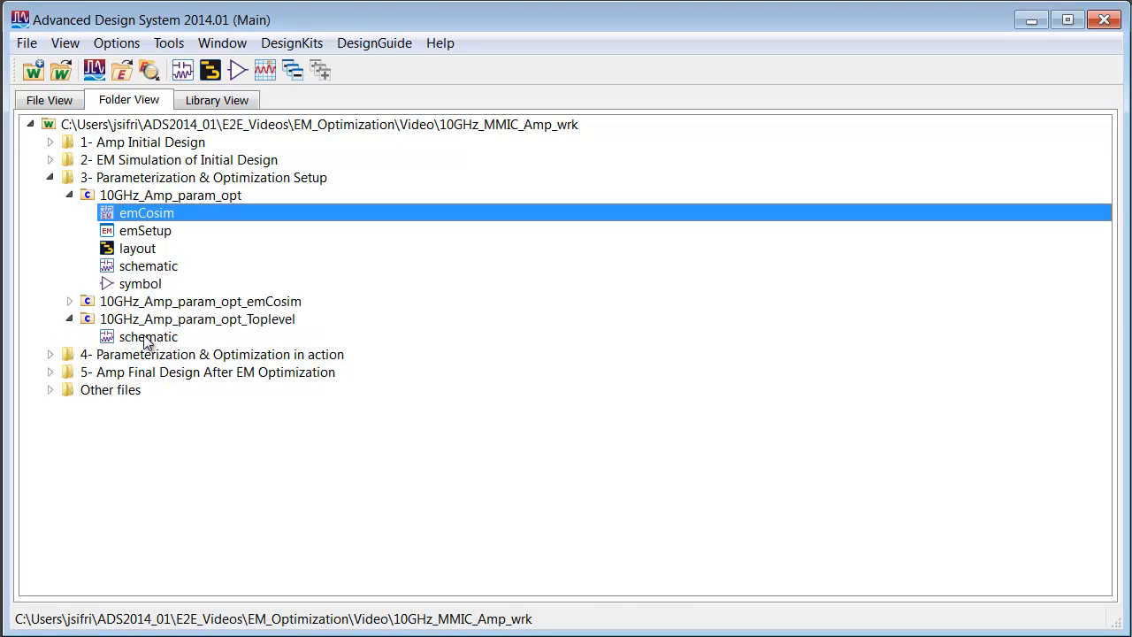
# Step: Open the Toplevel schematic and its Simulation Variables Setup optimization settings
pyautogui.doubleClick(148, 337)
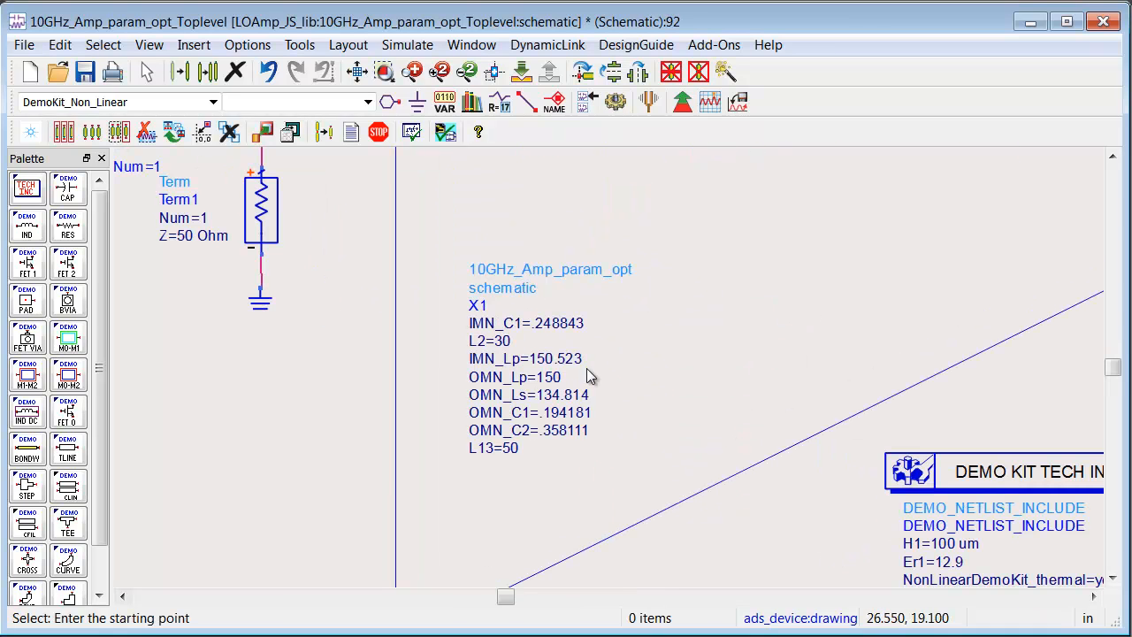
pyautogui.moveTo(522, 474)
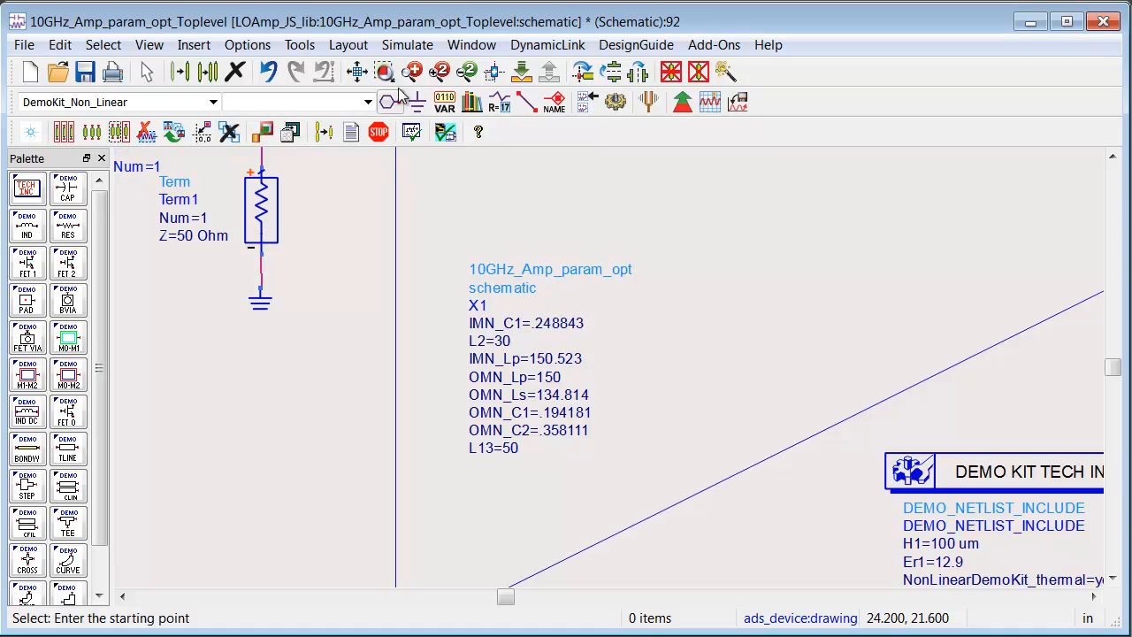
pyautogui.click(445, 102)
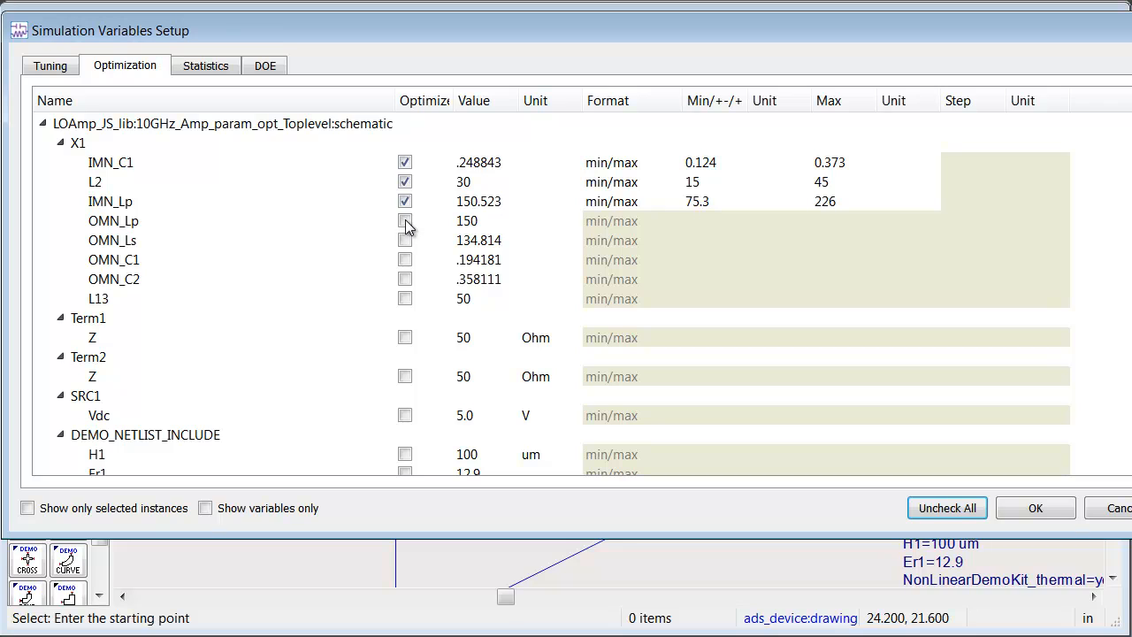
# Step: Mark OMN_Lp as an optimization variable with its 75–225 range
pyautogui.click(406, 221)
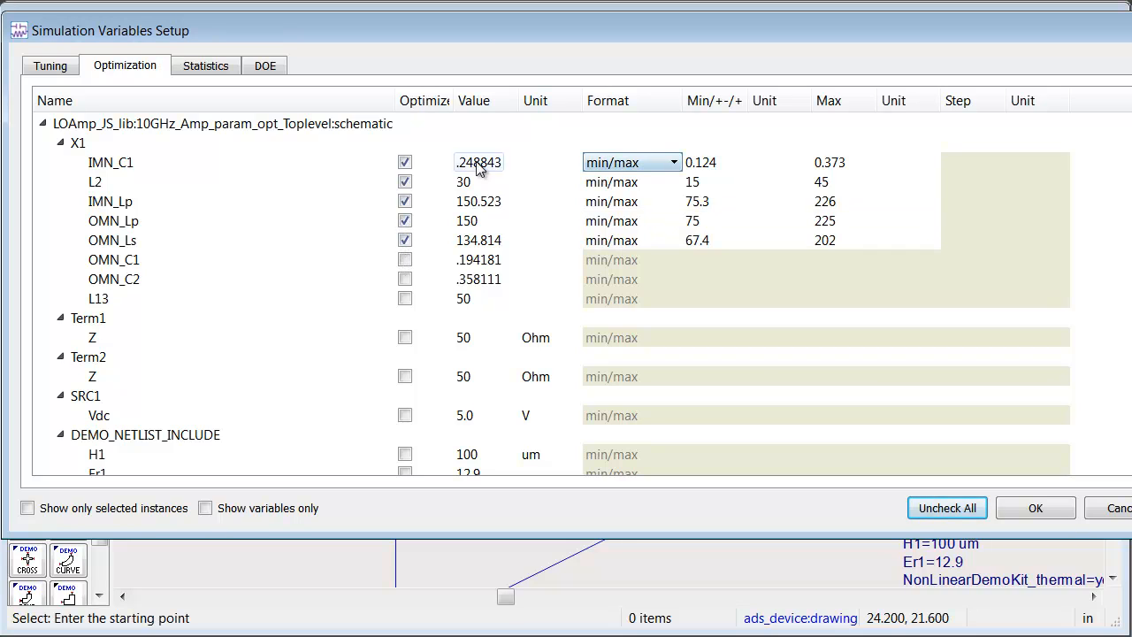
pyautogui.moveTo(531, 109)
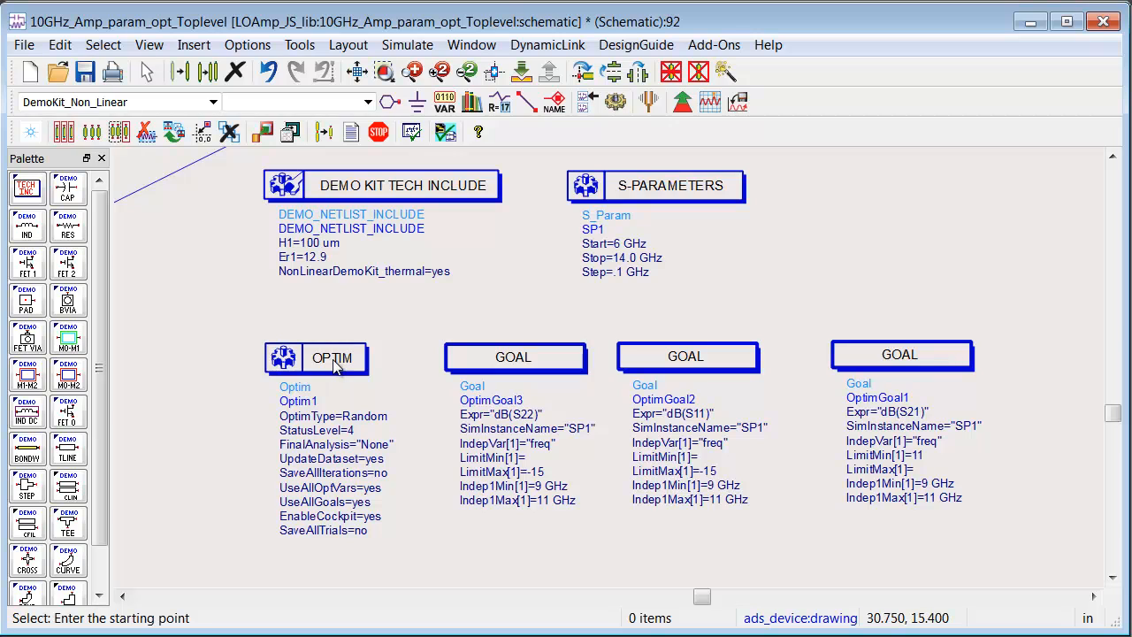
pyautogui.moveTo(509, 358)
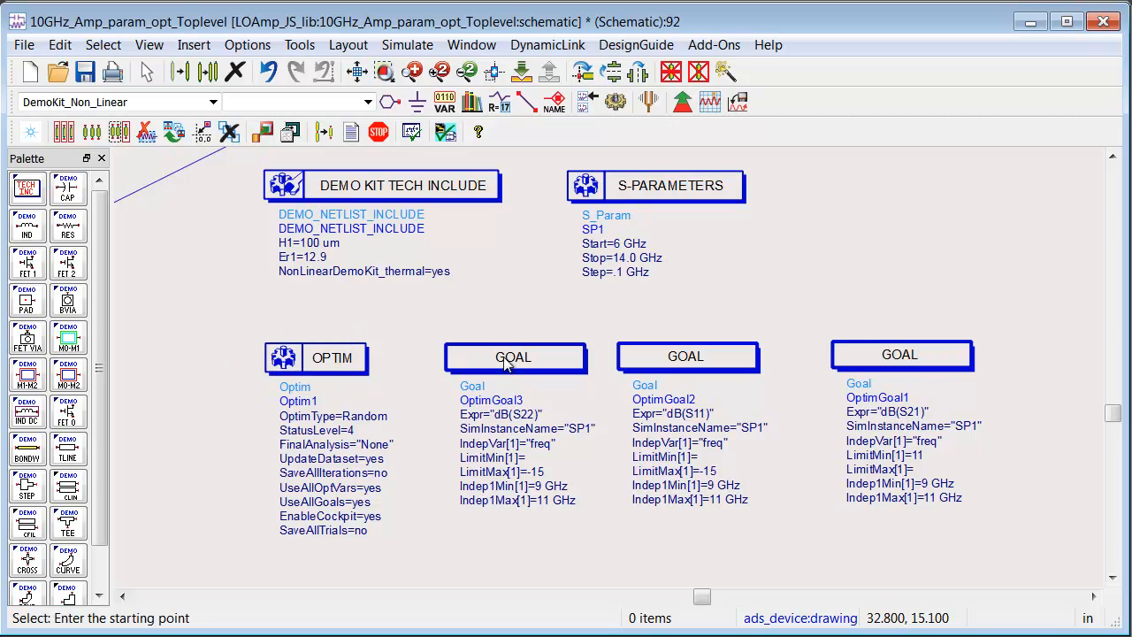
pyautogui.moveTo(528, 425)
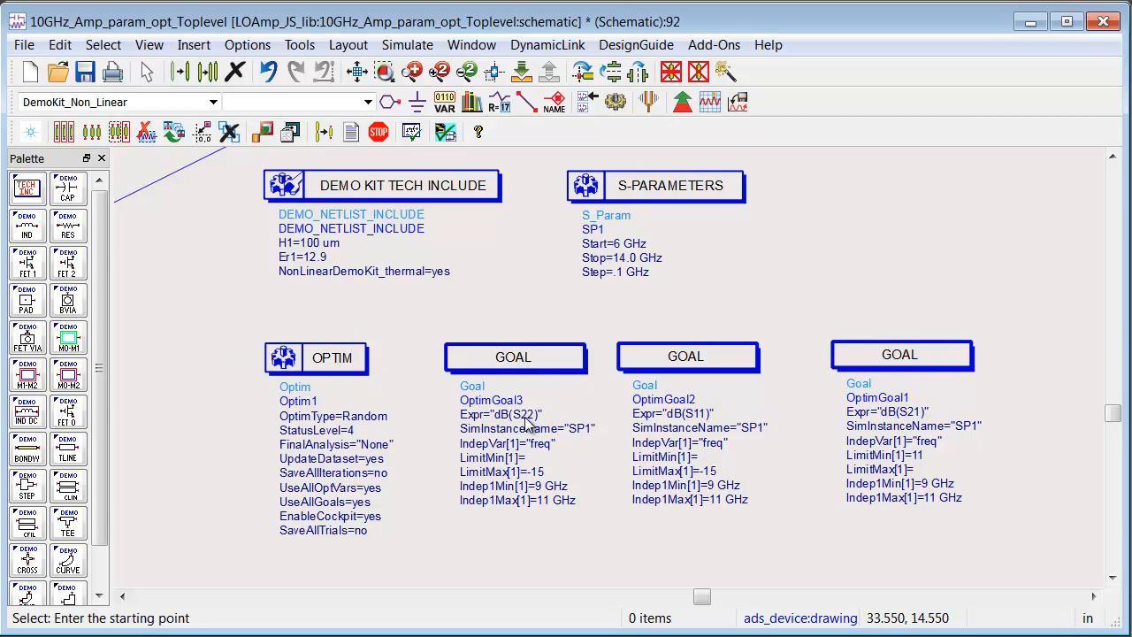
pyautogui.moveTo(925, 420)
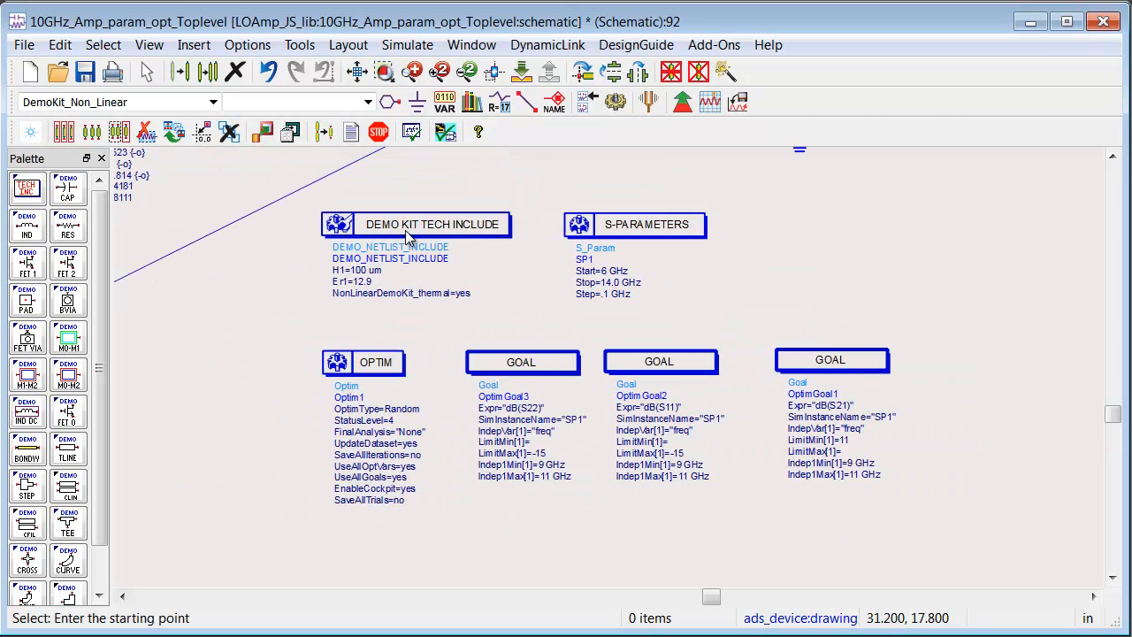
pyautogui.moveTo(852, 366)
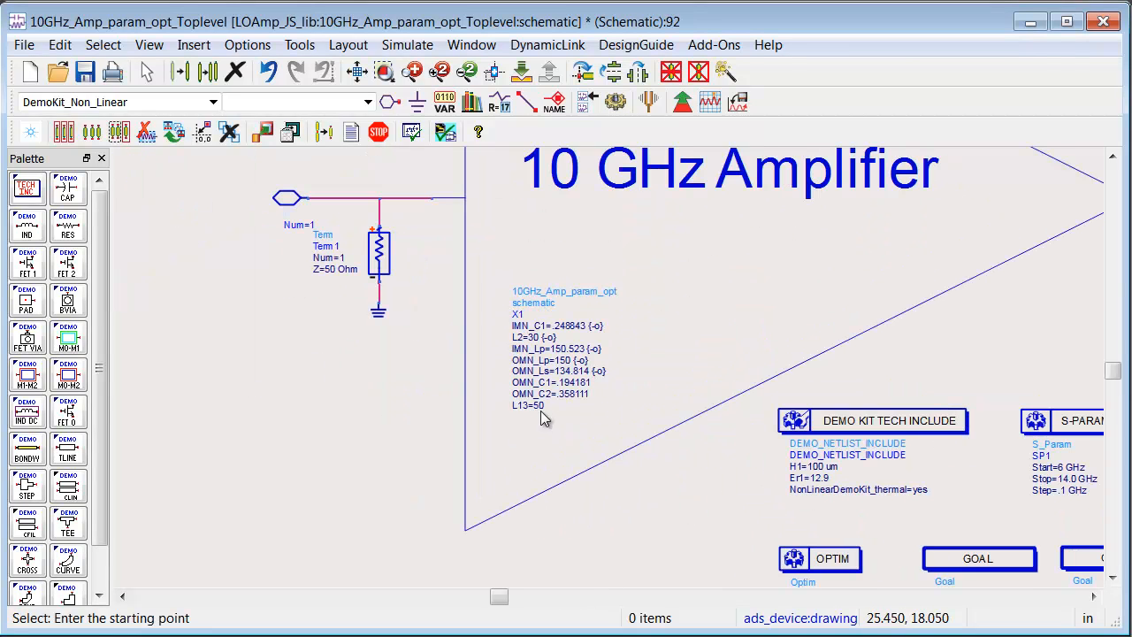
pyautogui.moveTo(766, 327)
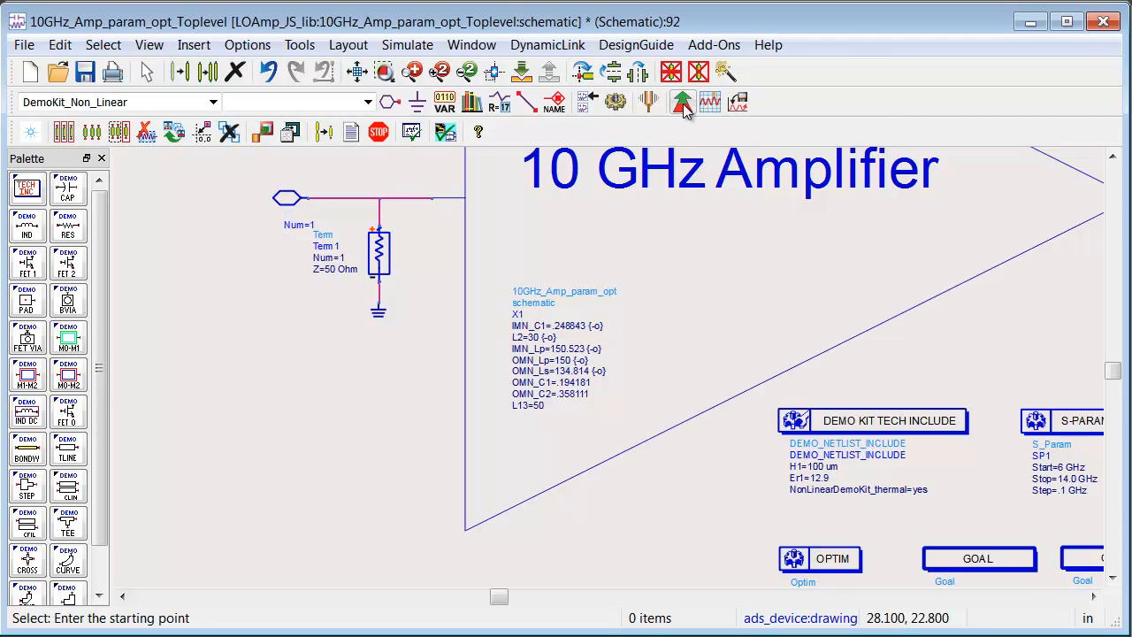
pyautogui.moveTo(778, 339)
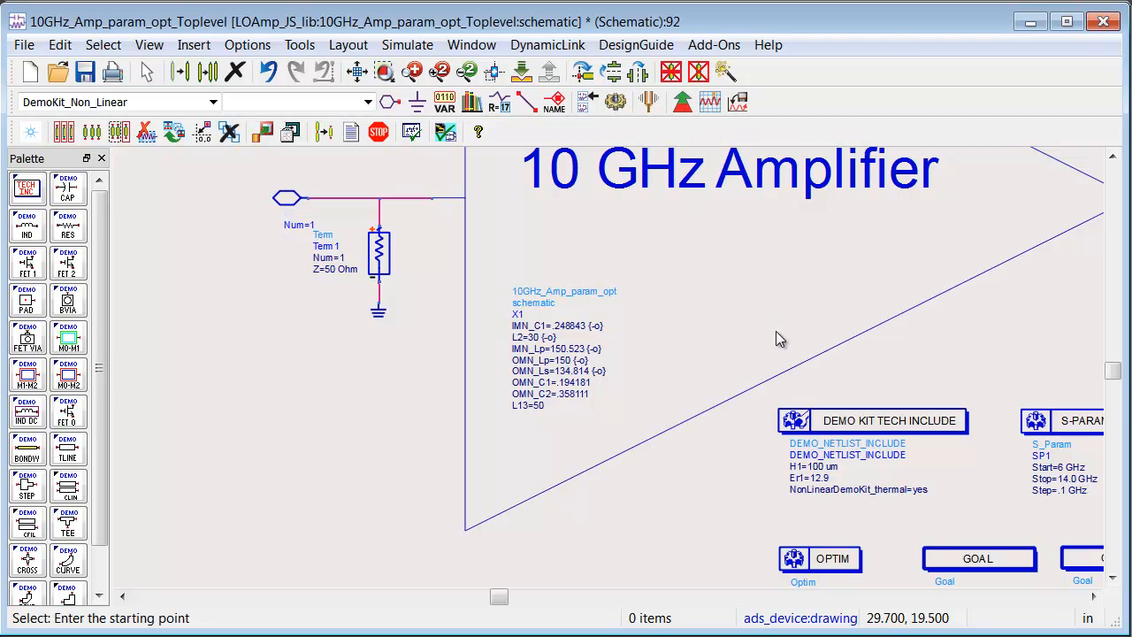
pyautogui.moveTo(780, 341)
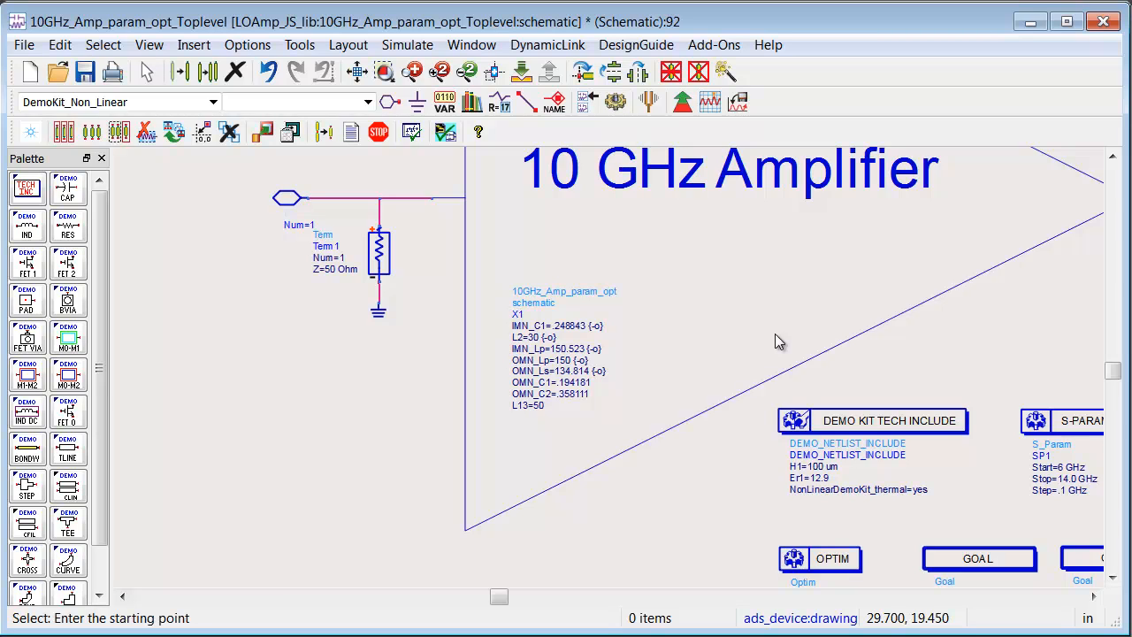
pyautogui.moveTo(774, 340)
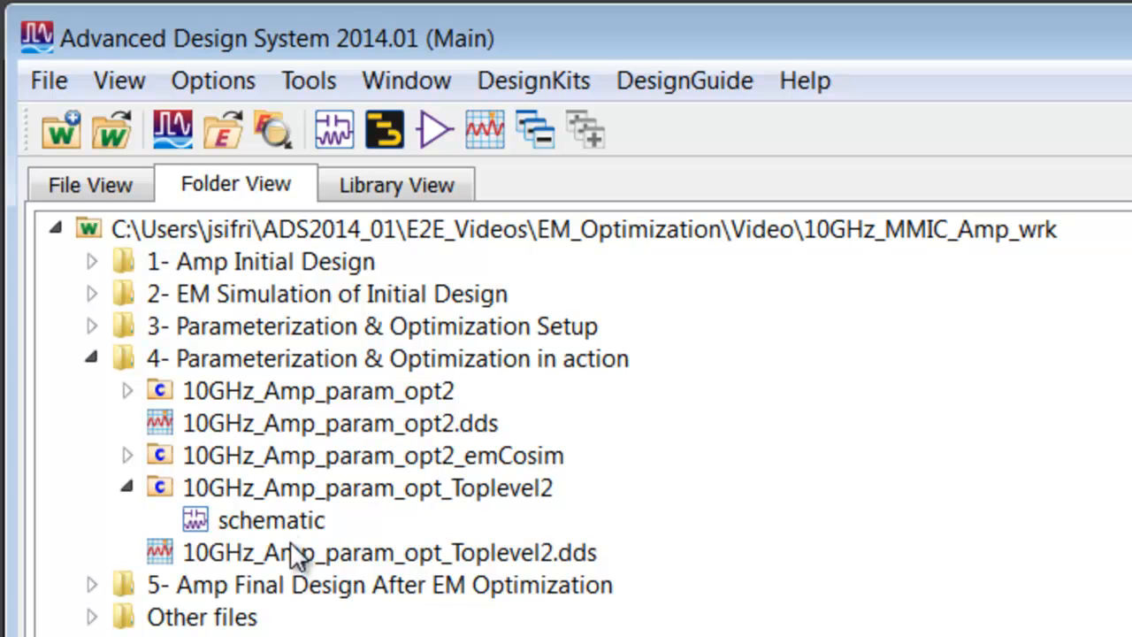
# Step: Expand the 10GHz_Amp_param_opt2 cell and open its EM cosimulation layout view
pyautogui.doubleClick(271, 519)
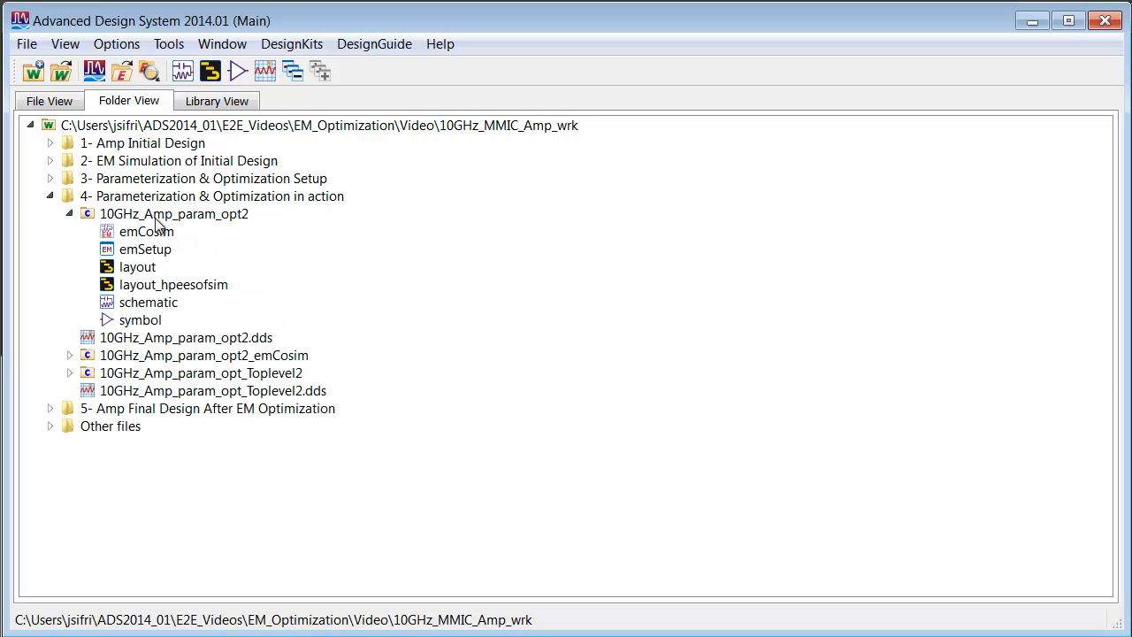
pyautogui.moveTo(215, 247)
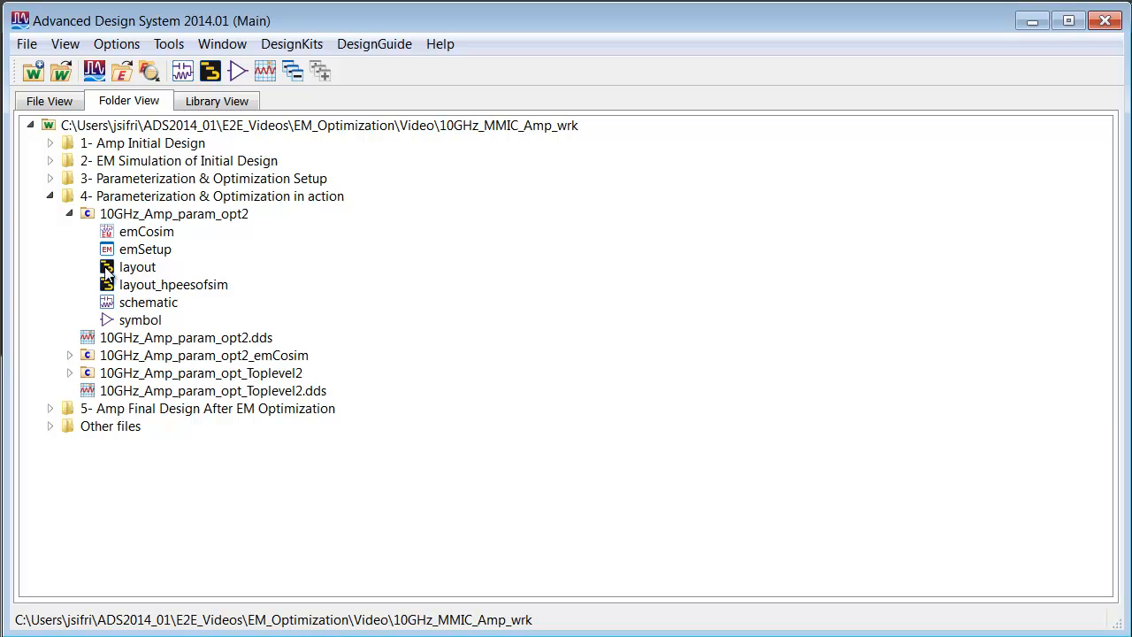
pyautogui.click(137, 266)
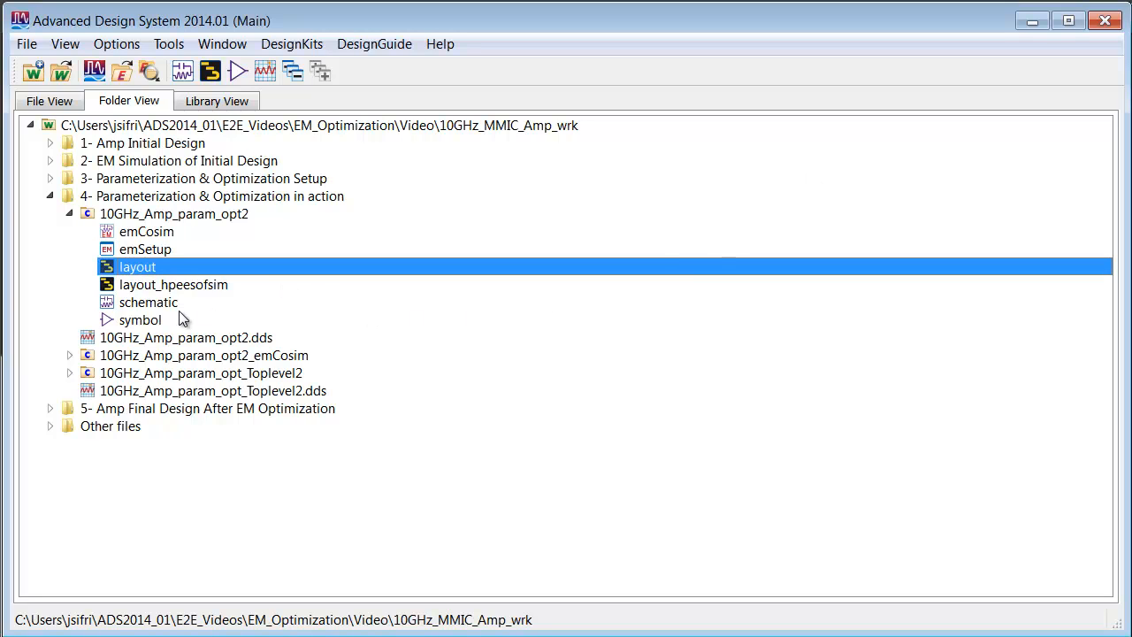
pyautogui.moveTo(219, 299)
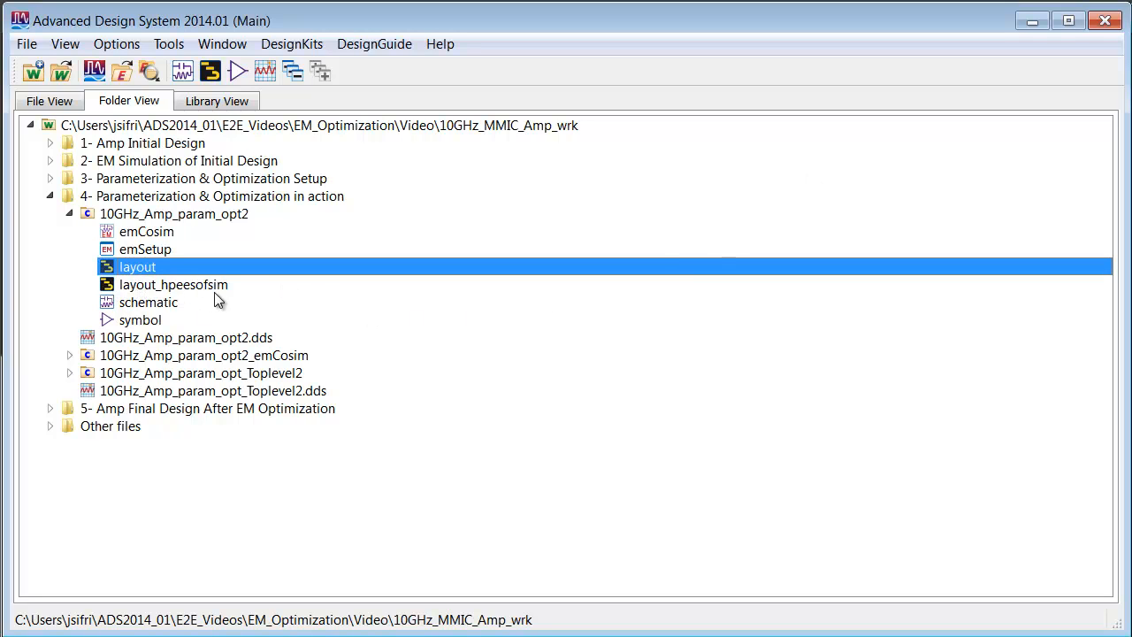
pyautogui.moveTo(137, 240)
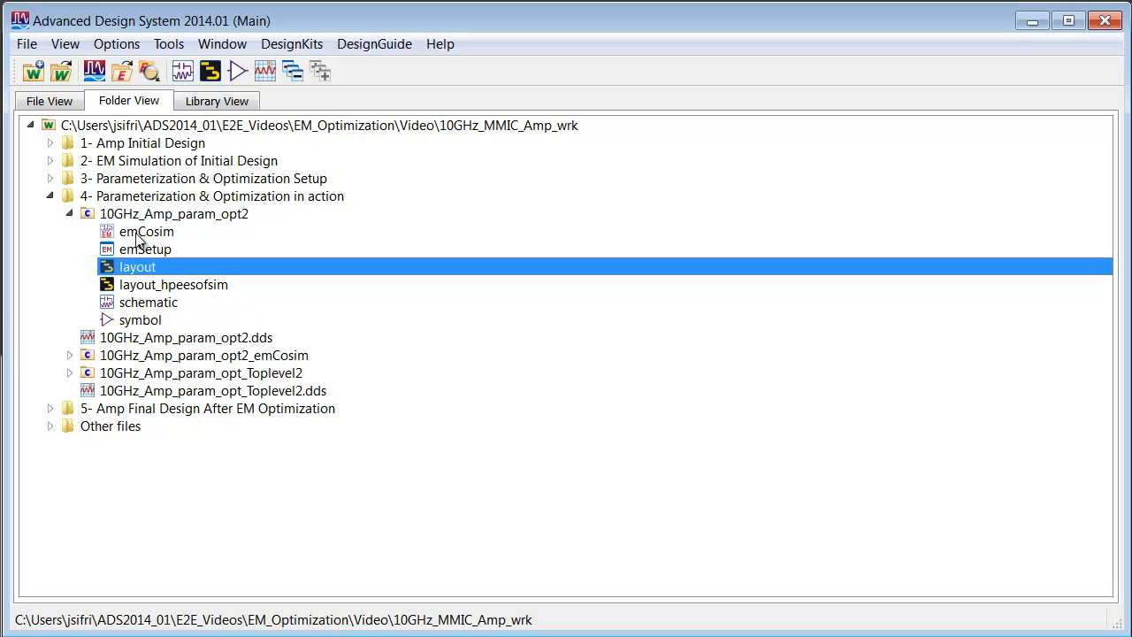
pyautogui.moveTo(188, 292)
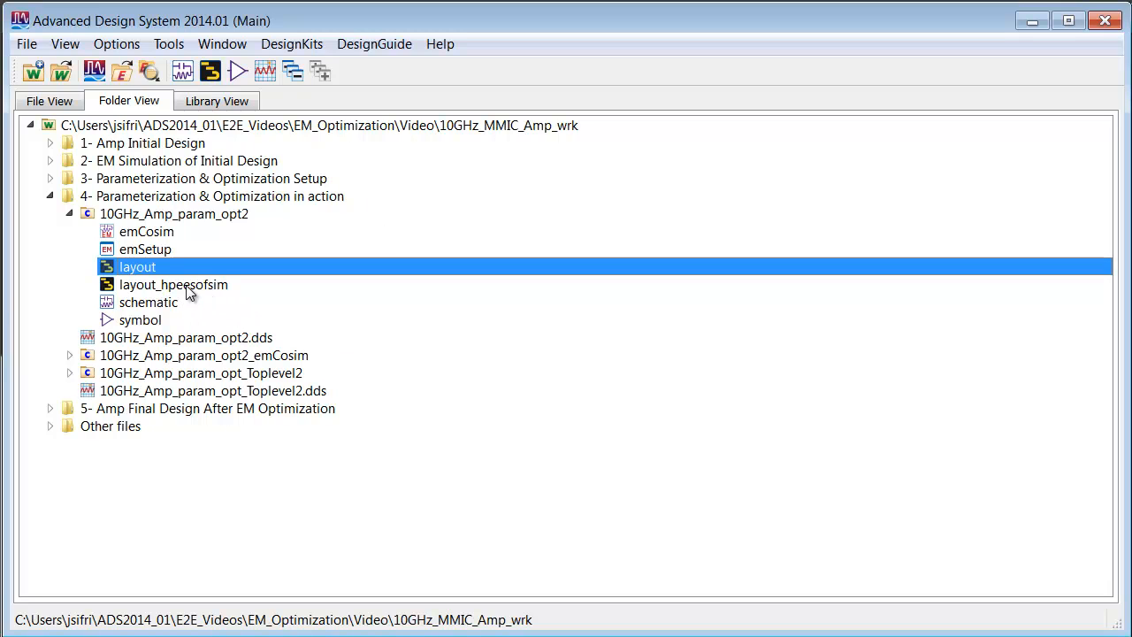
pyautogui.doubleClick(174, 284)
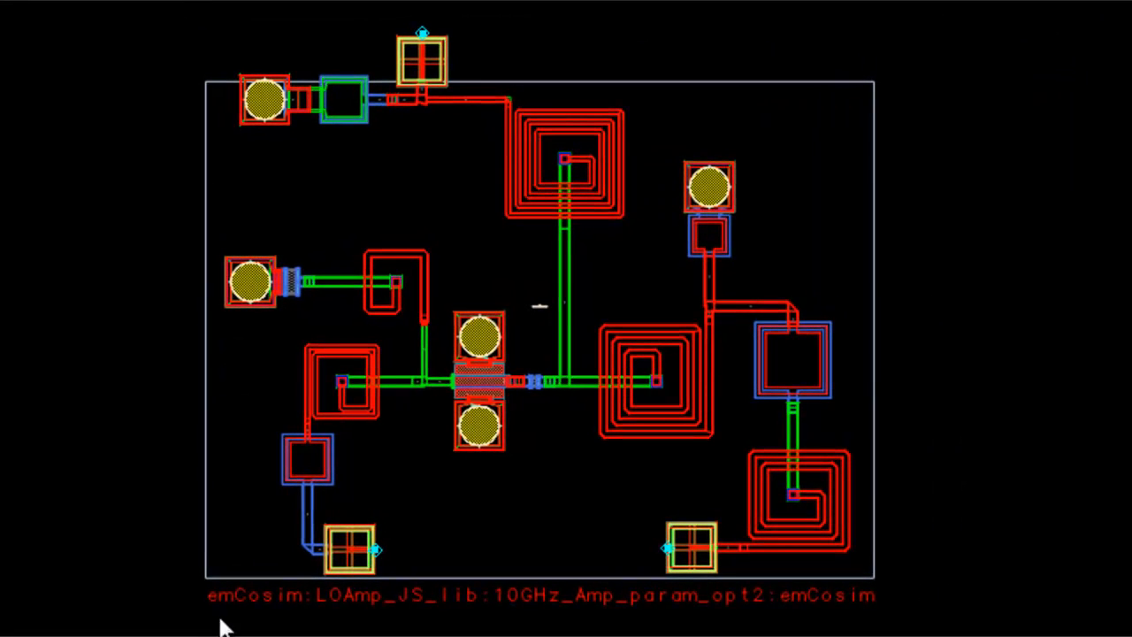
pyautogui.moveTo(186, 42)
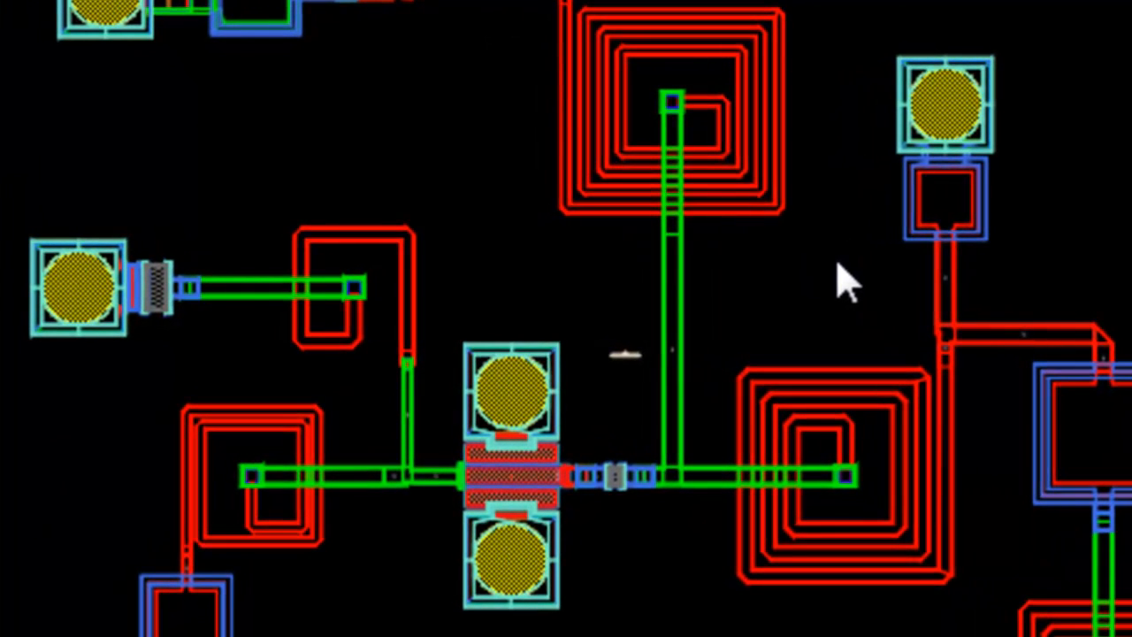
pyautogui.moveTo(921, 101)
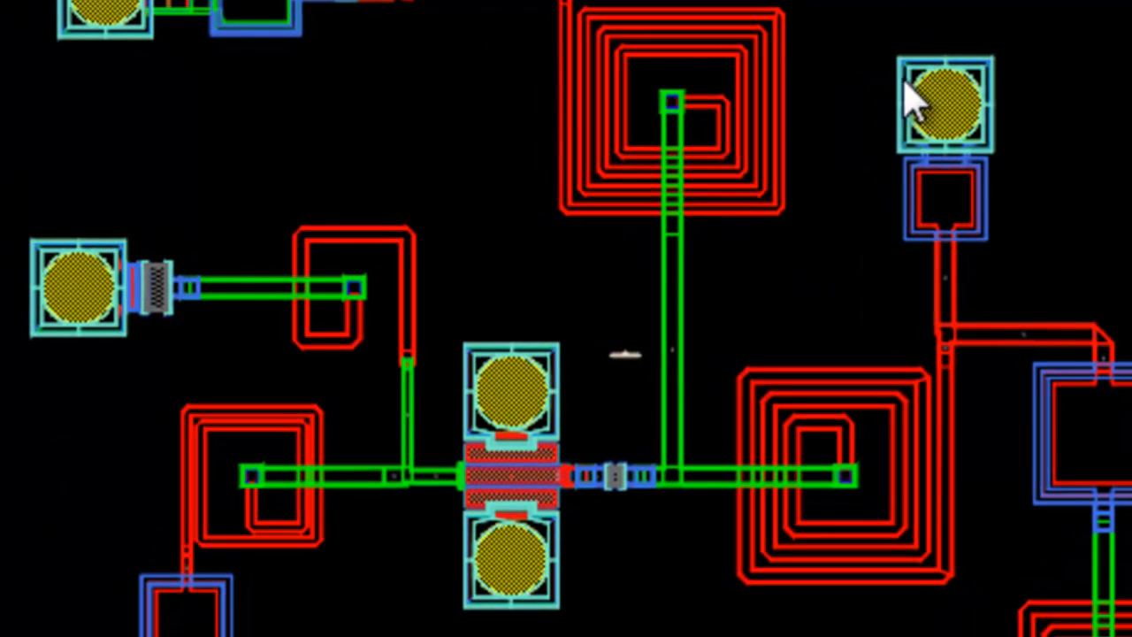
pyautogui.moveTo(801, 381)
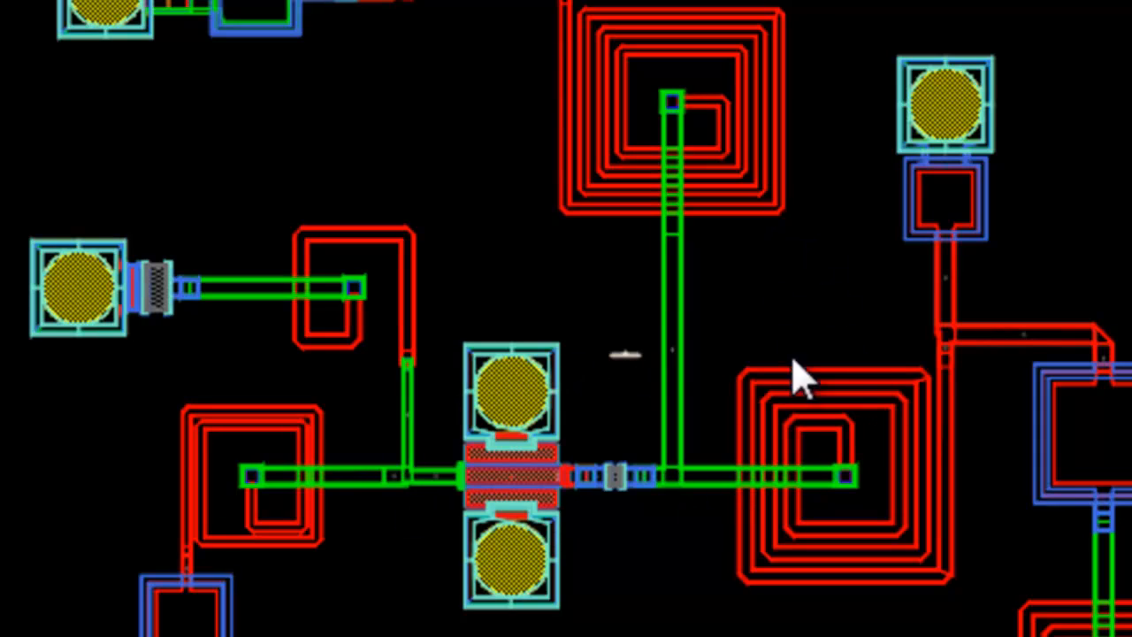
pyautogui.moveTo(757, 296)
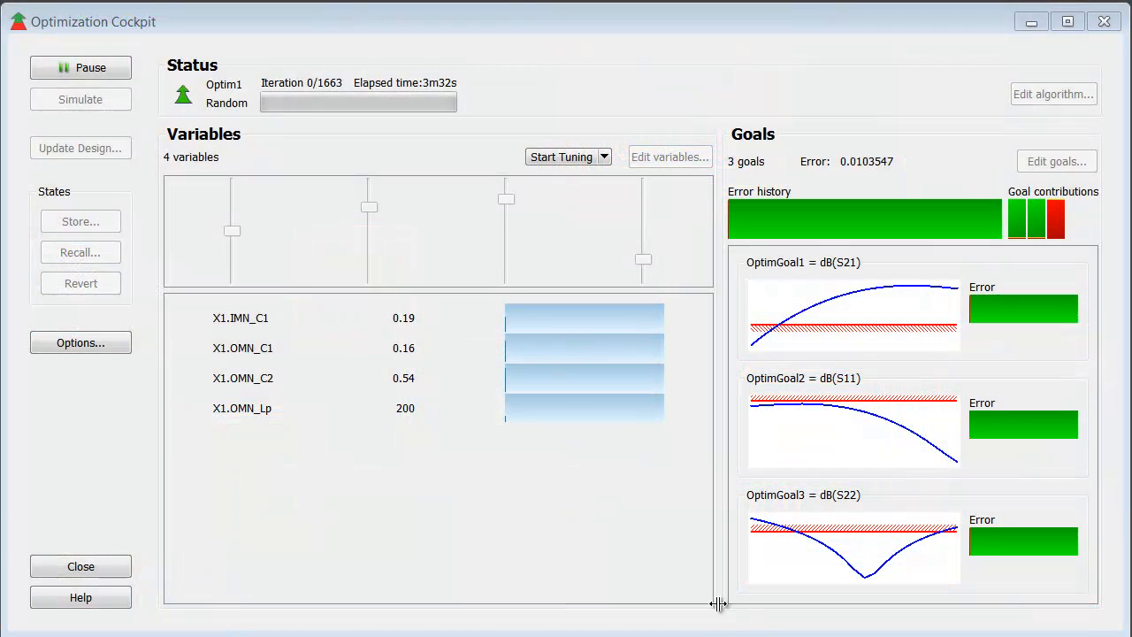
pyautogui.moveTo(361, 148)
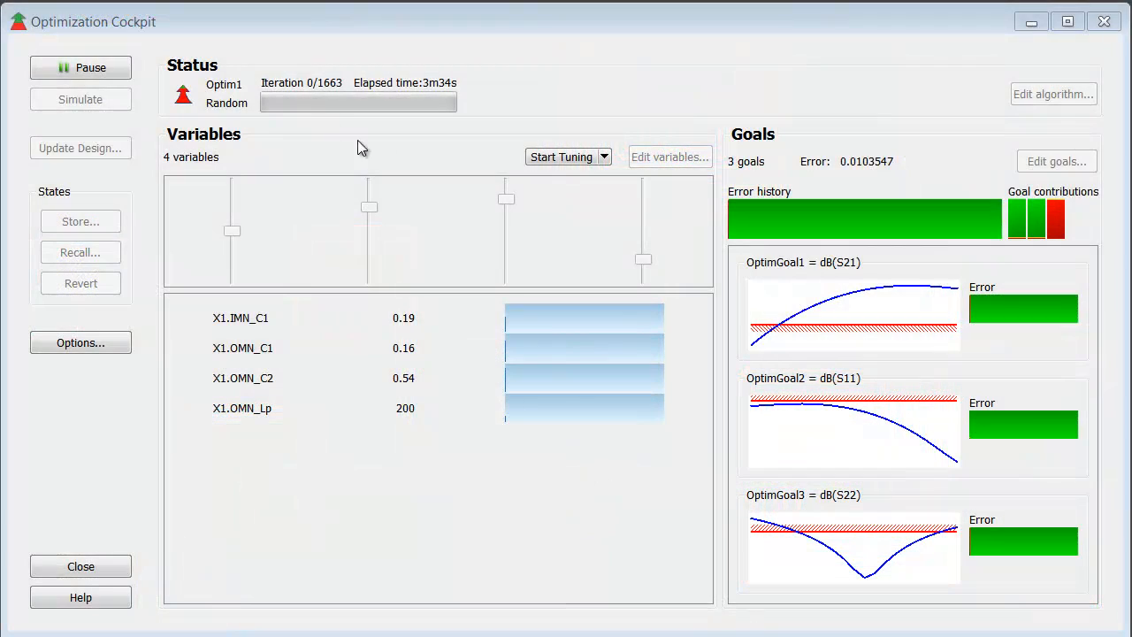
pyautogui.moveTo(392, 124)
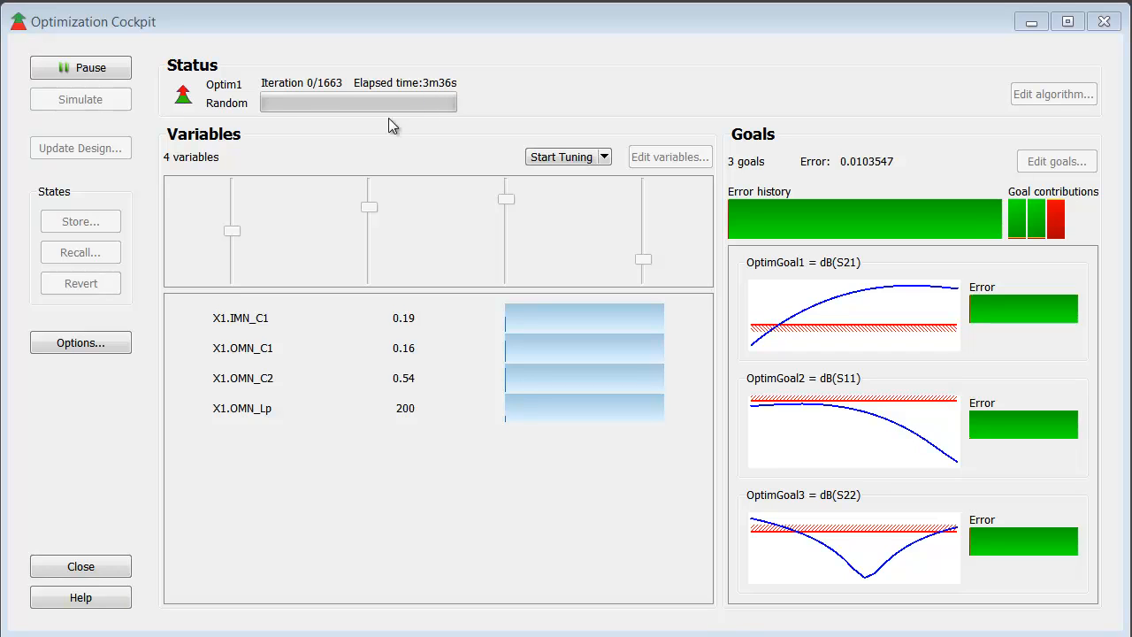
pyautogui.moveTo(358, 141)
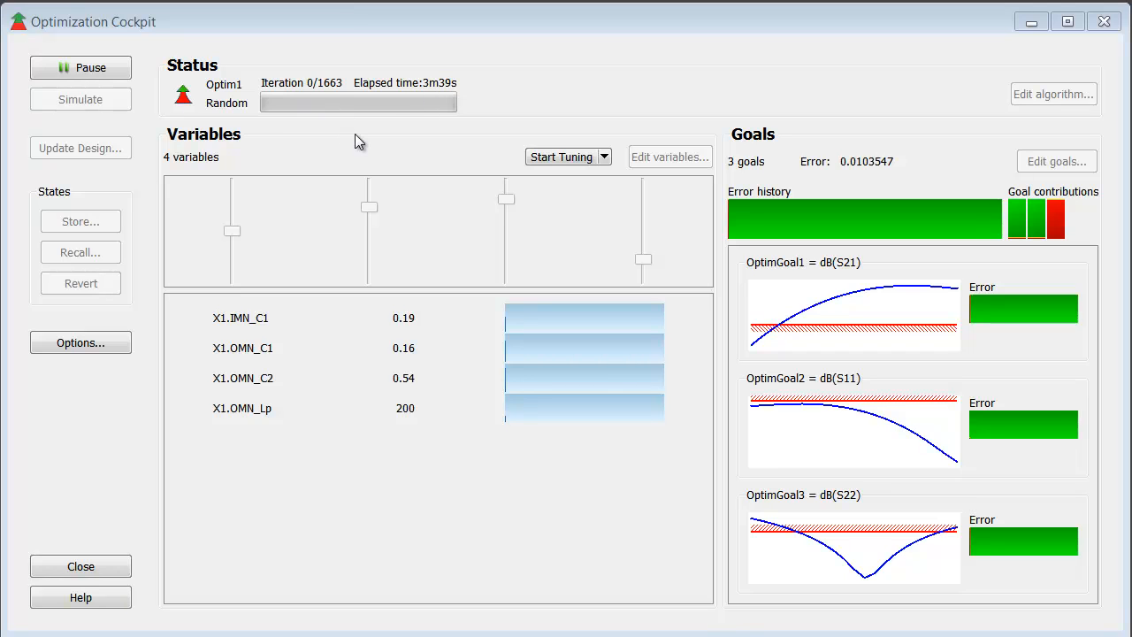
pyautogui.moveTo(896, 186)
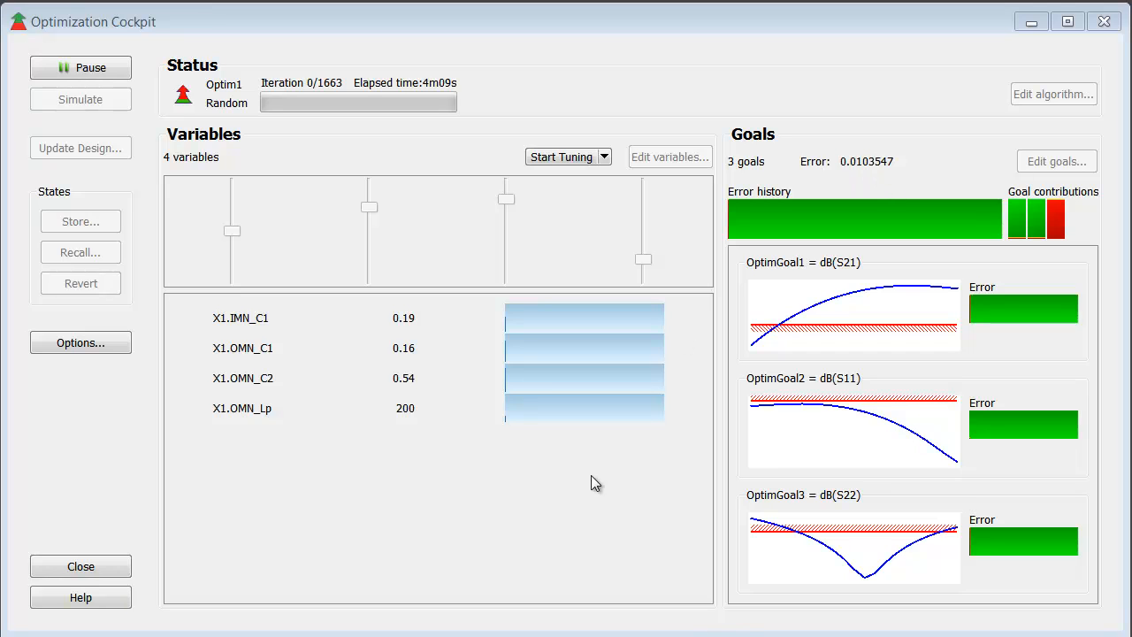
pyautogui.moveTo(582, 488)
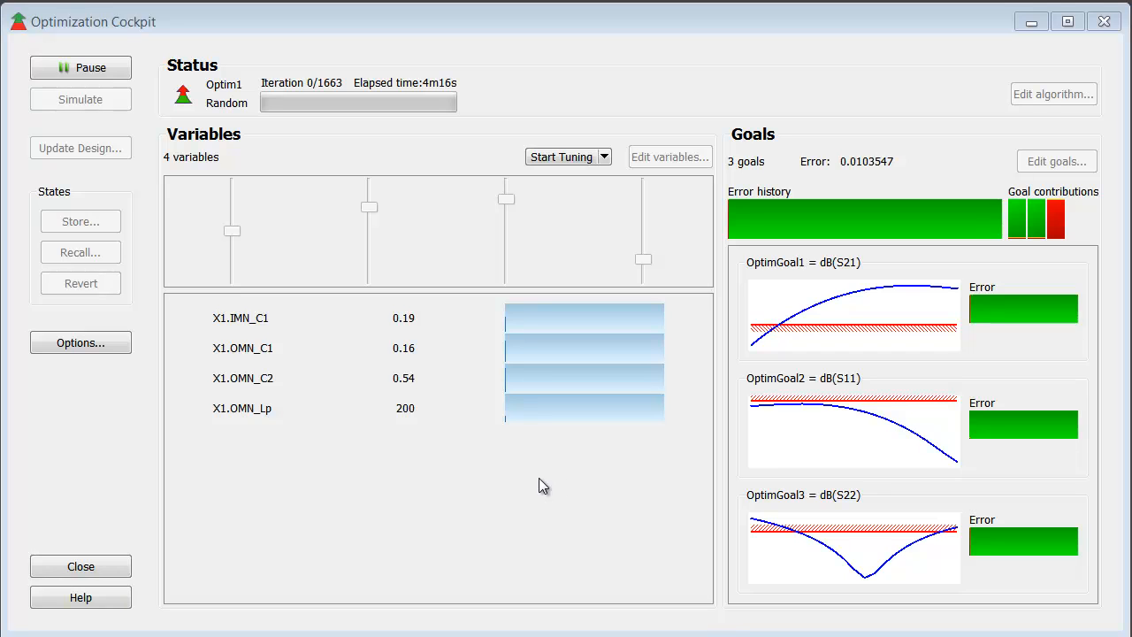
pyautogui.moveTo(505, 199)
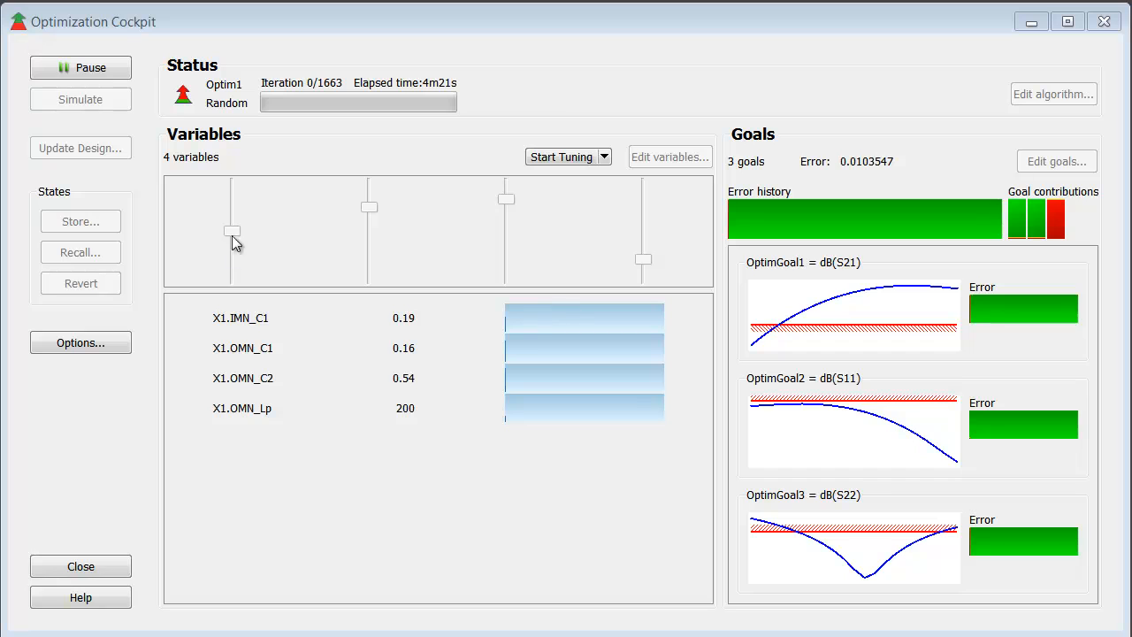
pyautogui.moveTo(649, 223)
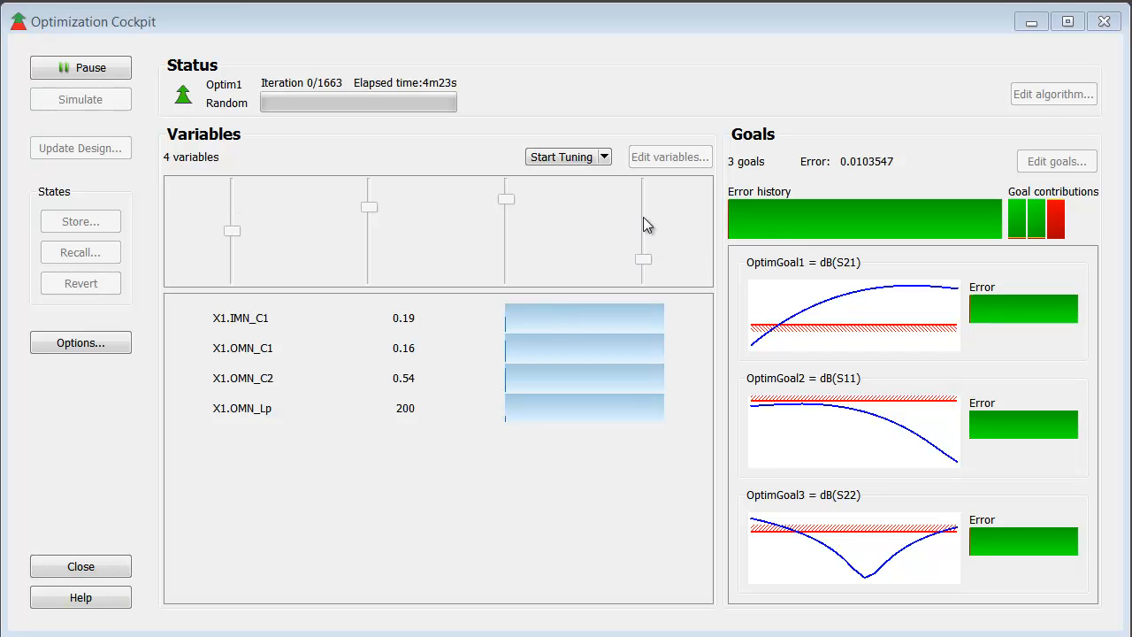
pyautogui.moveTo(512, 206)
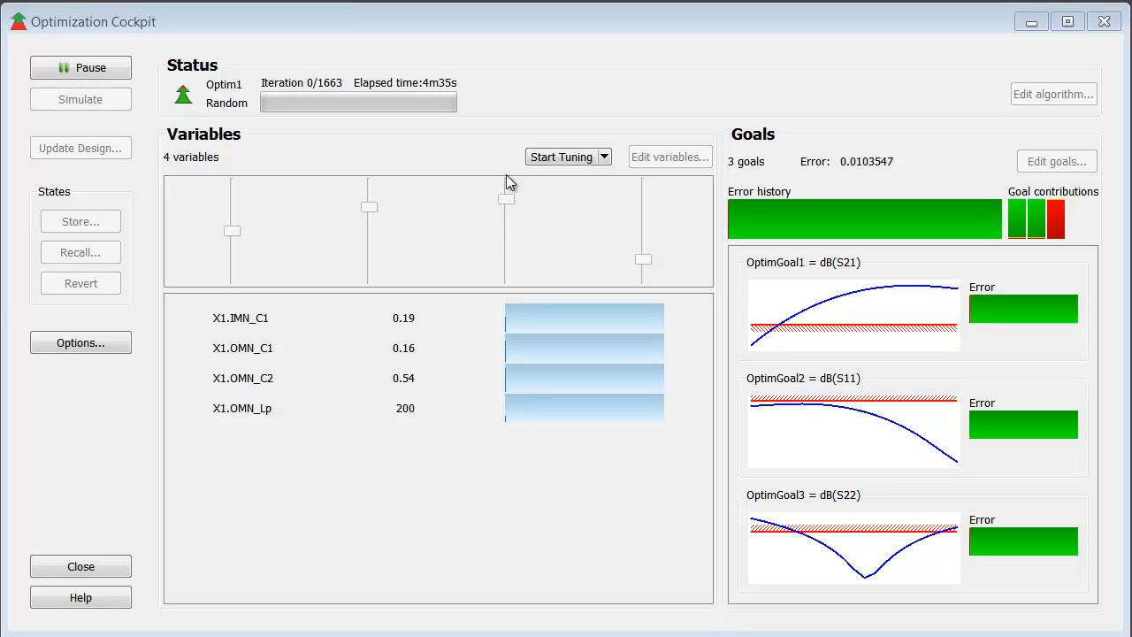
pyautogui.moveTo(721, 91)
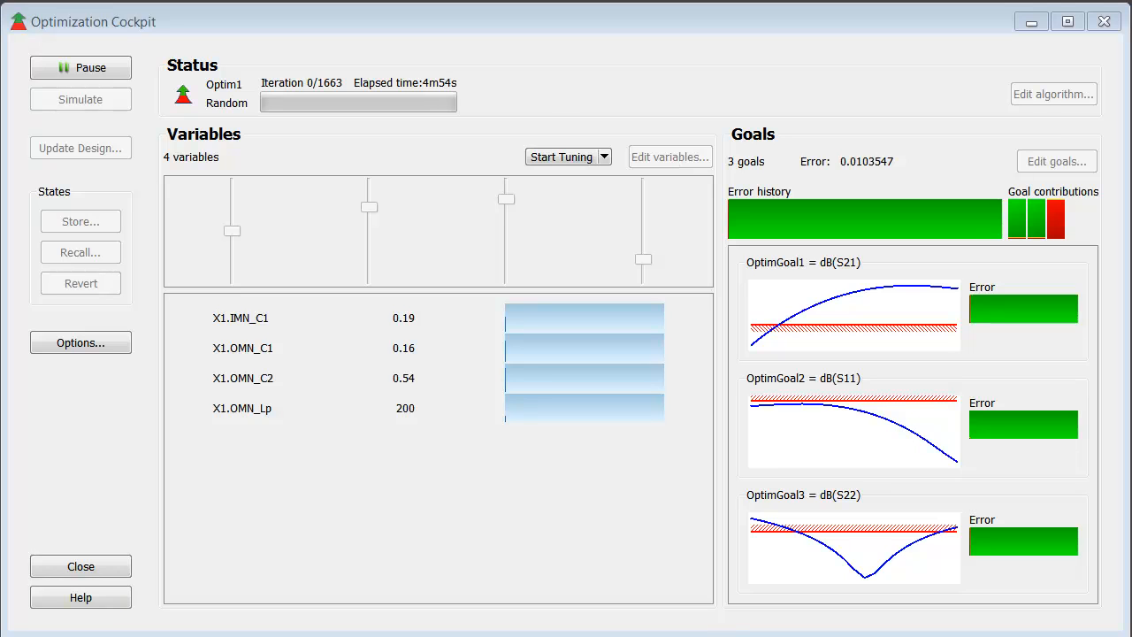
pyautogui.moveTo(395, 141)
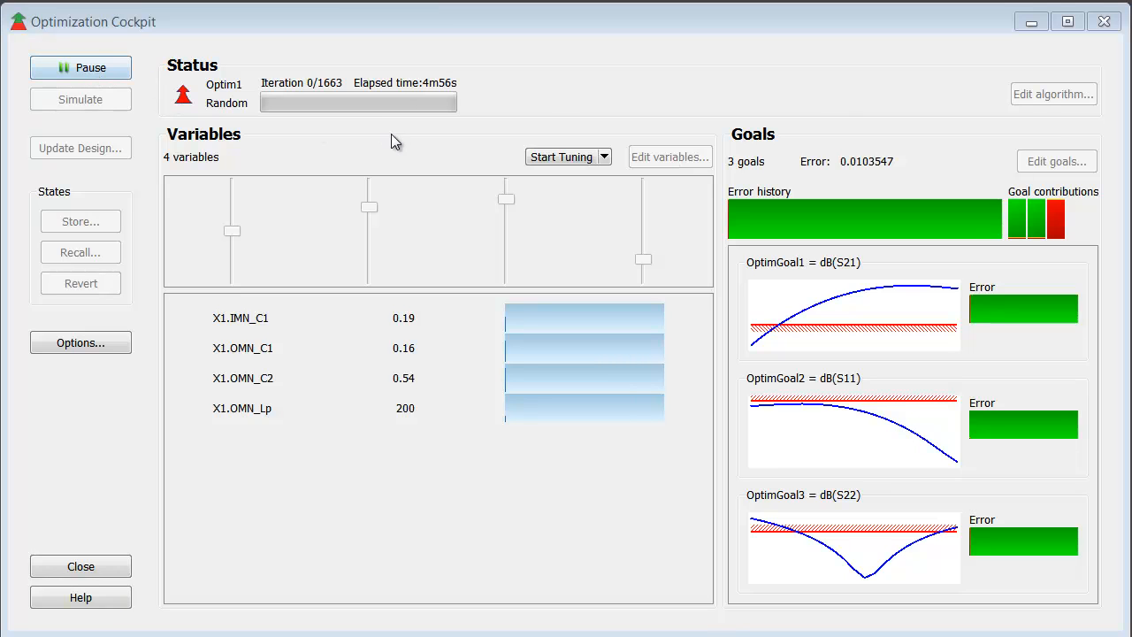